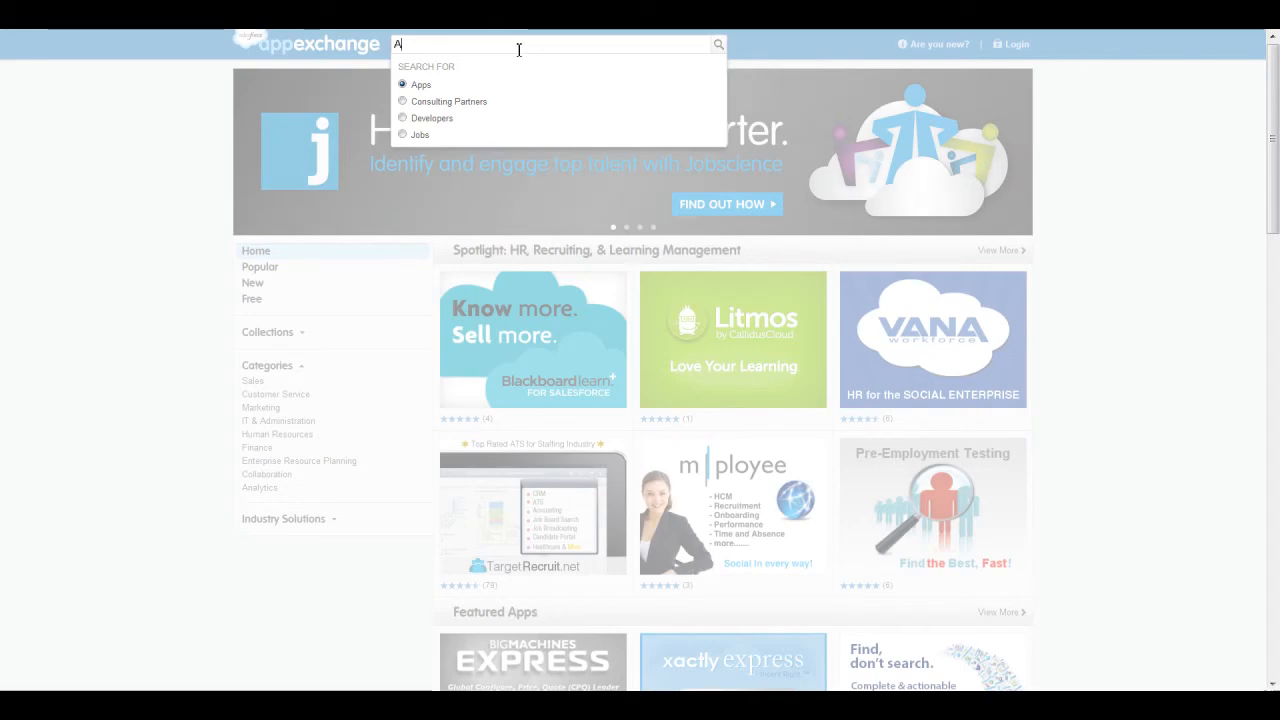
Search AppExchange for 'Appirio', open the Cloud Sync for Google Apps listing and choose Get It Now
type("ppirio")
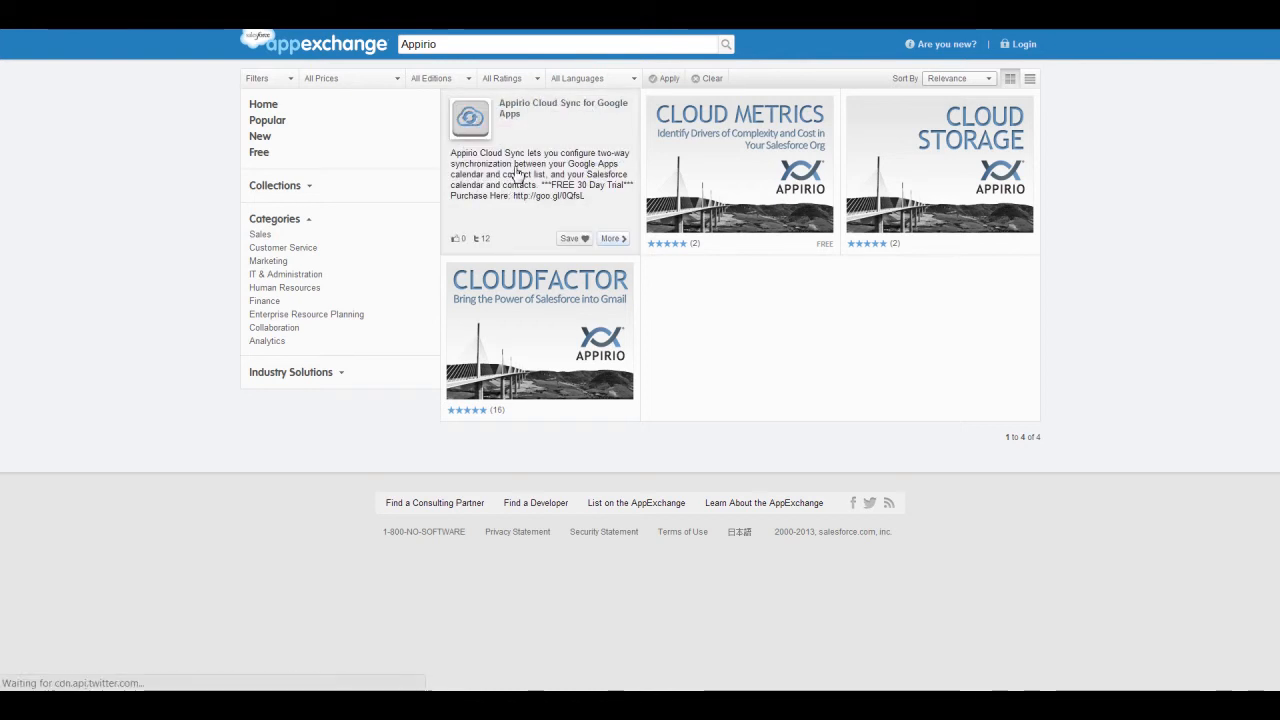
left_click(562, 108)
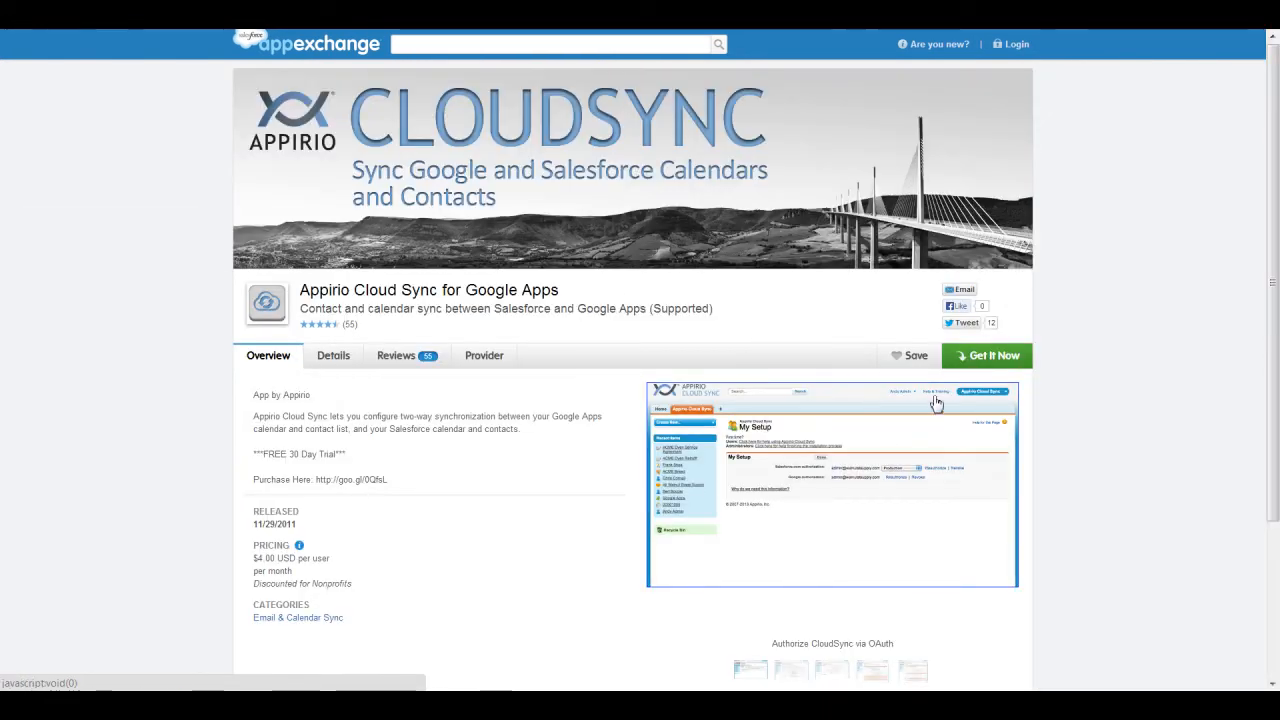
left_click(986, 356)
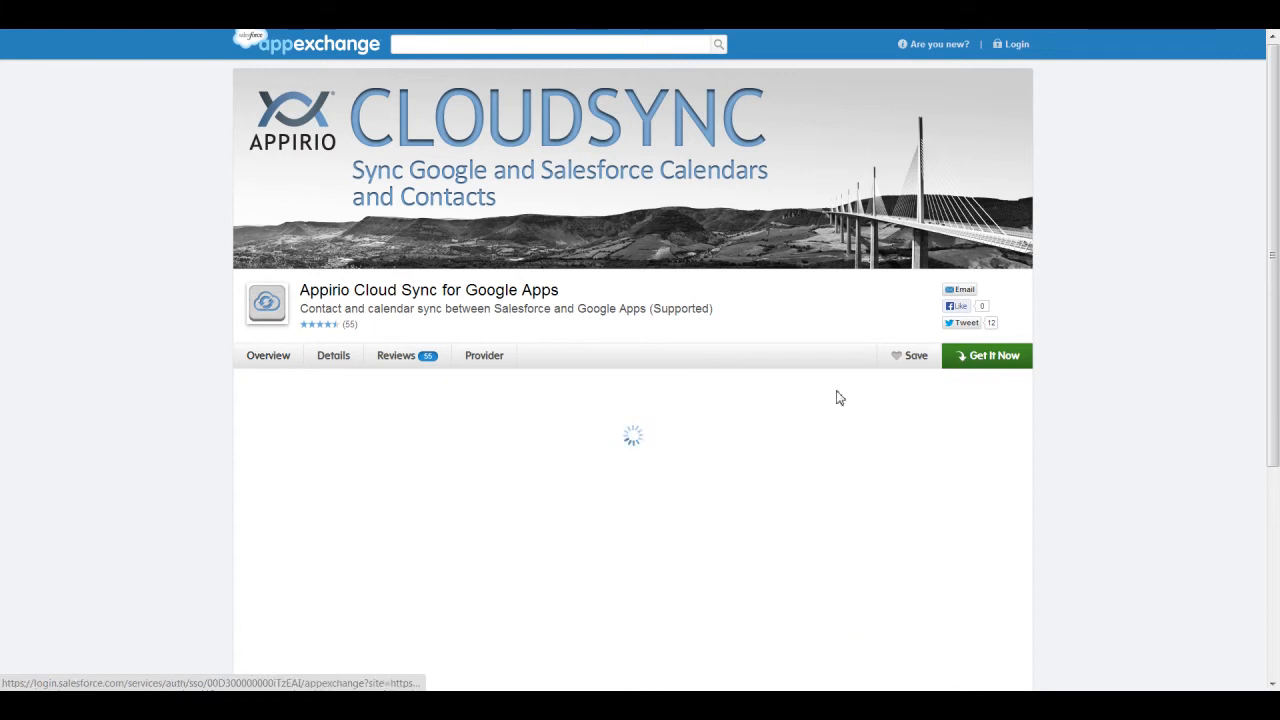
left_click(988, 356)
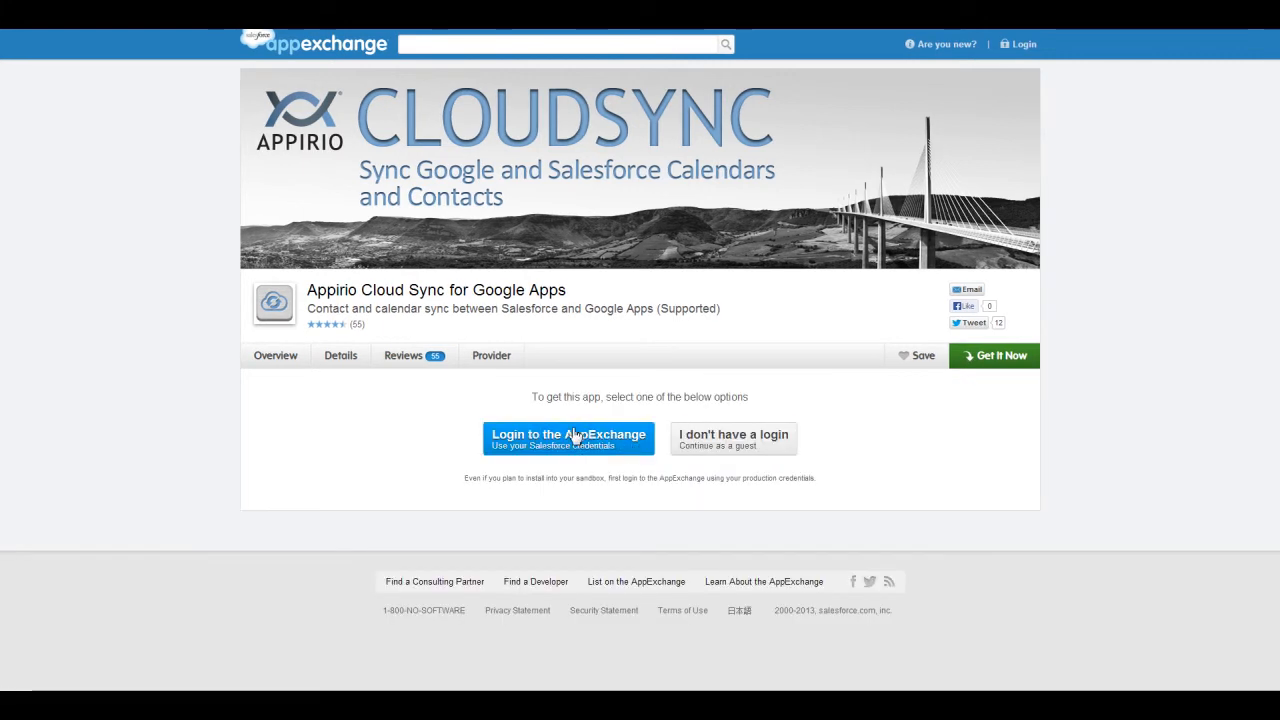
Log in to the AppExchange with the saved username and password
left_click(568, 436)
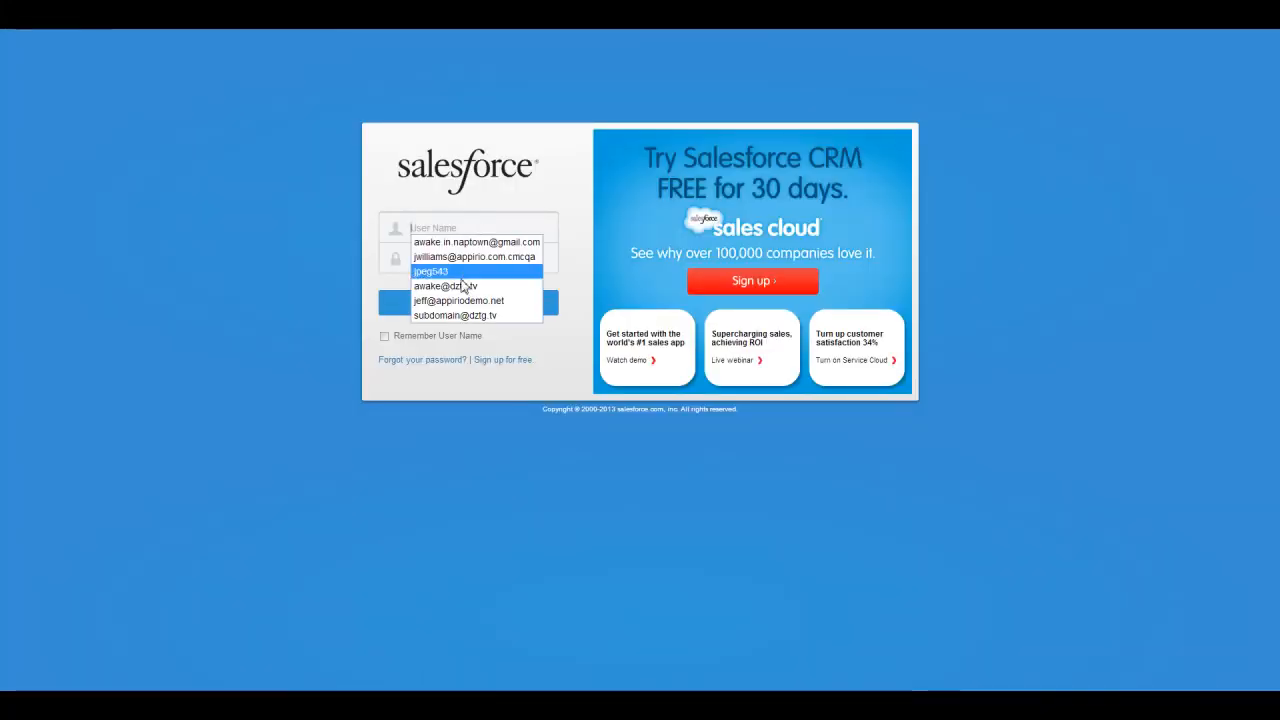
left_click(440, 286)
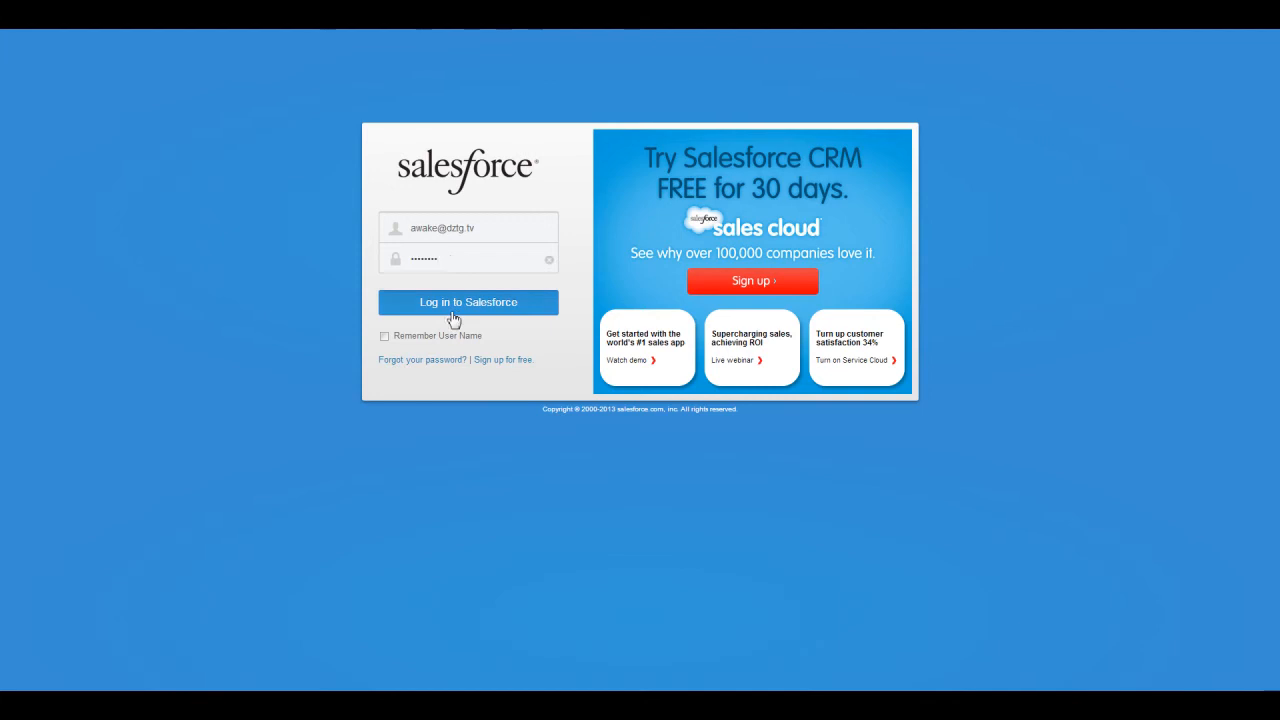
left_click(468, 302)
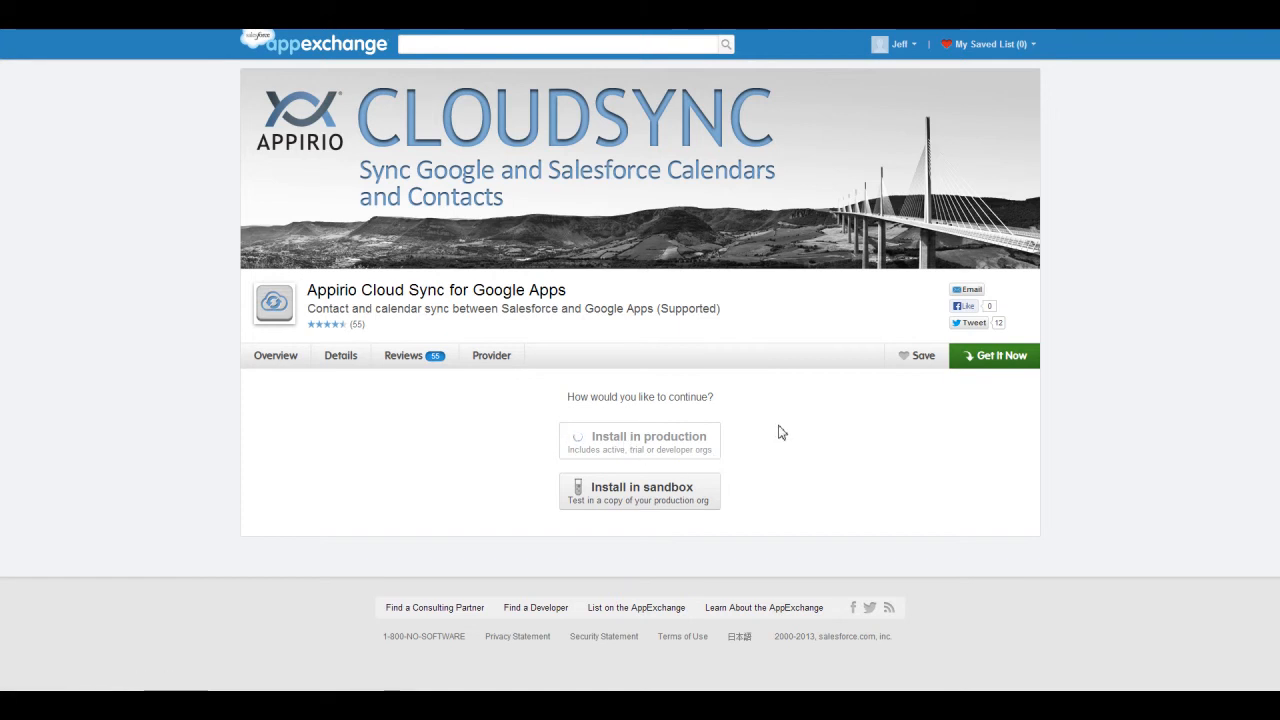
Install in production, accept terms, confirm the install and continue past package details
left_click(640, 440)
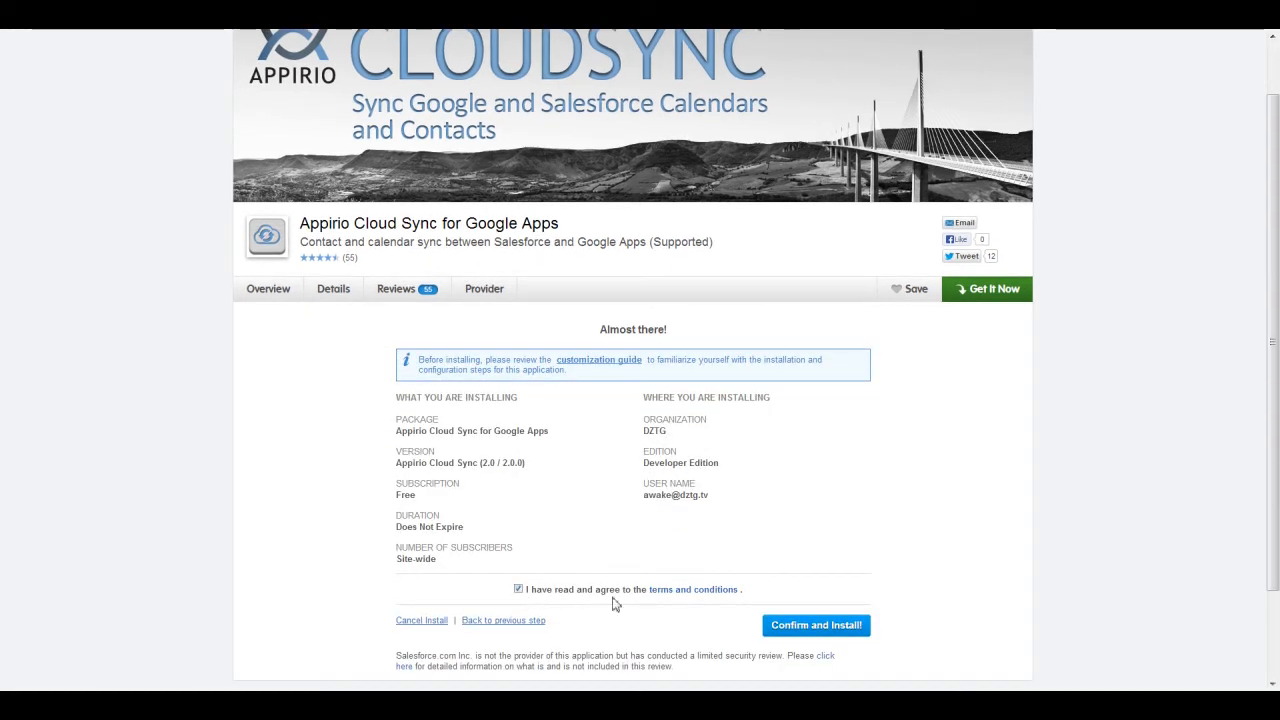
left_click(816, 624)
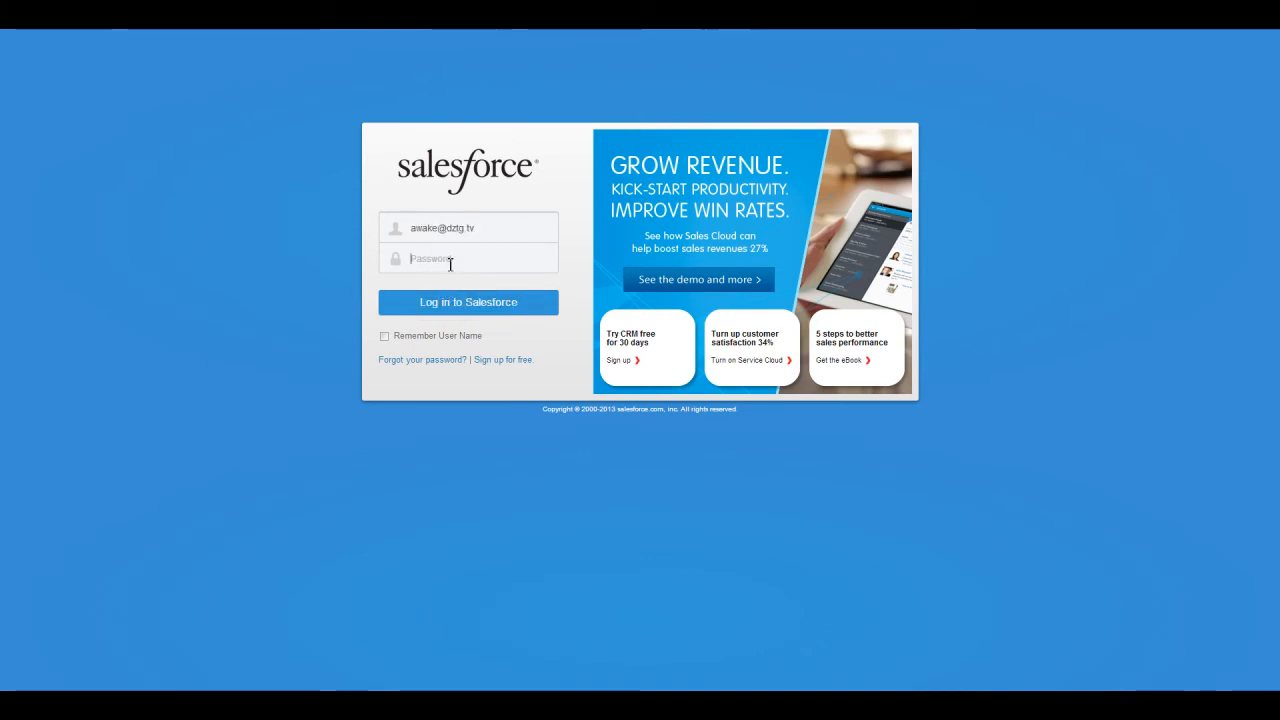
left_click(468, 302)
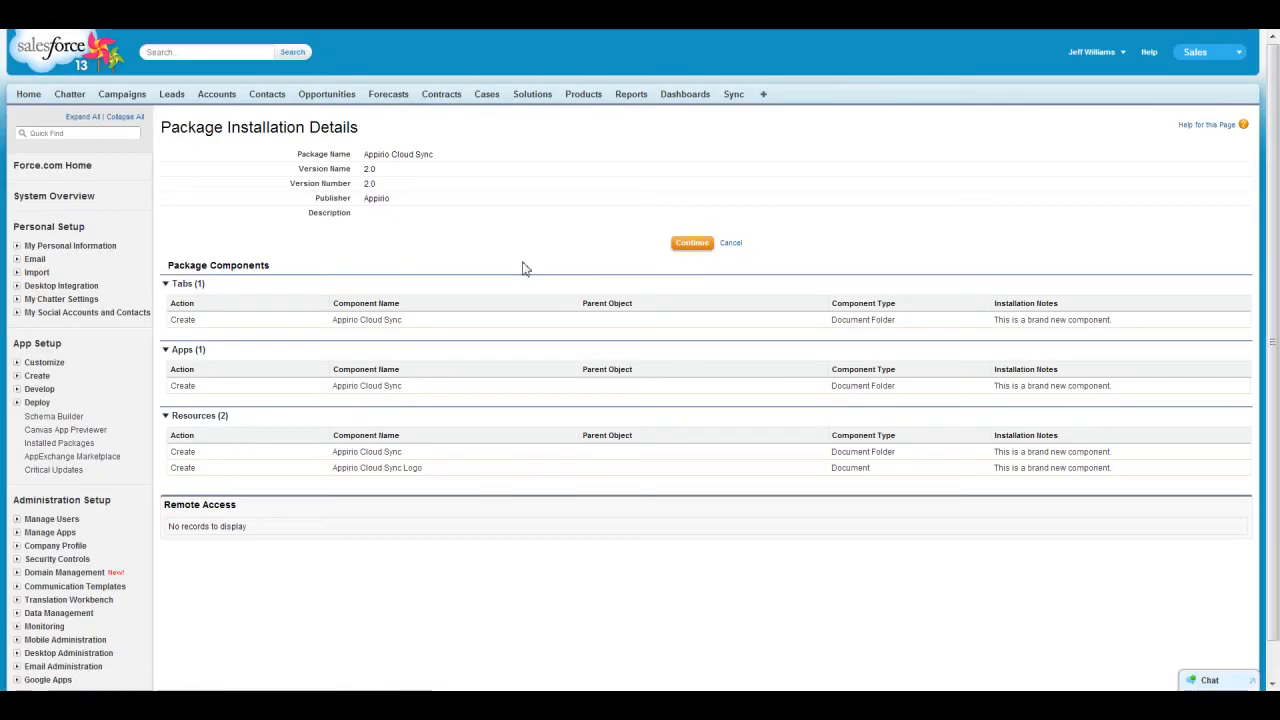
mouse_move(692, 244)
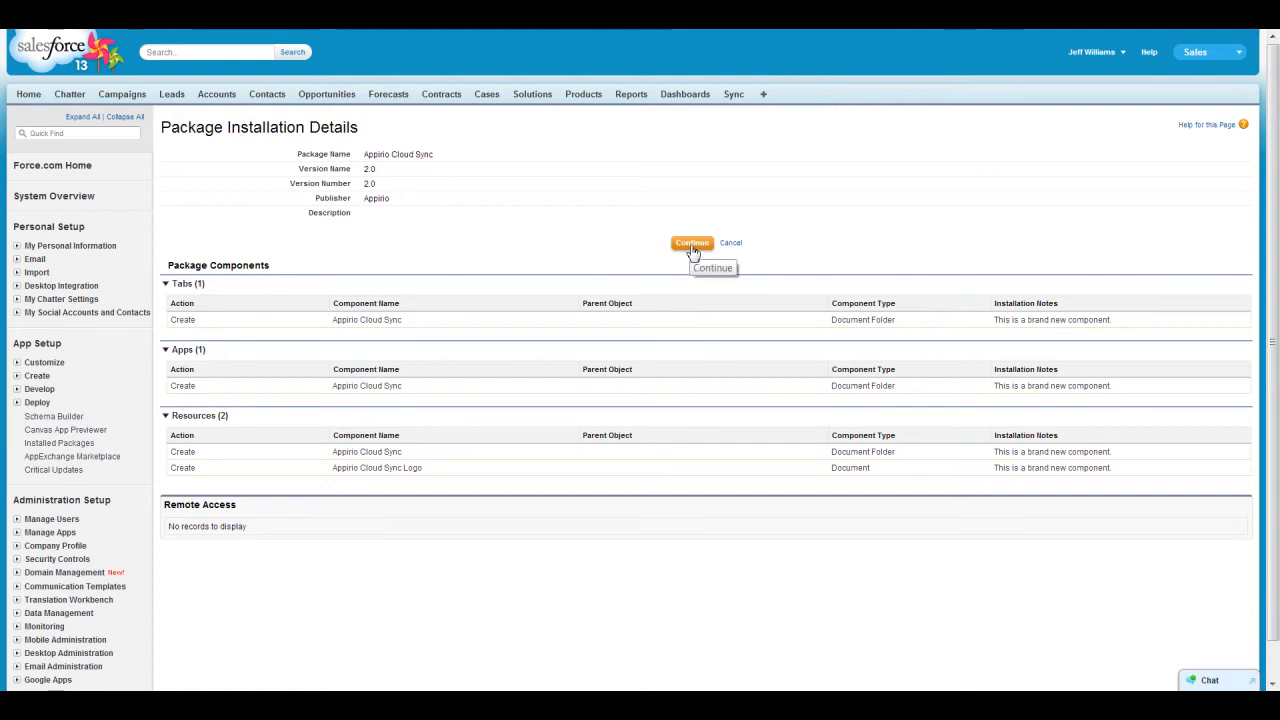
left_click(692, 244)
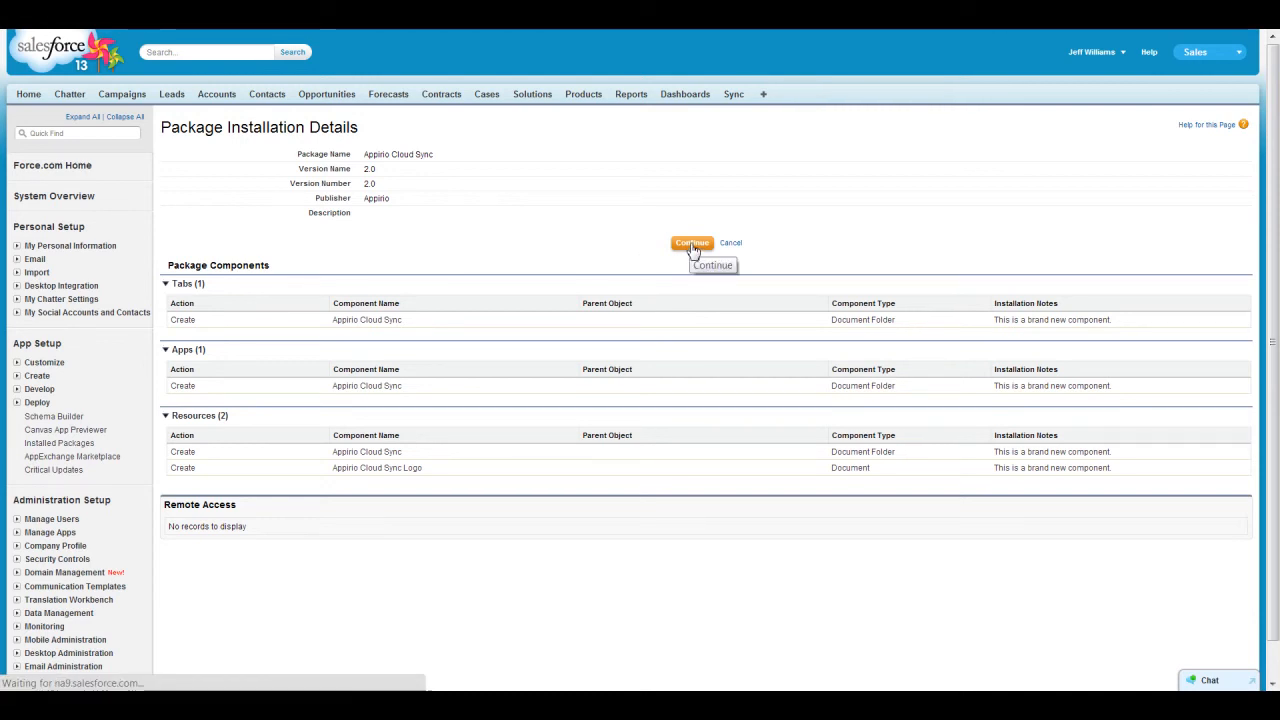
Approve API access, keep 'Grant access to admins only' and complete the install
left_click(692, 244)
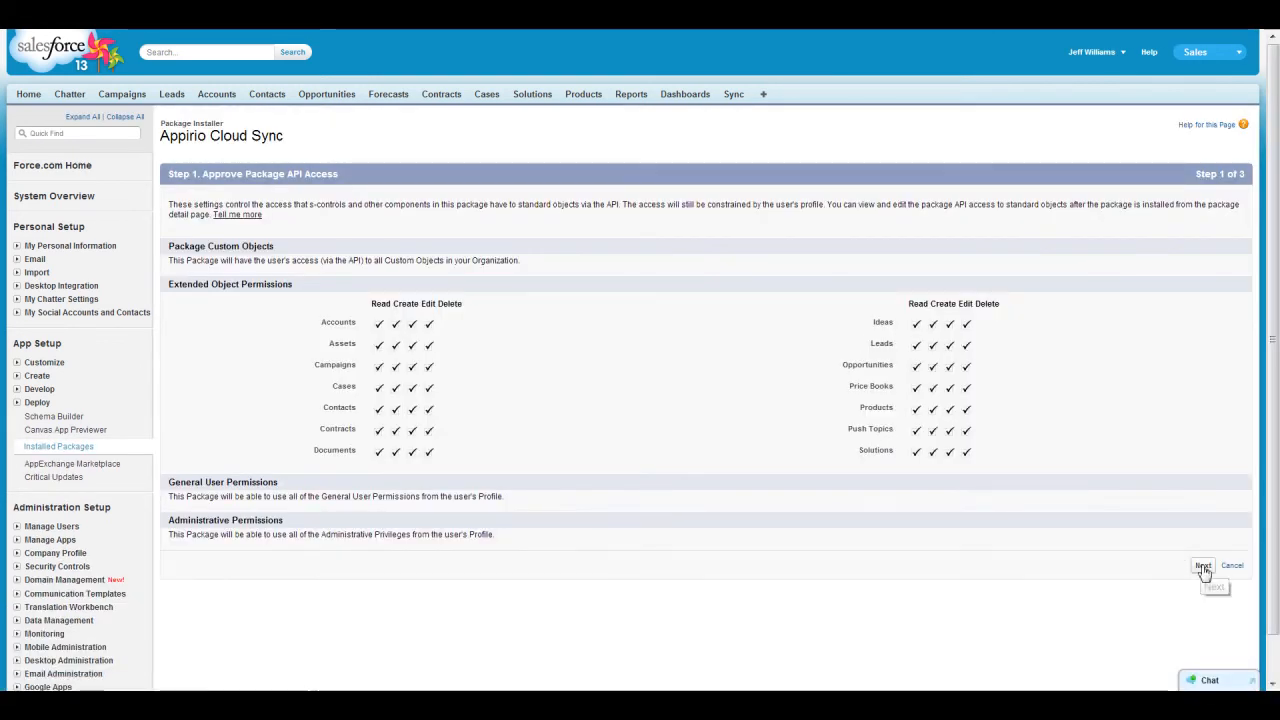
left_click(1204, 566)
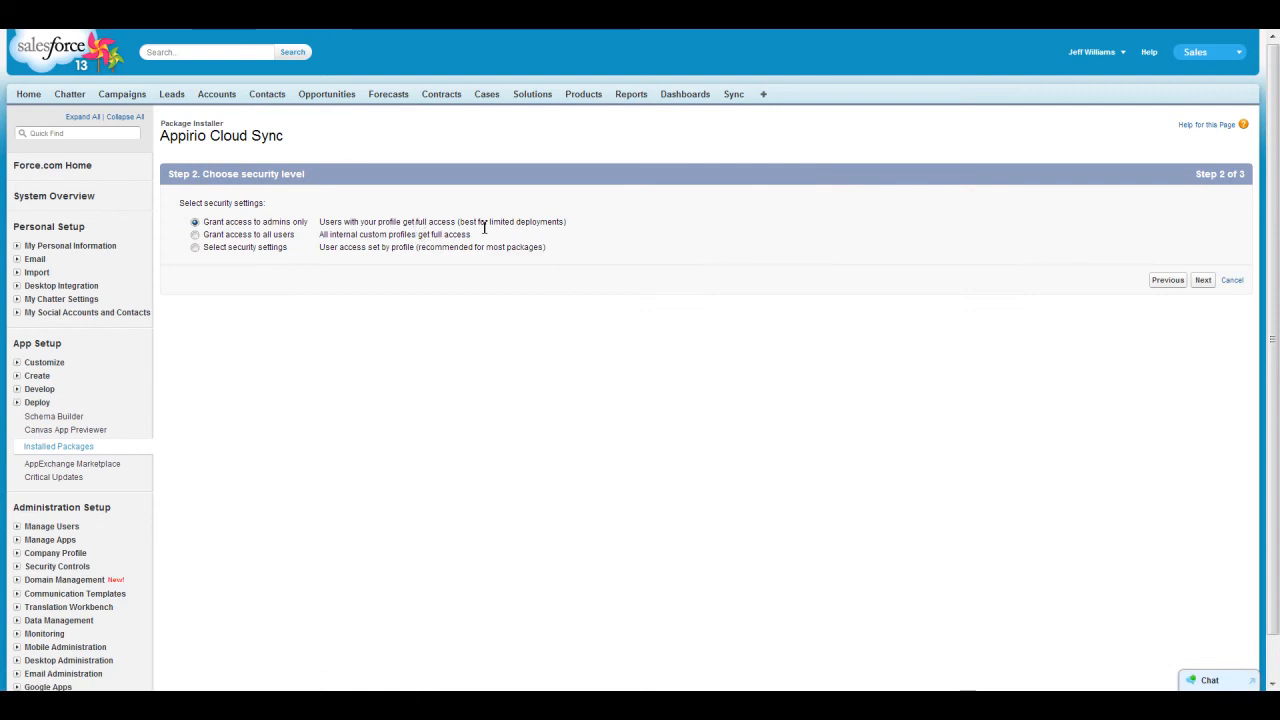
mouse_move(536, 244)
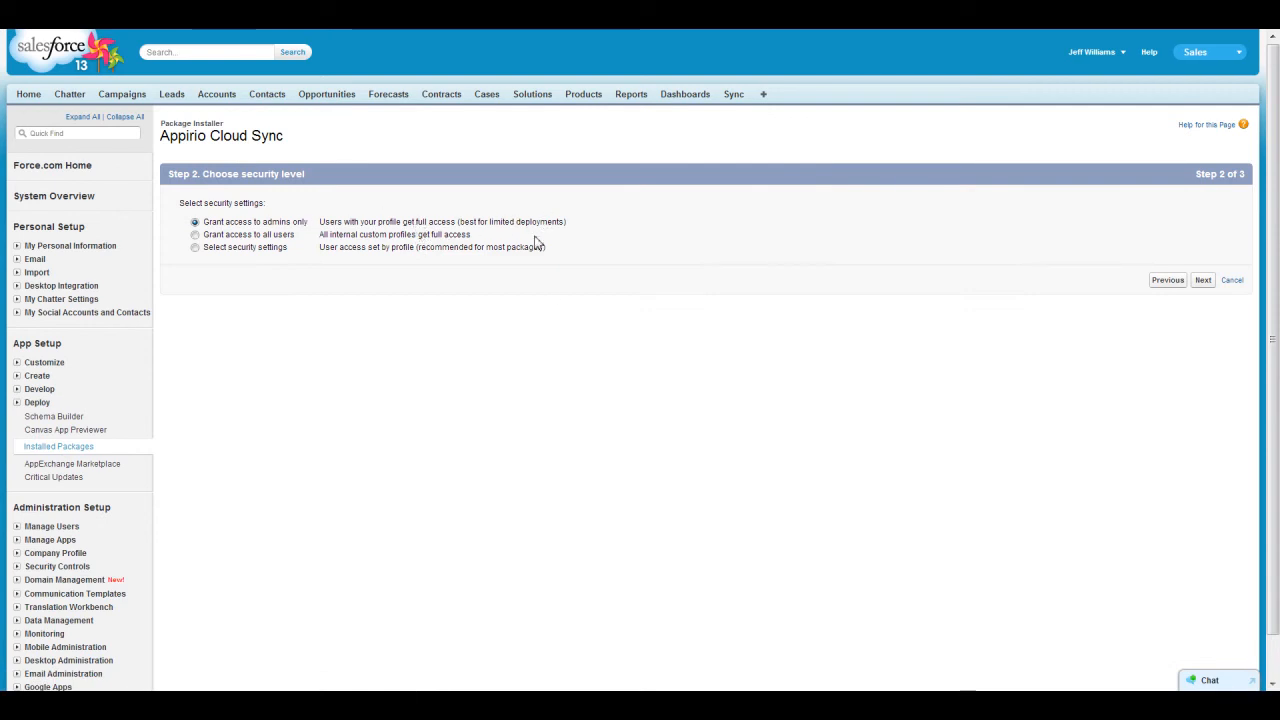
left_click(1204, 280)
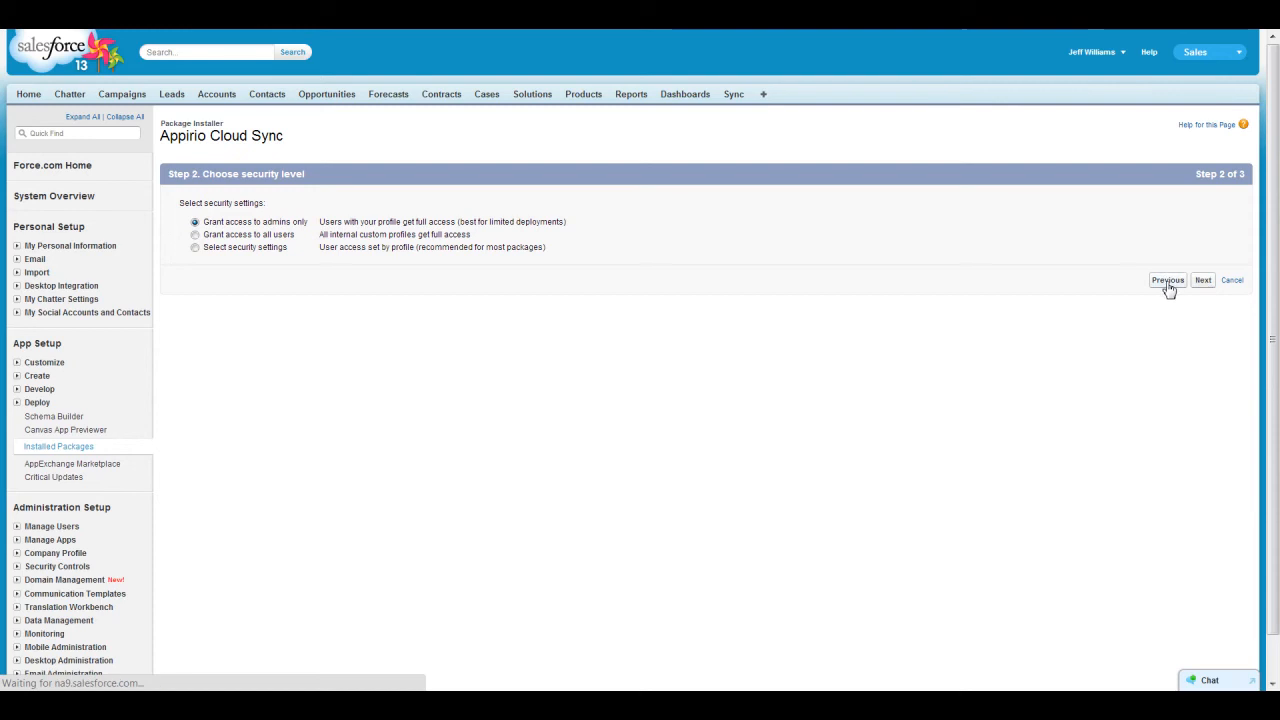
left_click(1204, 280)
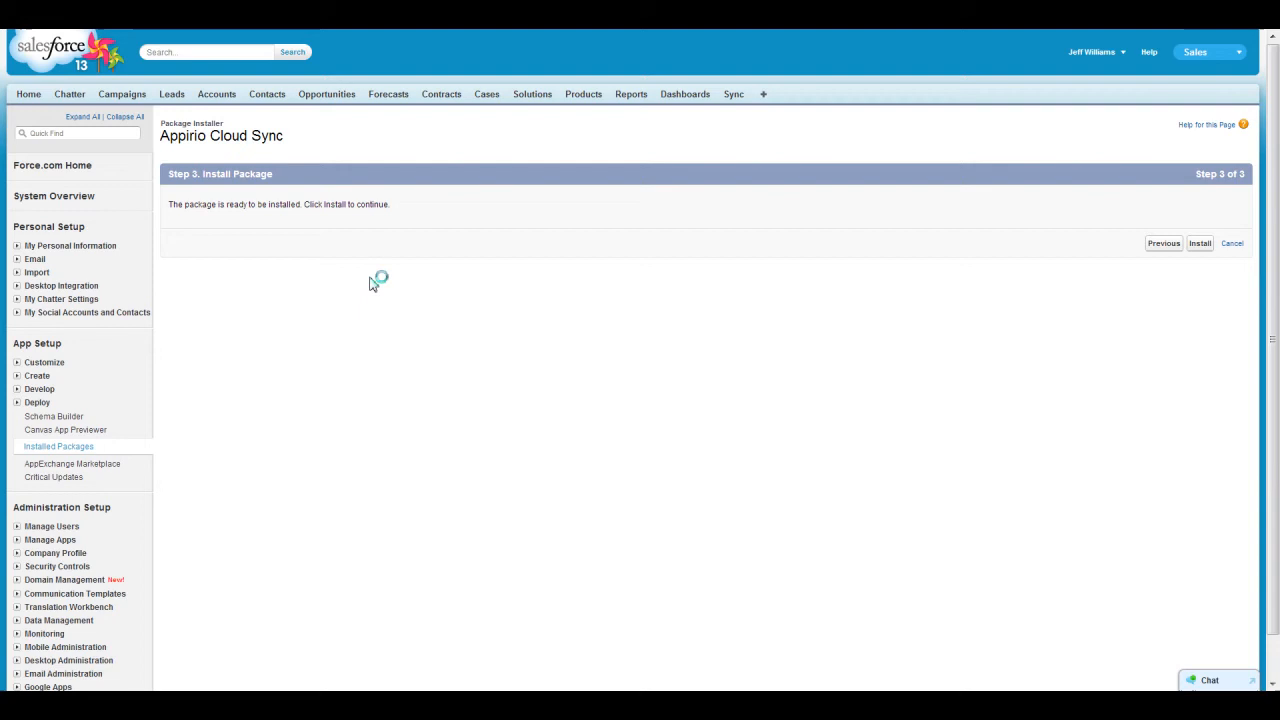
mouse_move(170, 384)
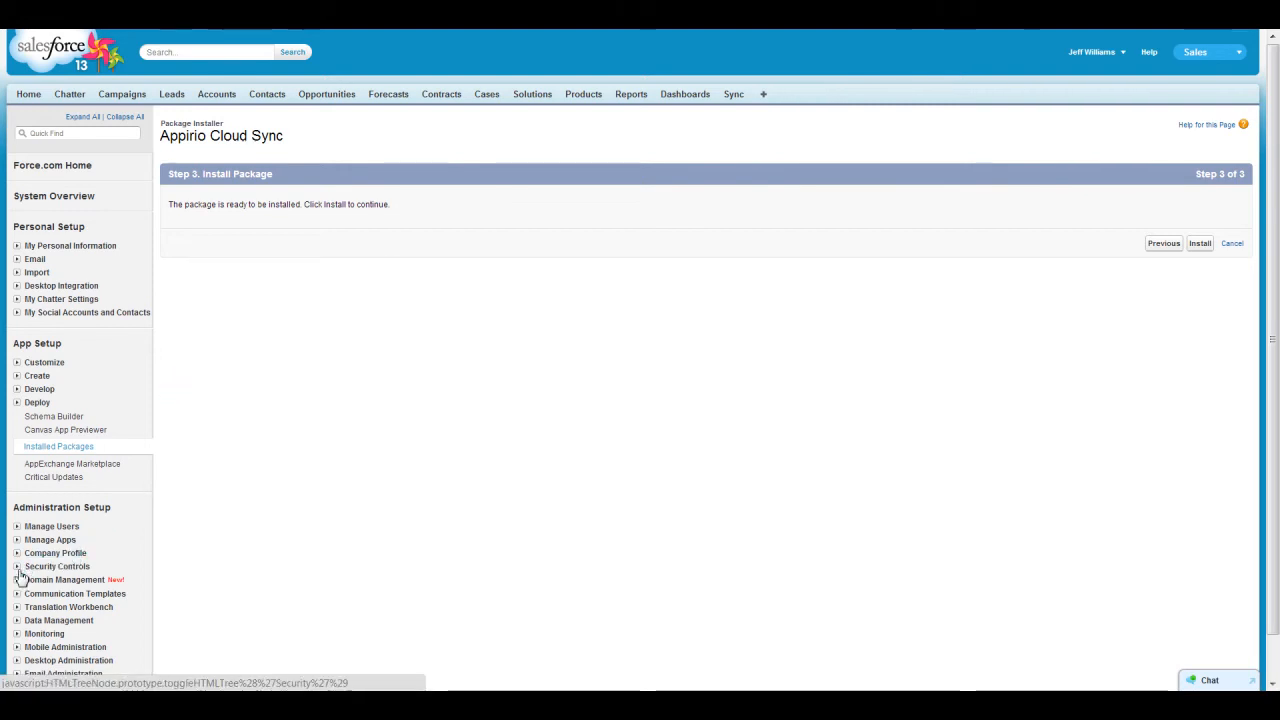
left_click(1200, 244)
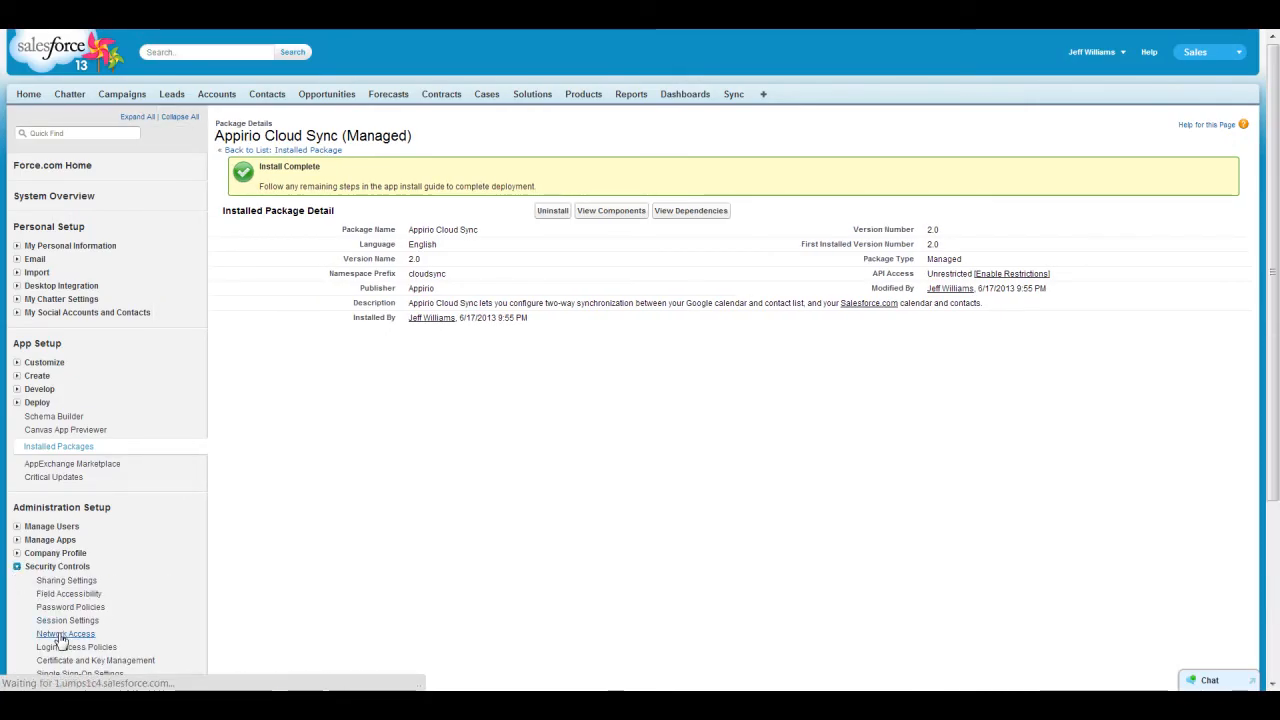
Under Network Access, add trusted IP range 75.101.148.153 and save it
left_click(64, 632)
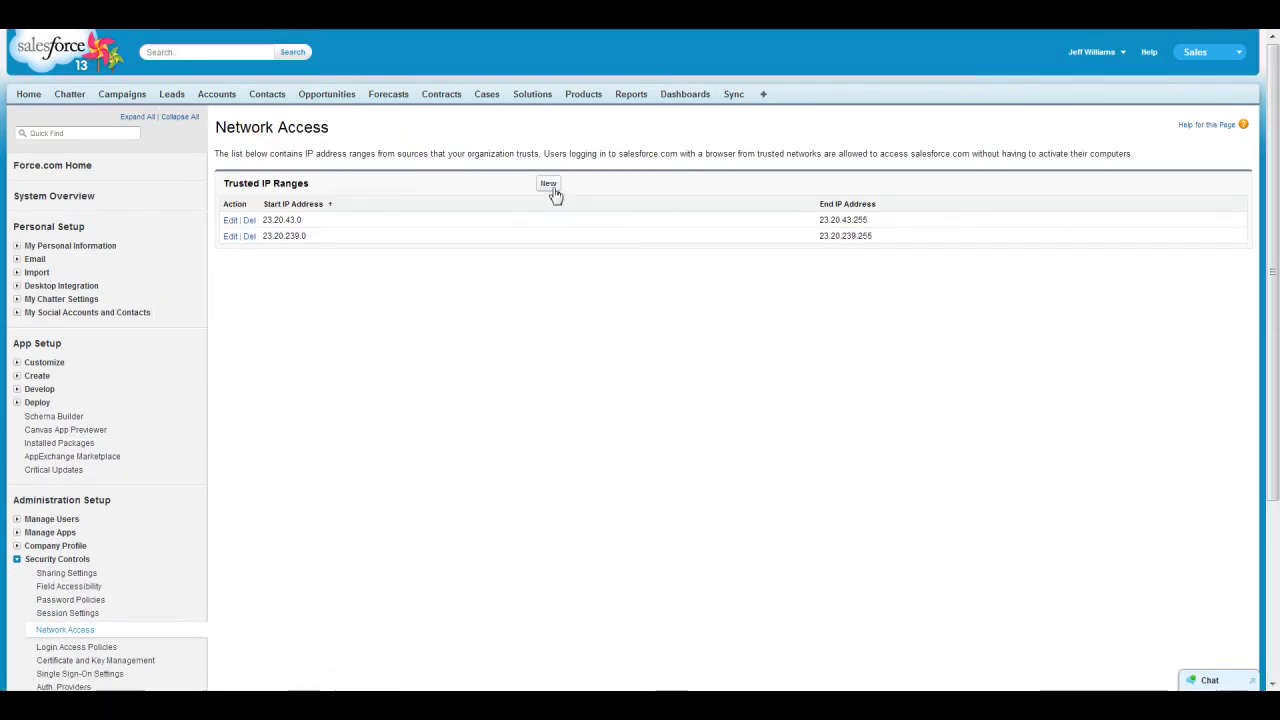
mouse_move(552, 192)
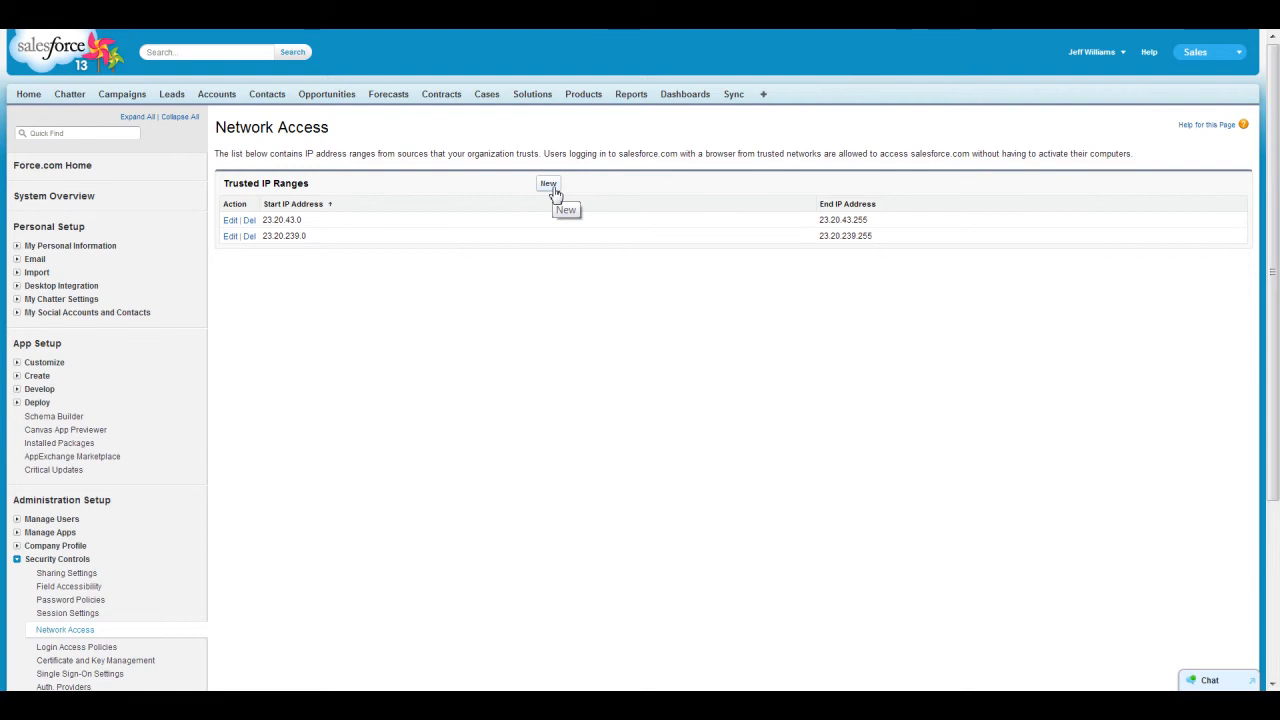
left_click(548, 184)
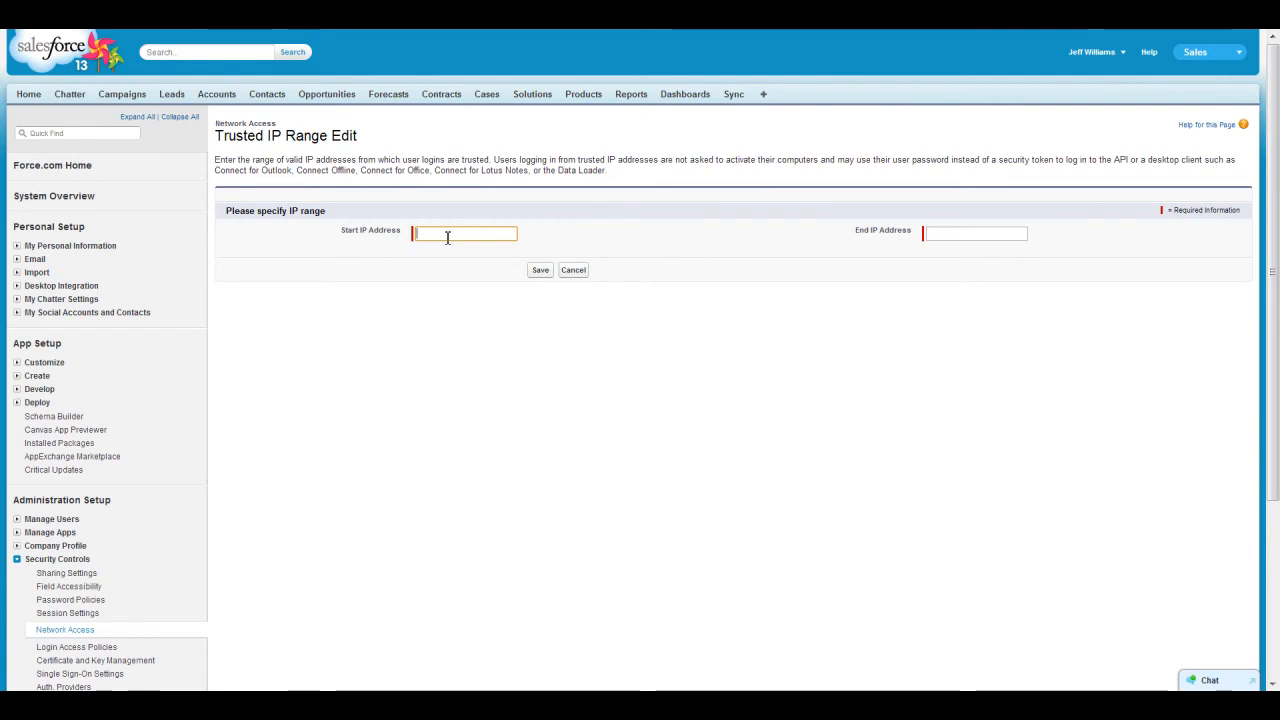
type("75.101.148")
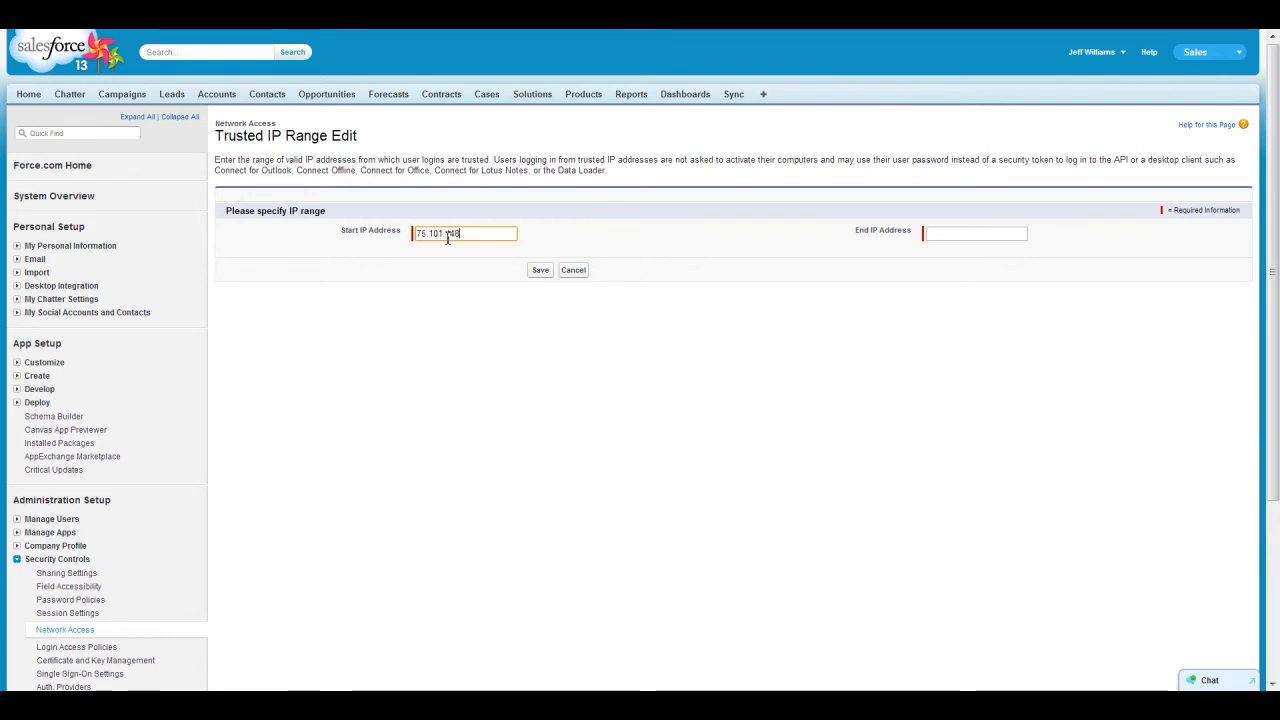
type(".153")
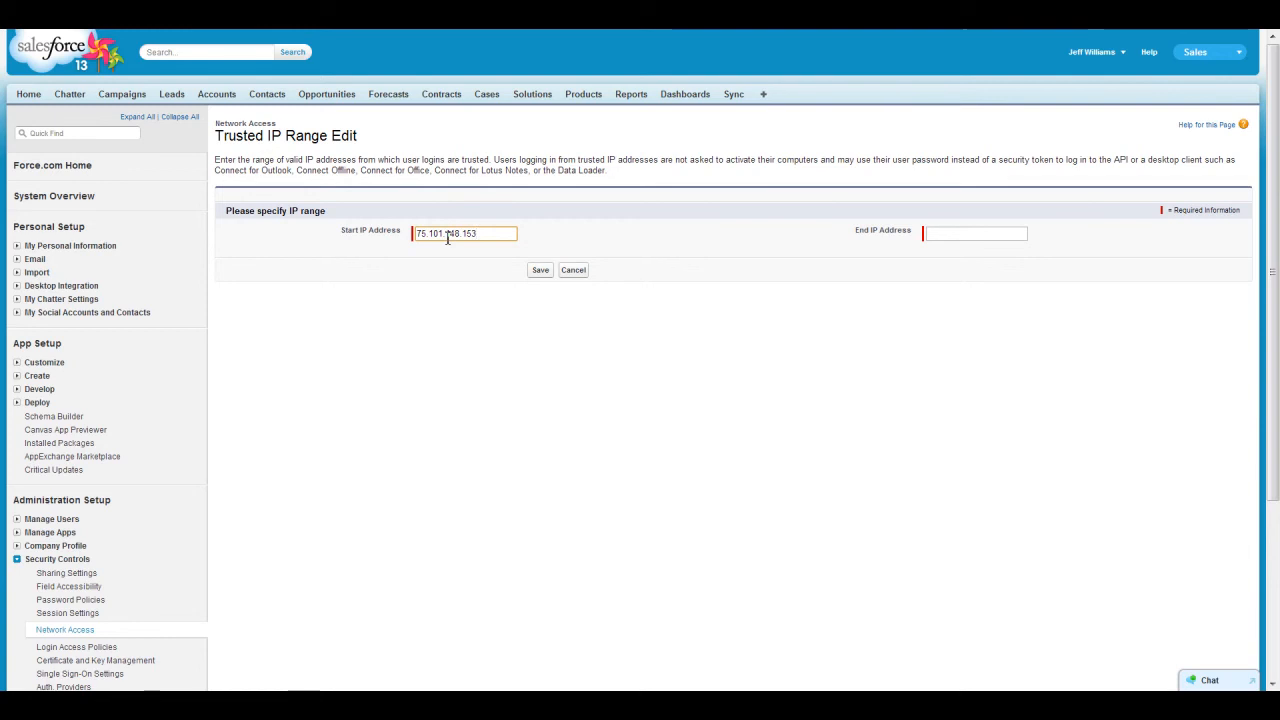
type("75.101.148.153")
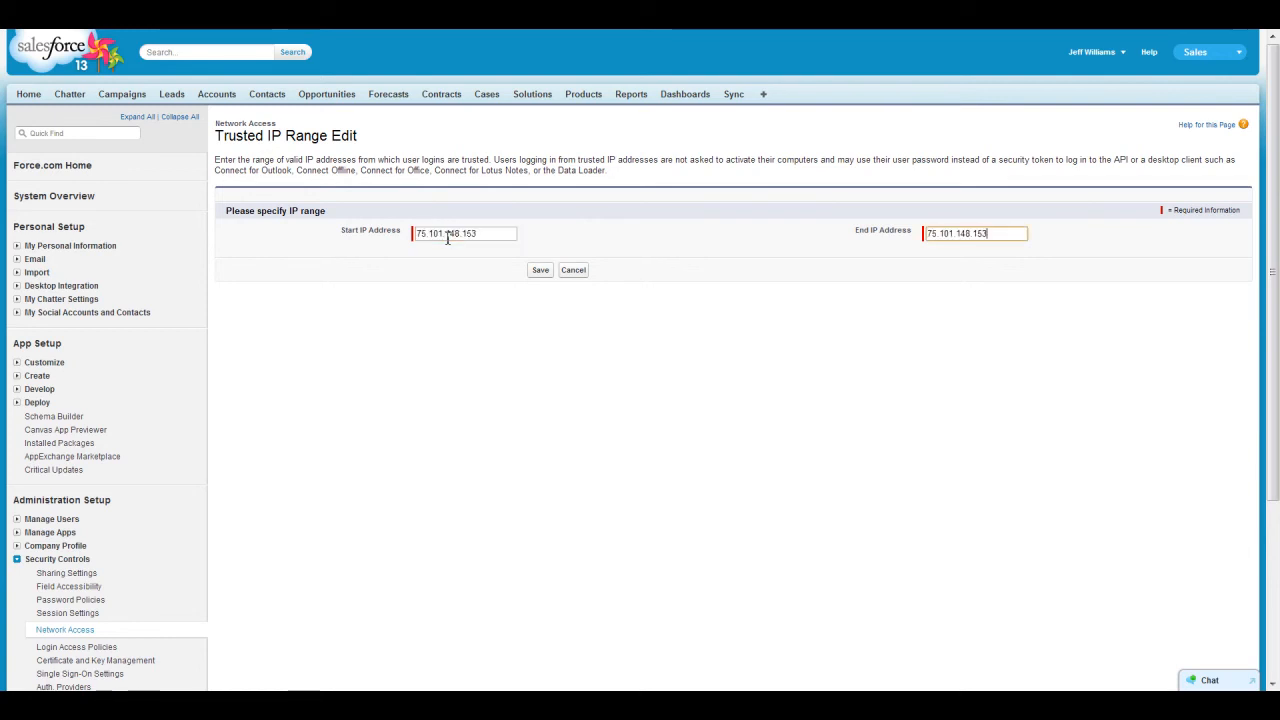
left_click(540, 270)
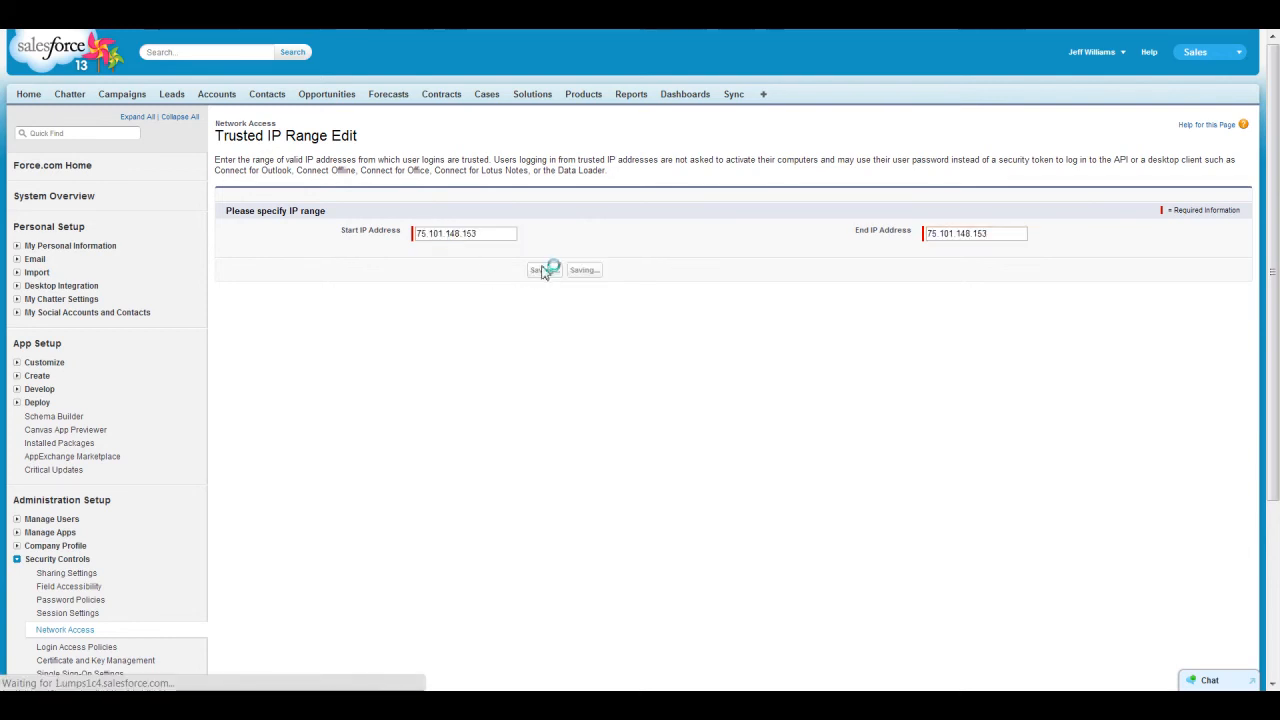
Add a second trusted IP range 107.20.145.252 and save it
left_click(540, 270)
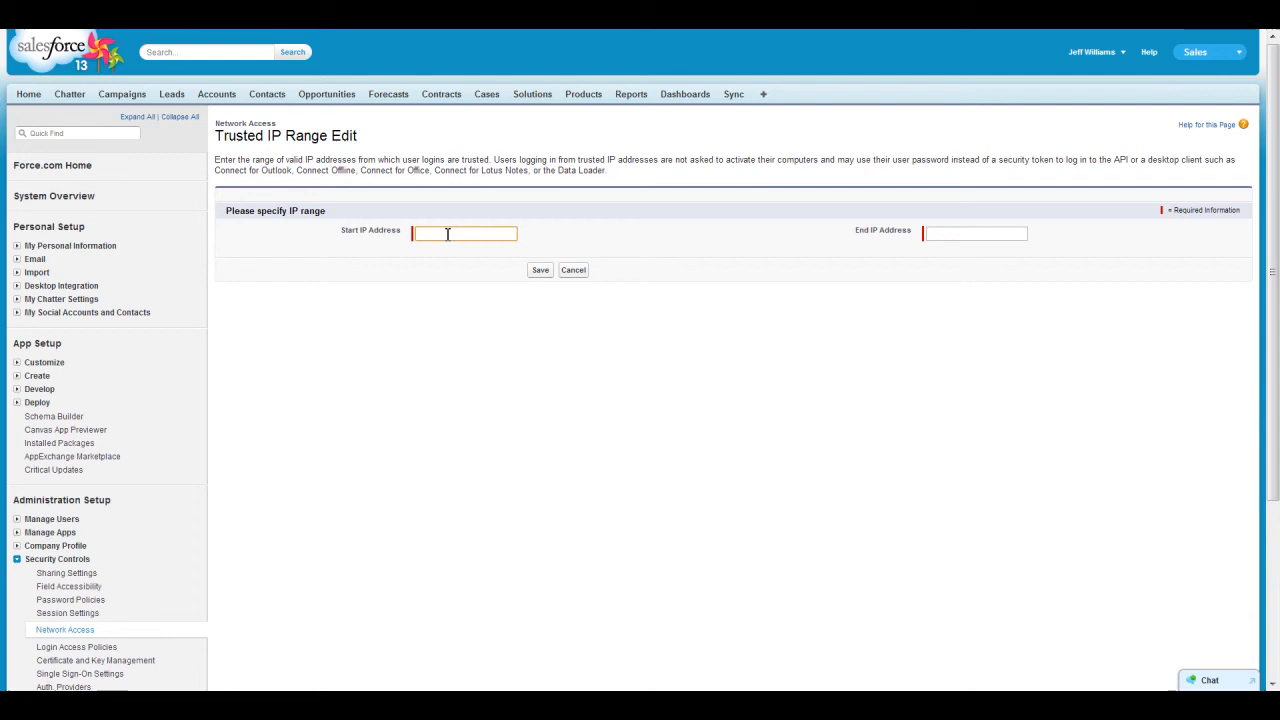
type("107.2")
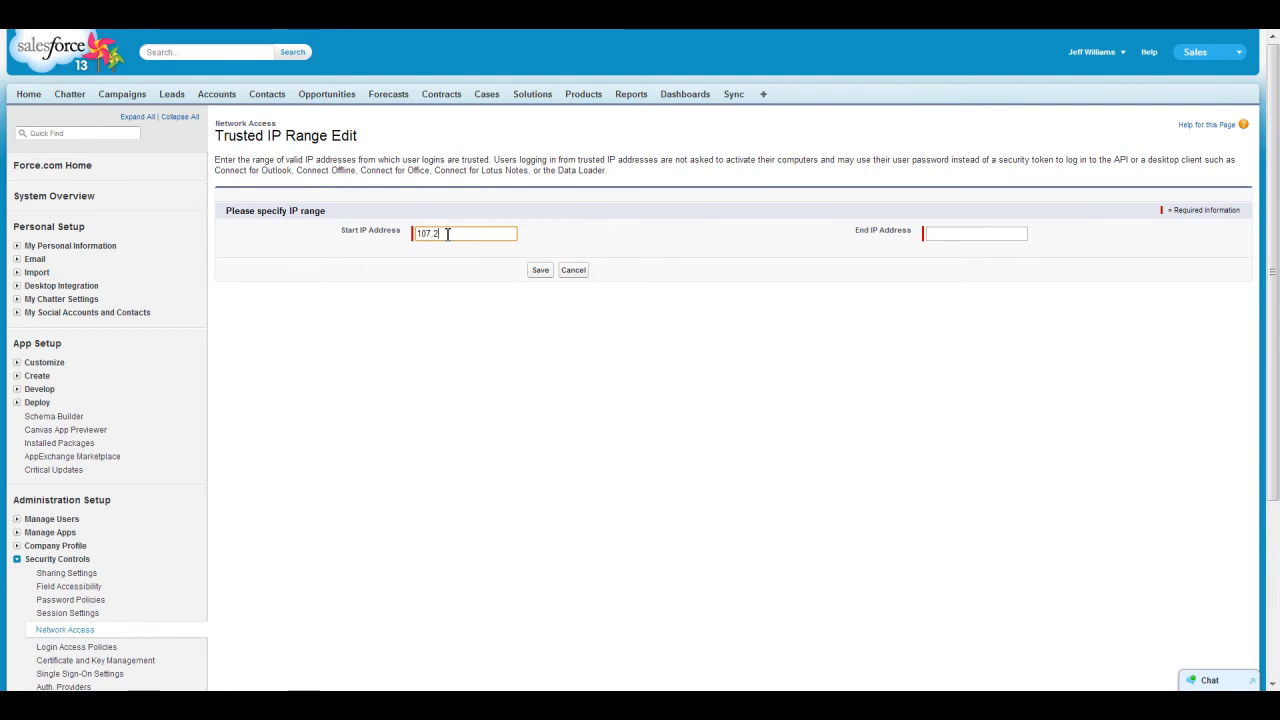
type("0.145.2")
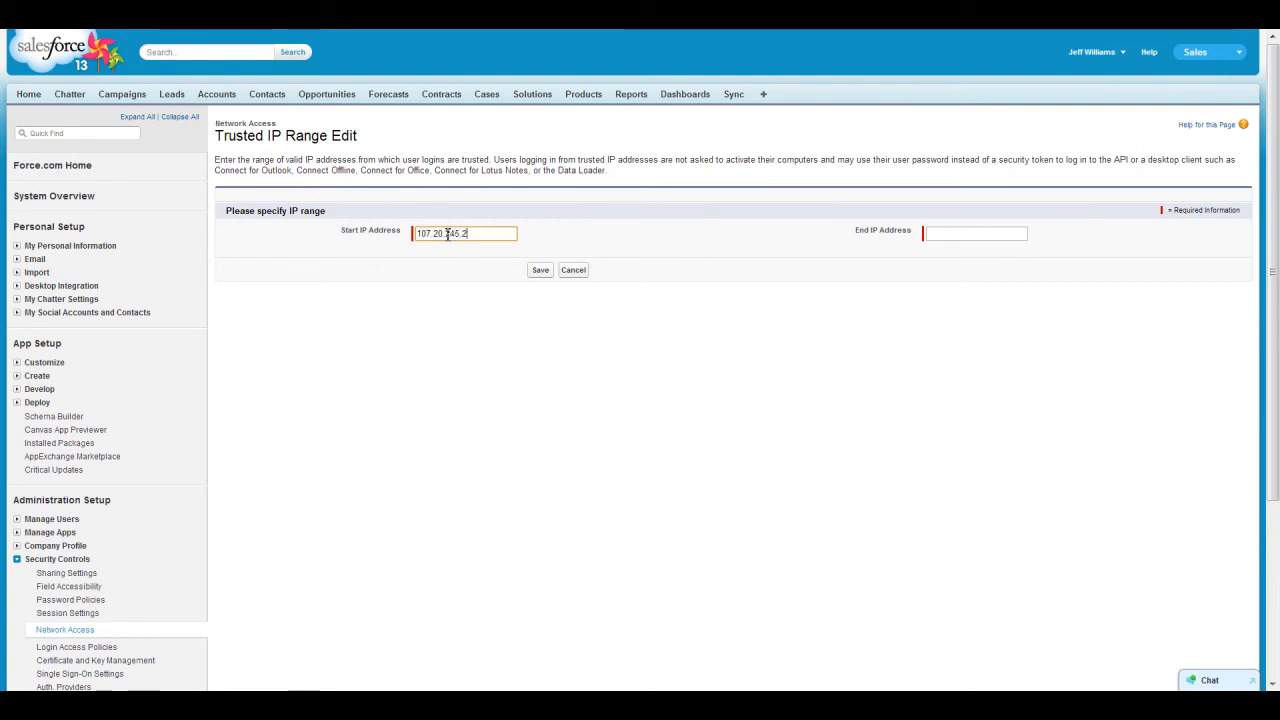
type("52")
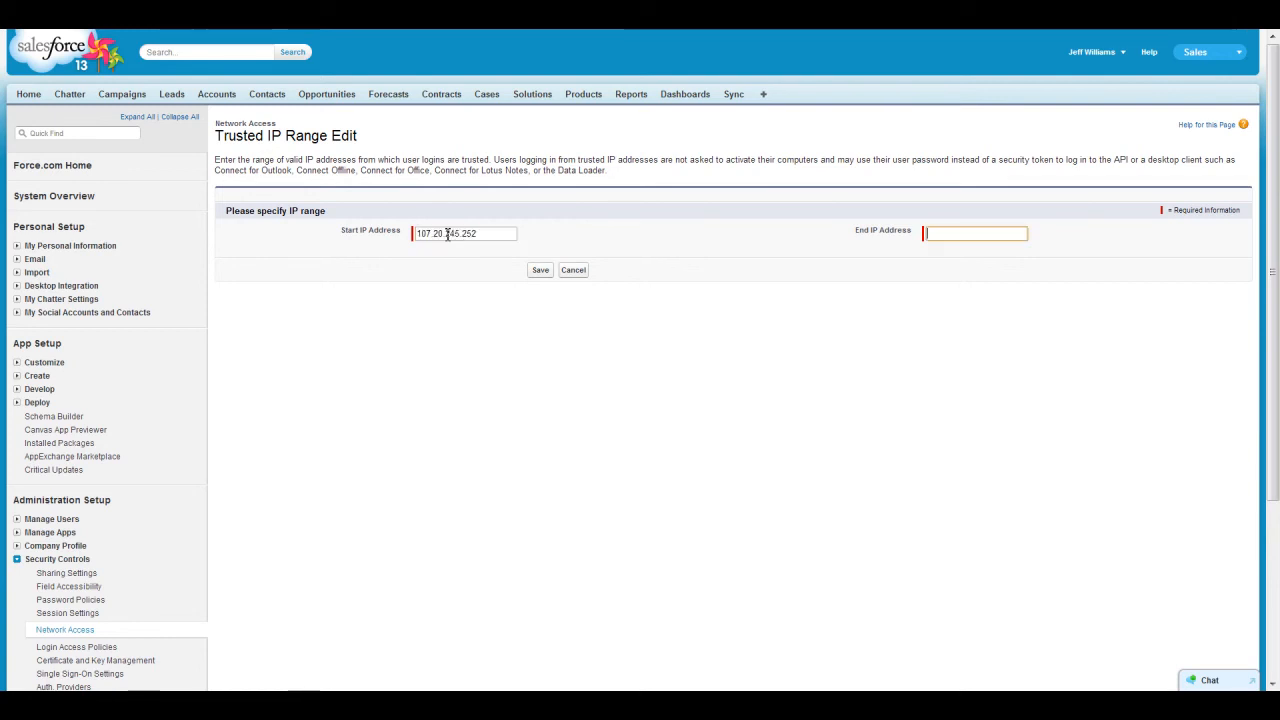
left_click(540, 270)
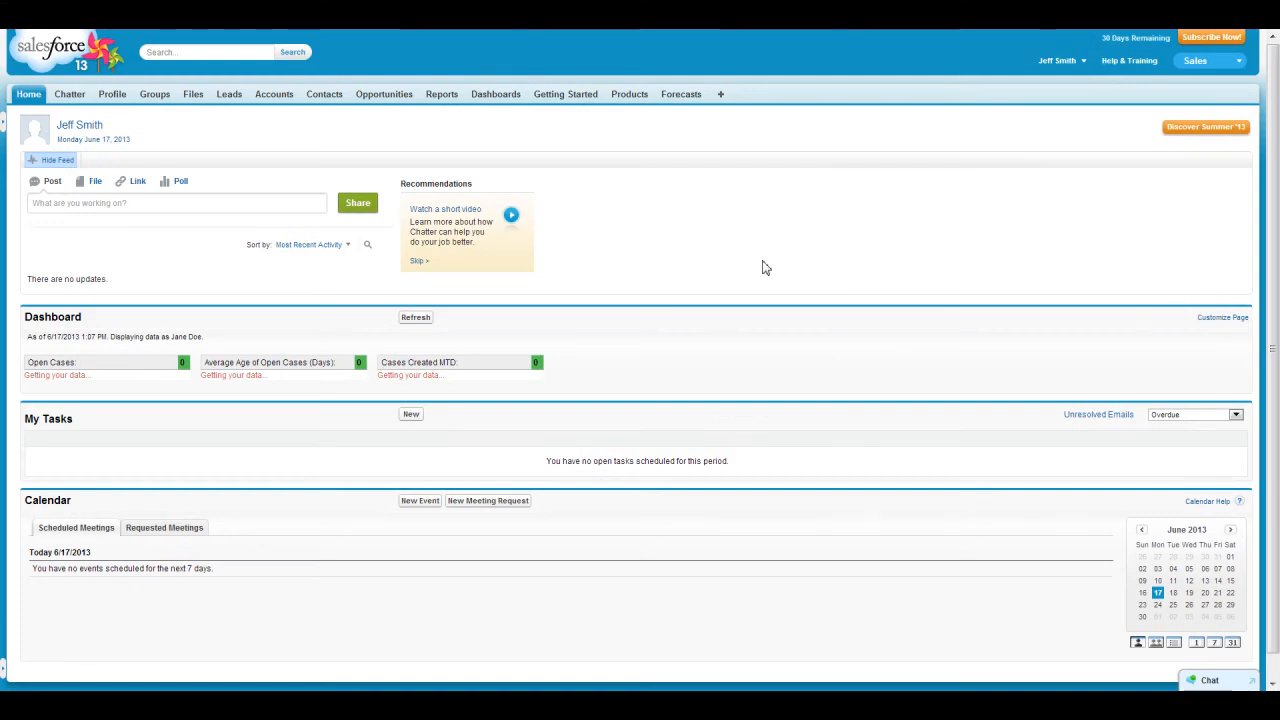
Switch to the Appirio Cloud Sync app and open its My Setup page from All Tabs
left_click(1196, 60)
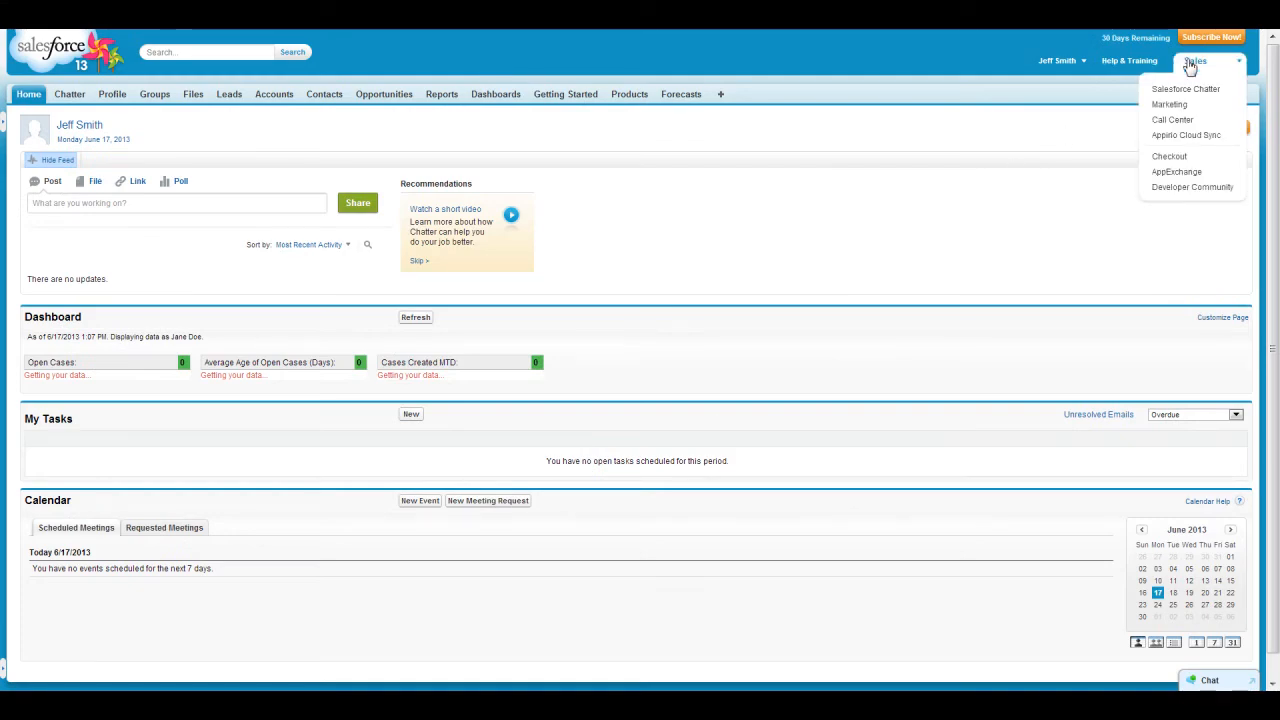
mouse_move(1186, 136)
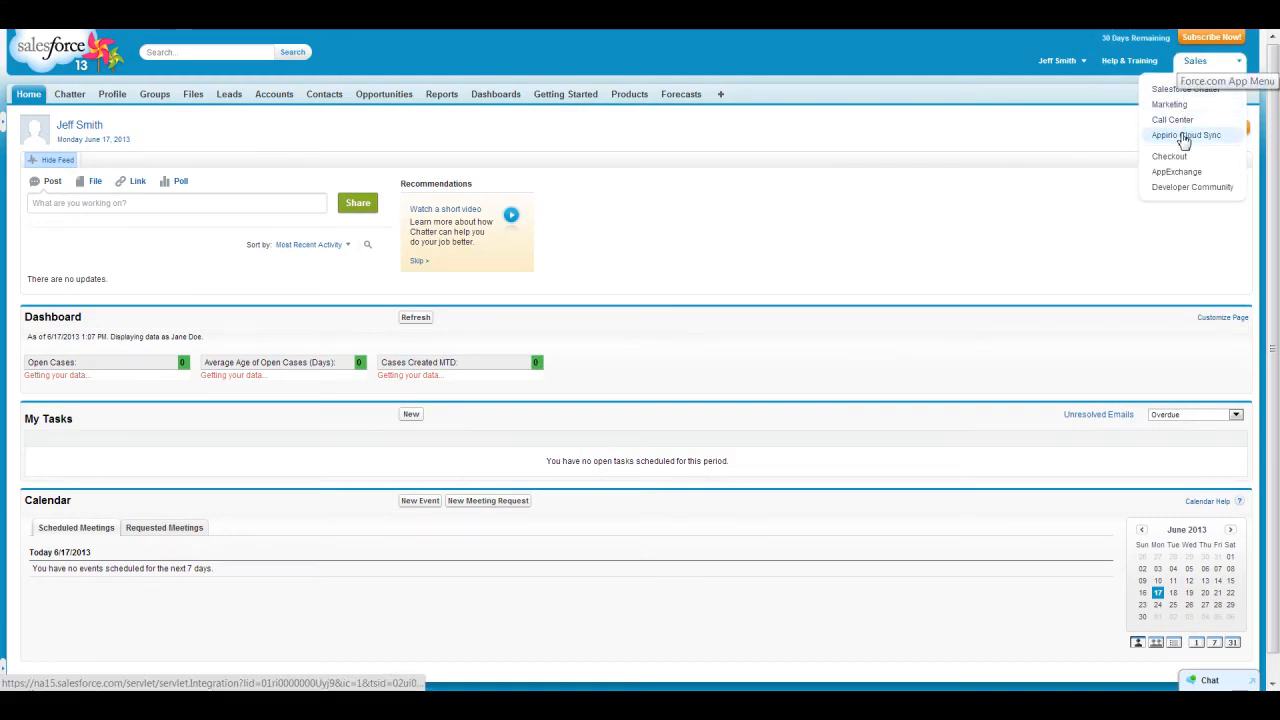
left_click(1188, 136)
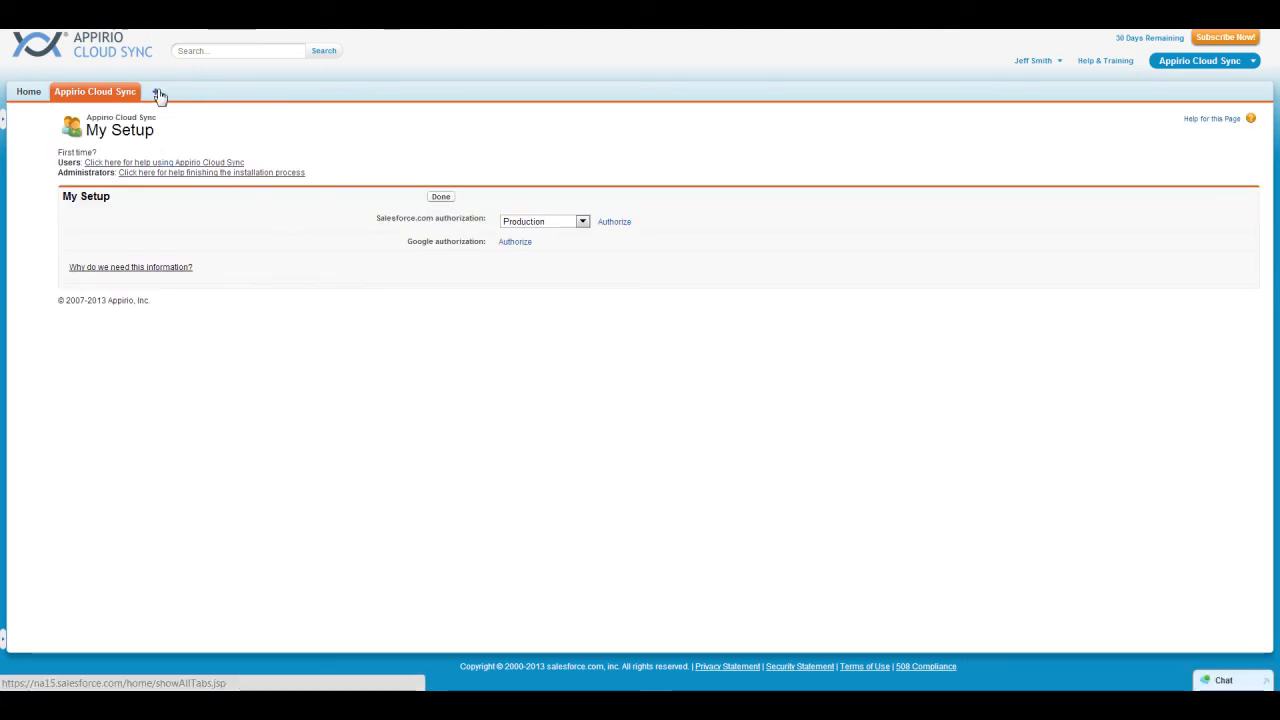
left_click(156, 92)
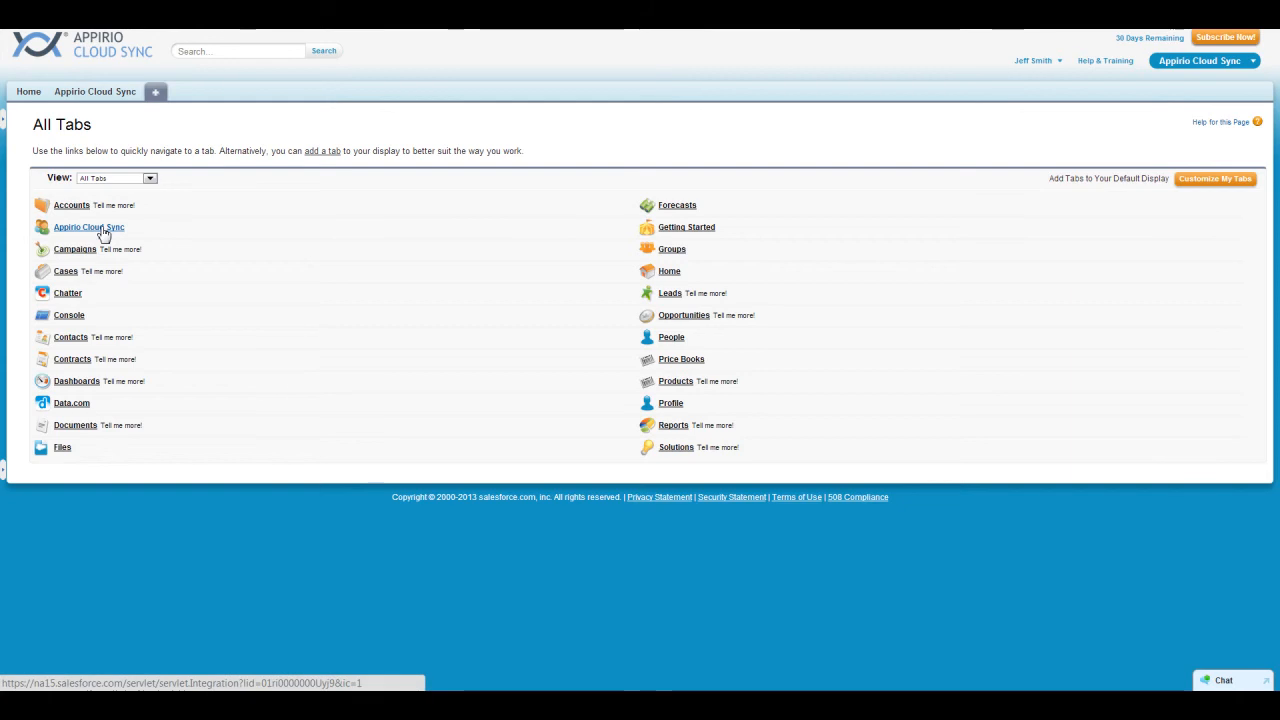
left_click(88, 228)
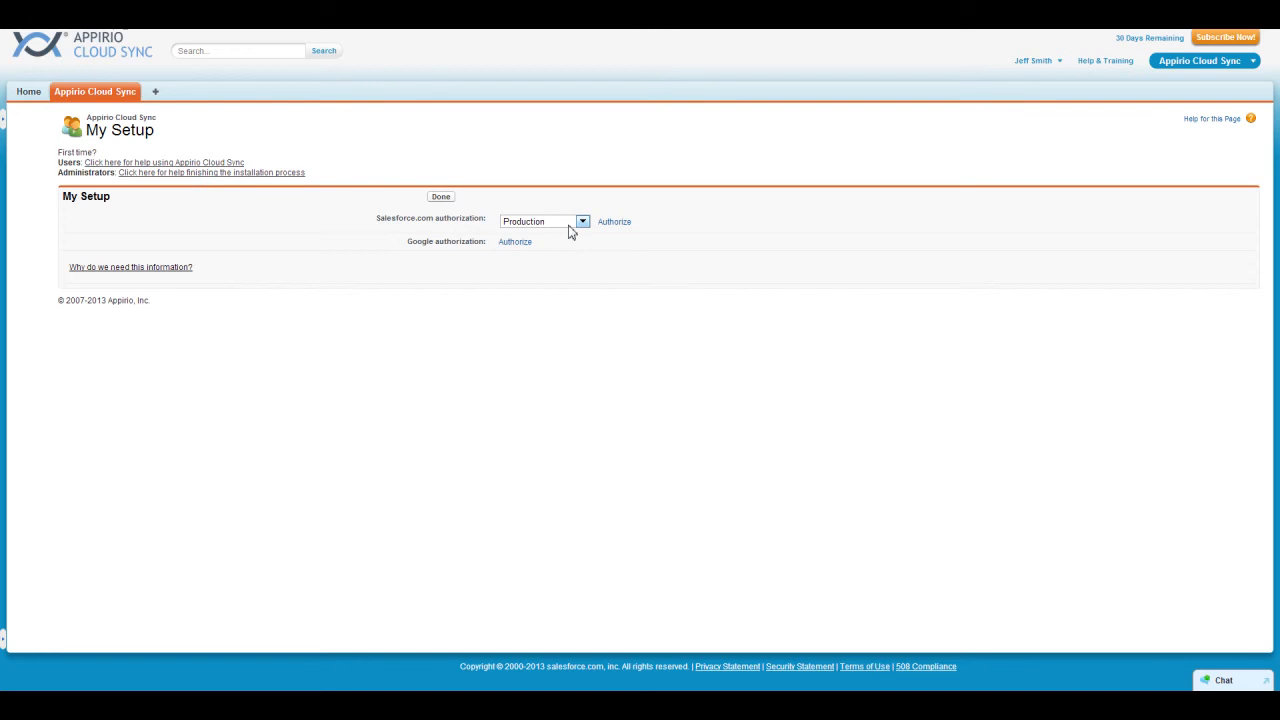
Try the Custom Domain environment with 'MyD', then switch back to Production
left_click(584, 220)
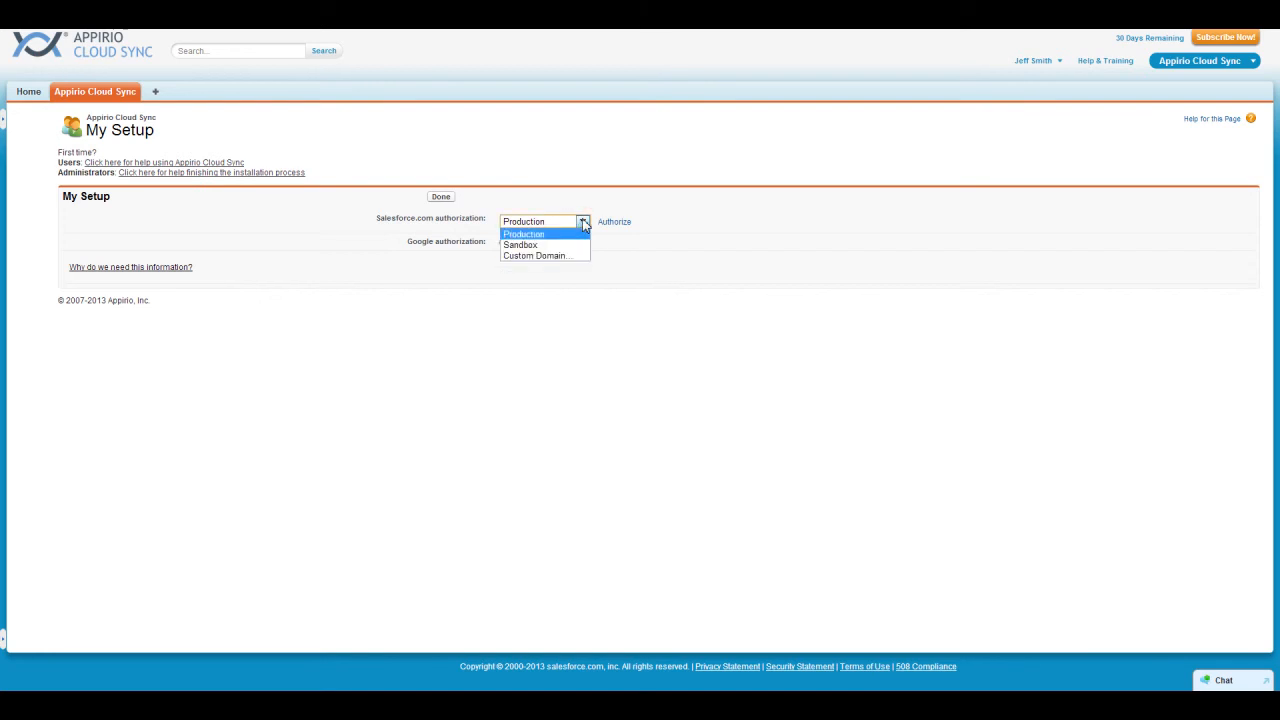
mouse_move(520, 244)
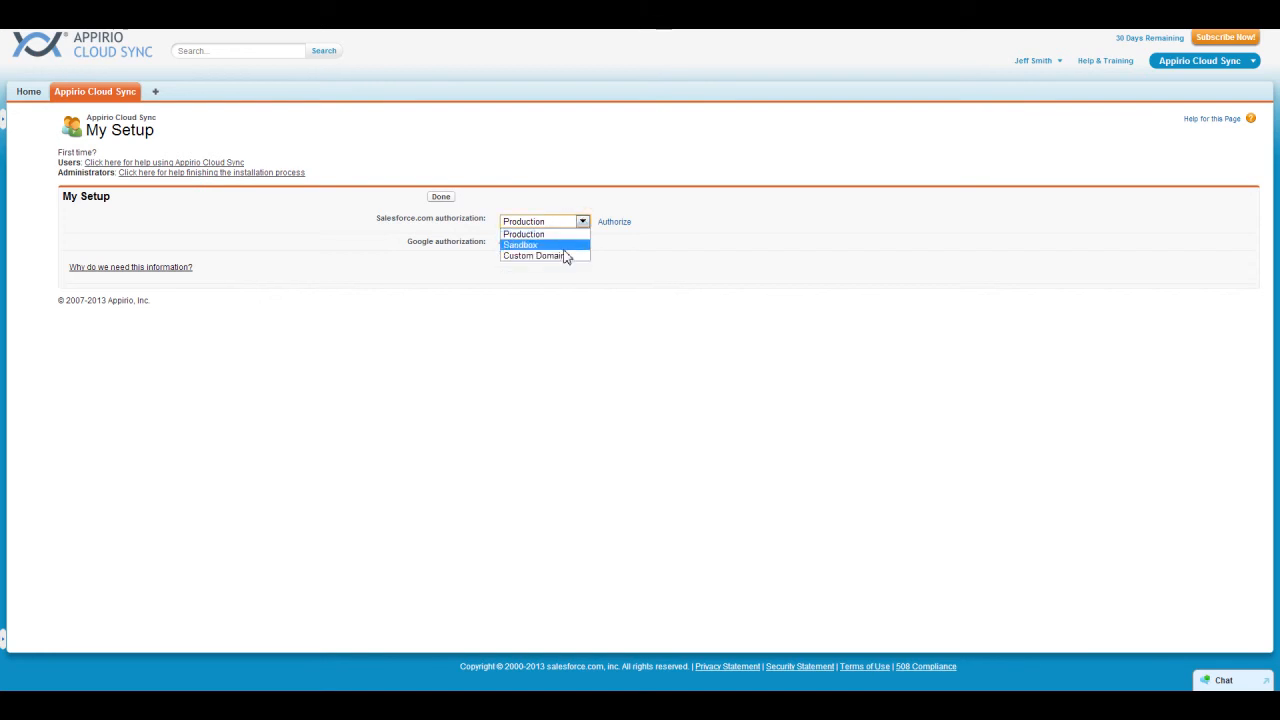
left_click(534, 256)
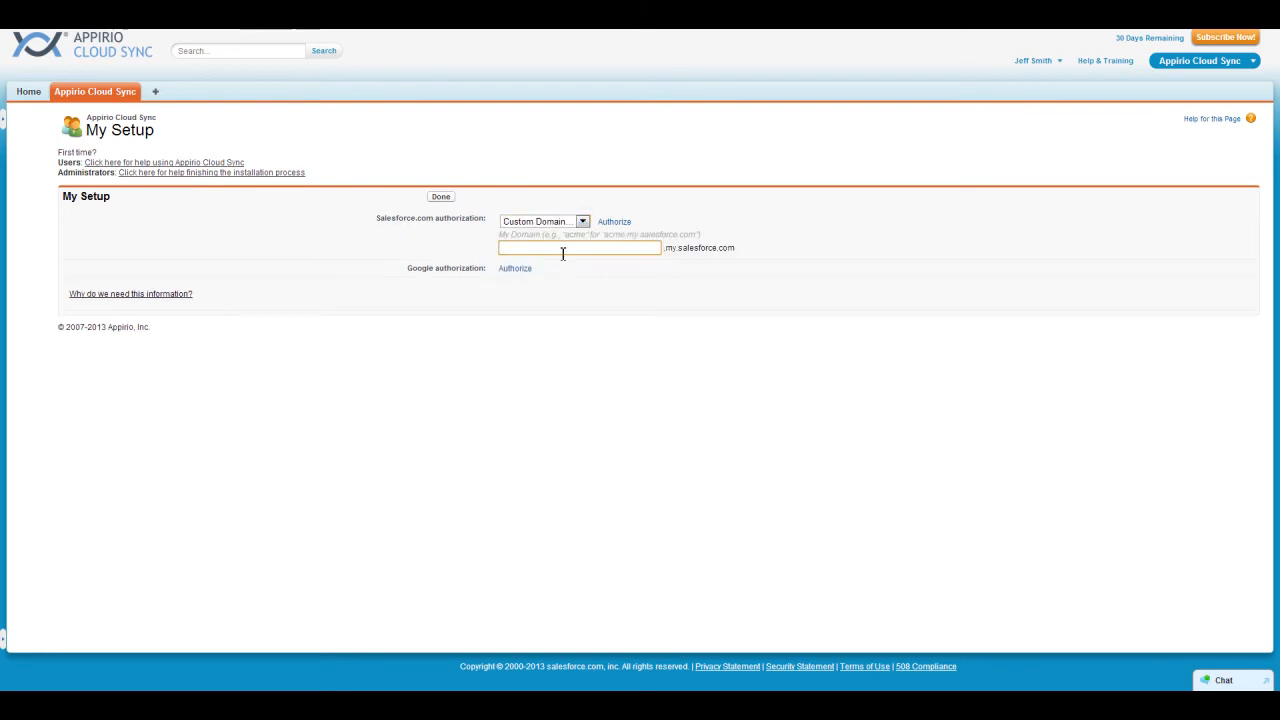
type("MyDomain")
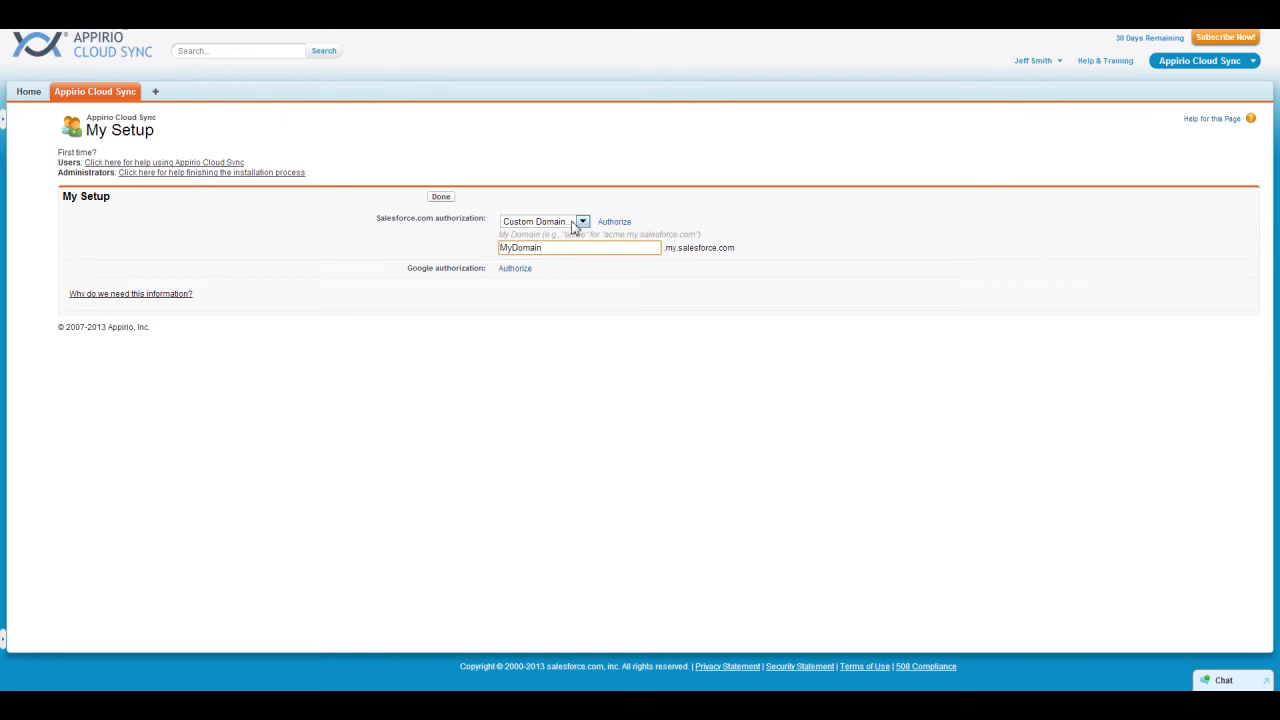
left_click(582, 220)
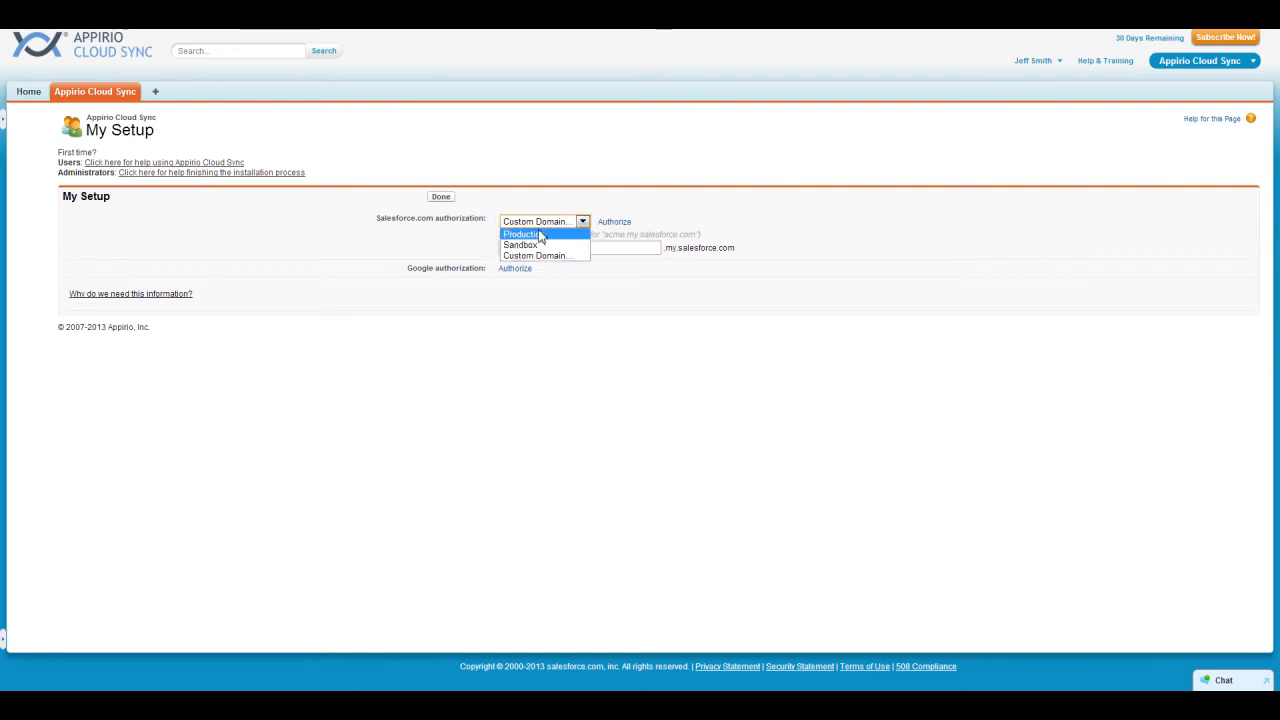
left_click(520, 234)
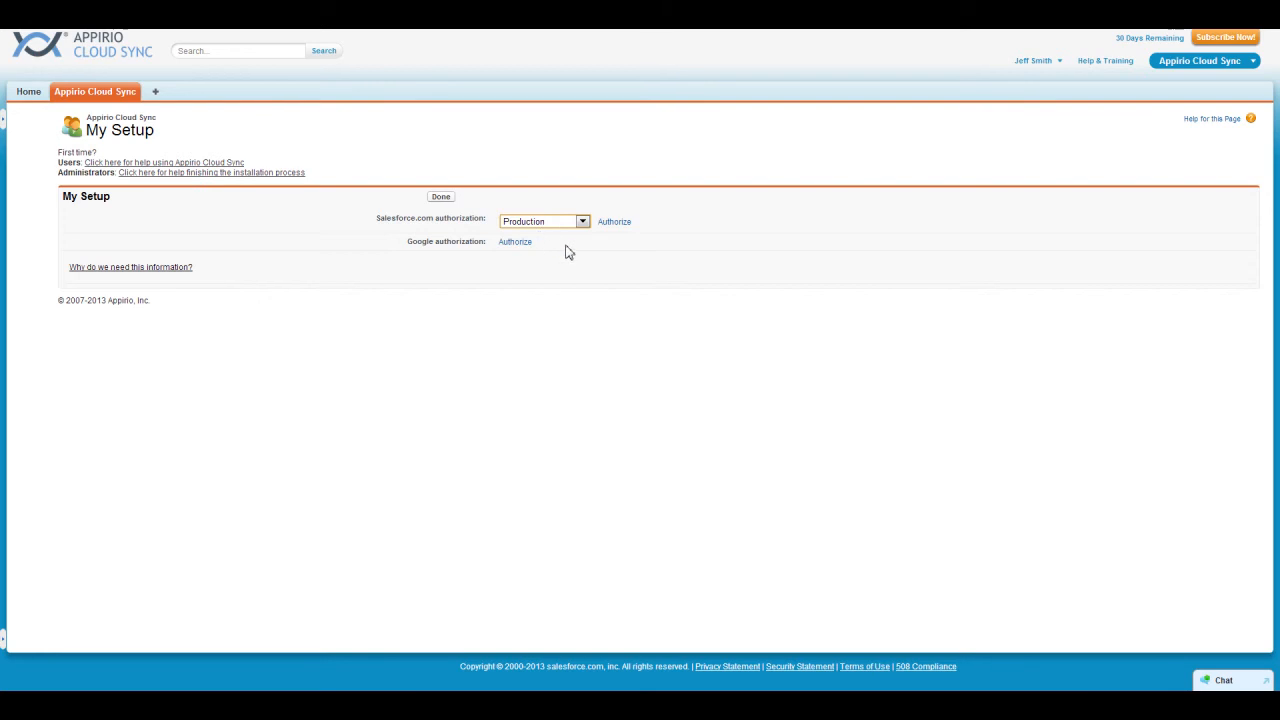
mouse_move(614, 220)
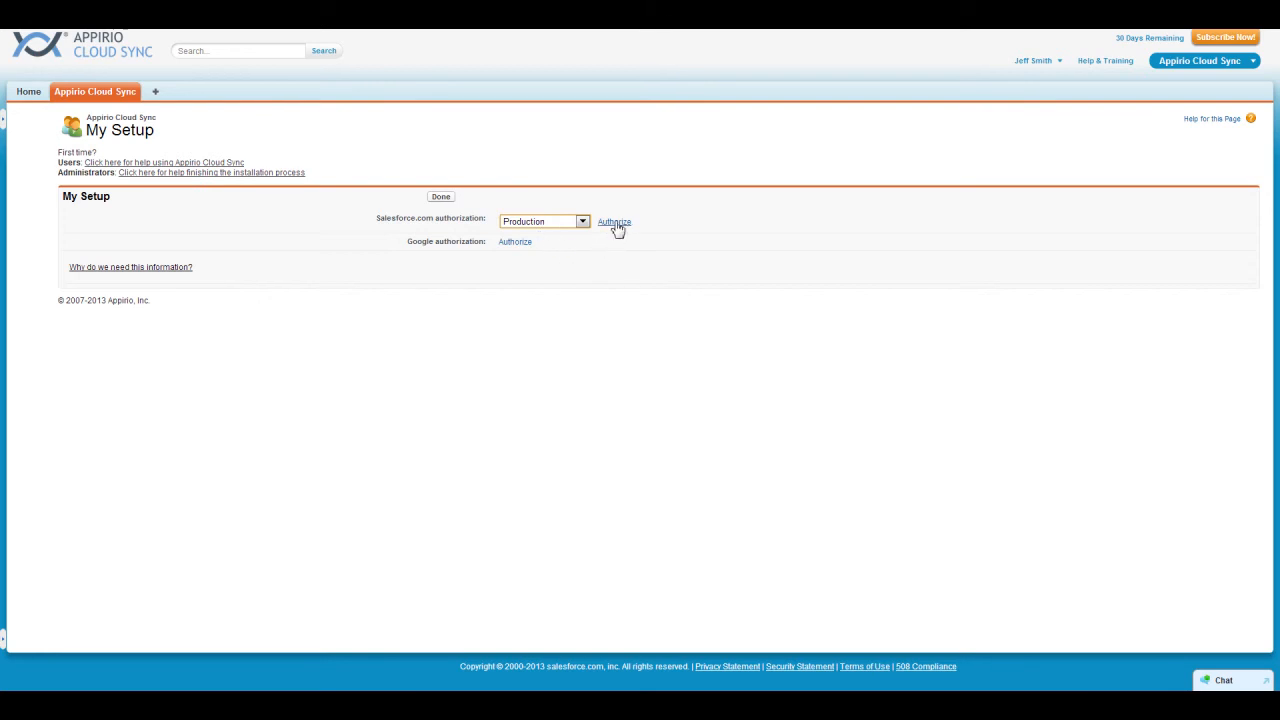
Authorize the Production Salesforce connection, allow access and close the completion window
left_click(616, 220)
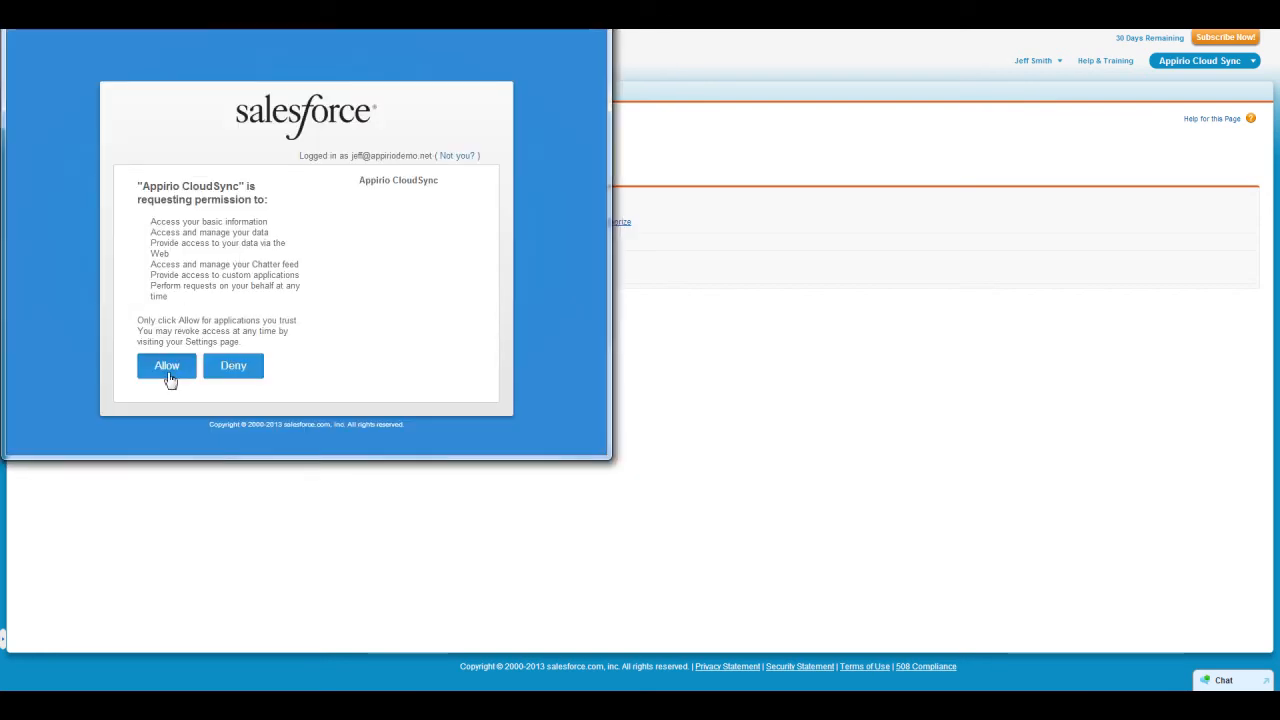
mouse_move(168, 364)
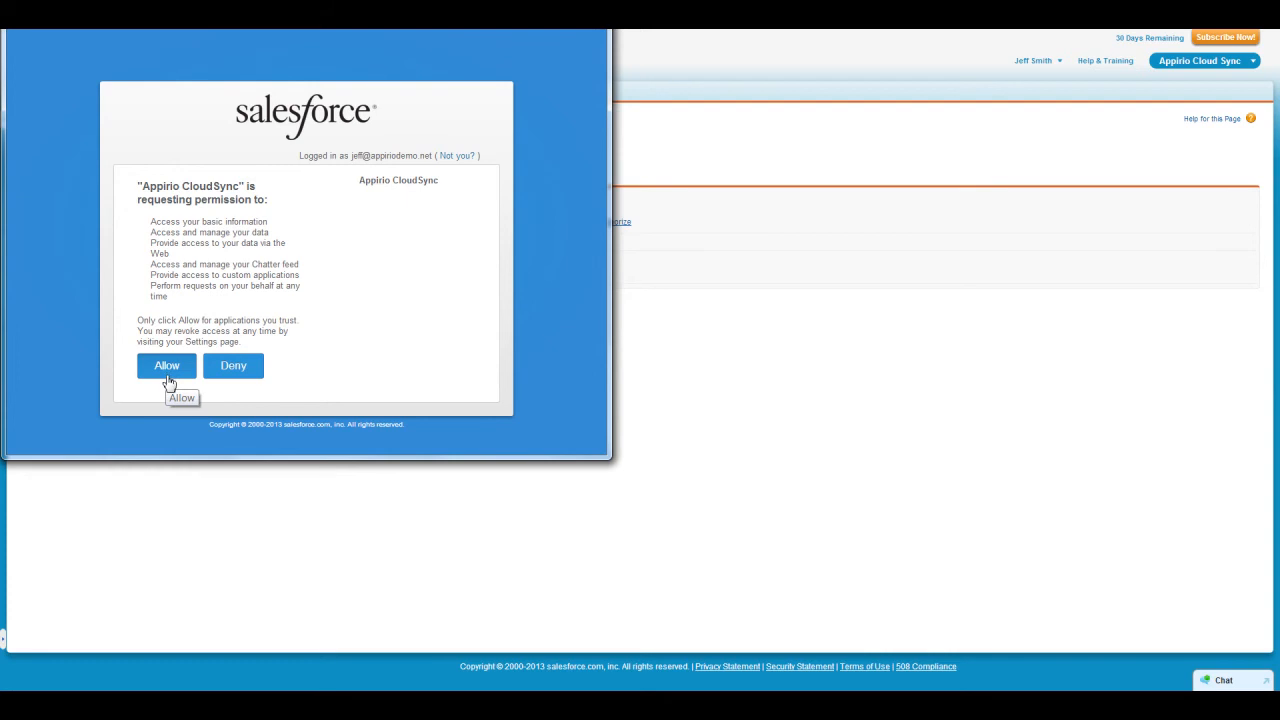
left_click(166, 364)
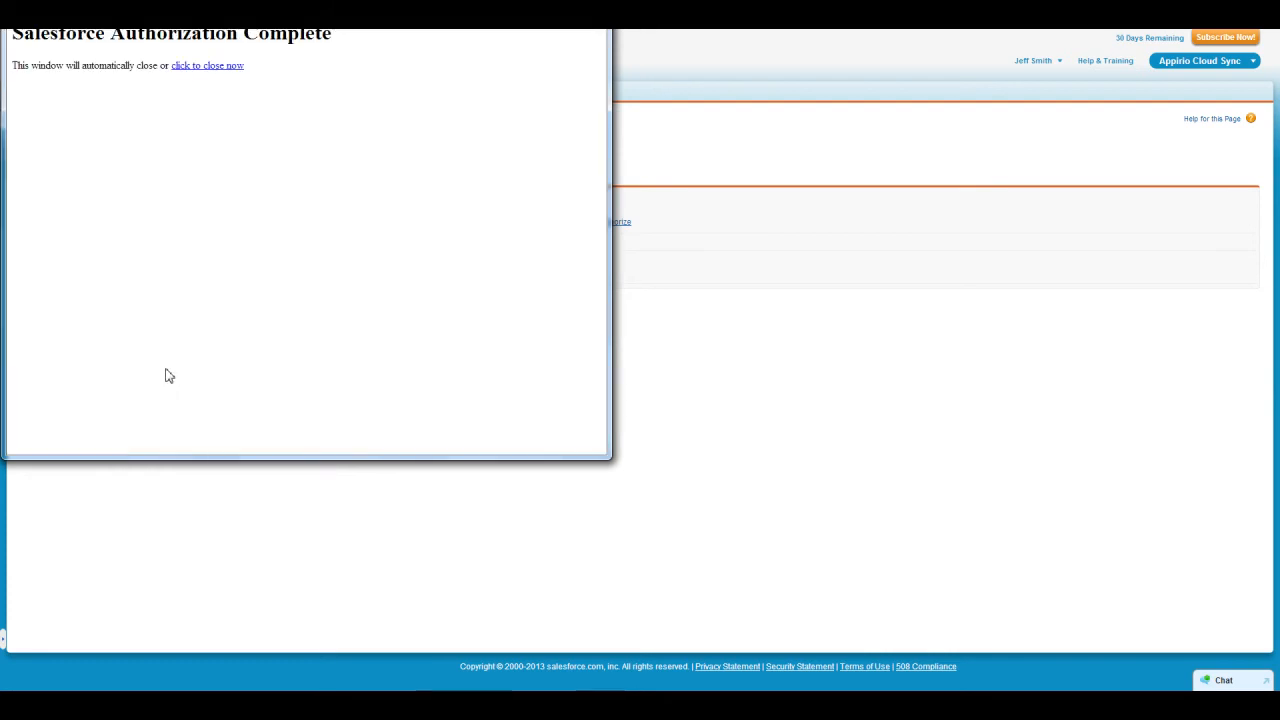
left_click(208, 64)
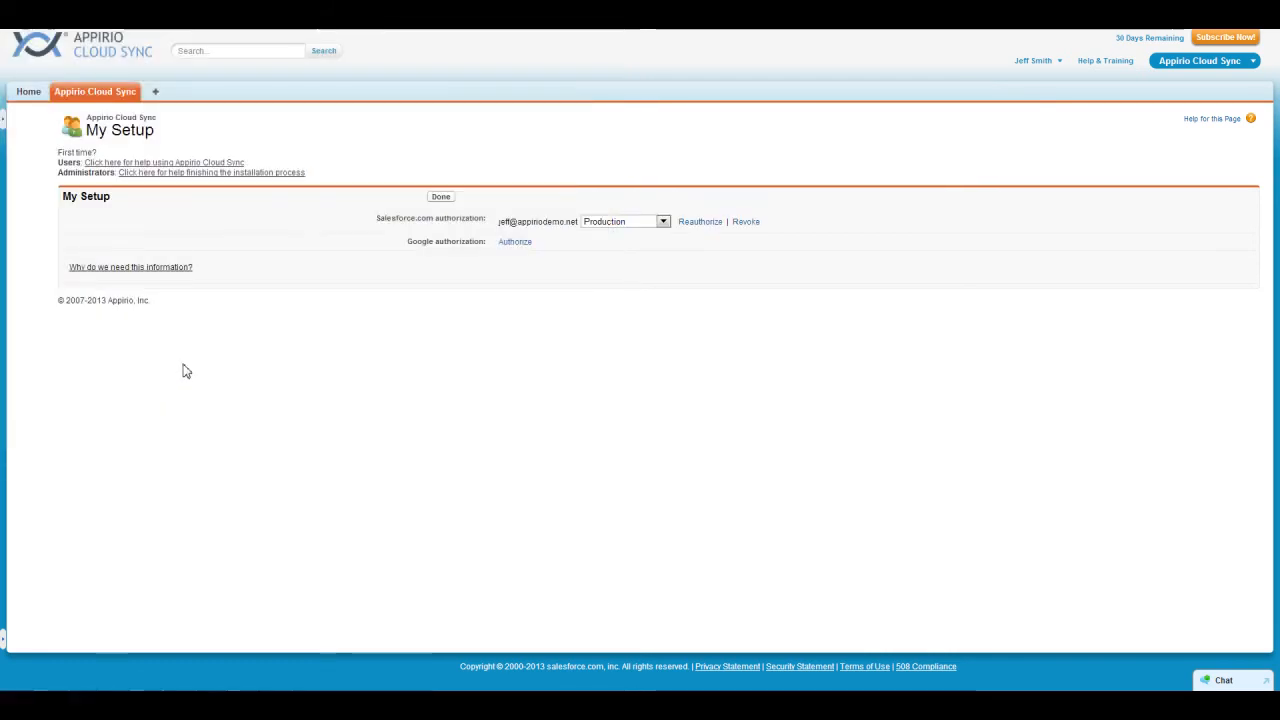
mouse_move(542, 332)
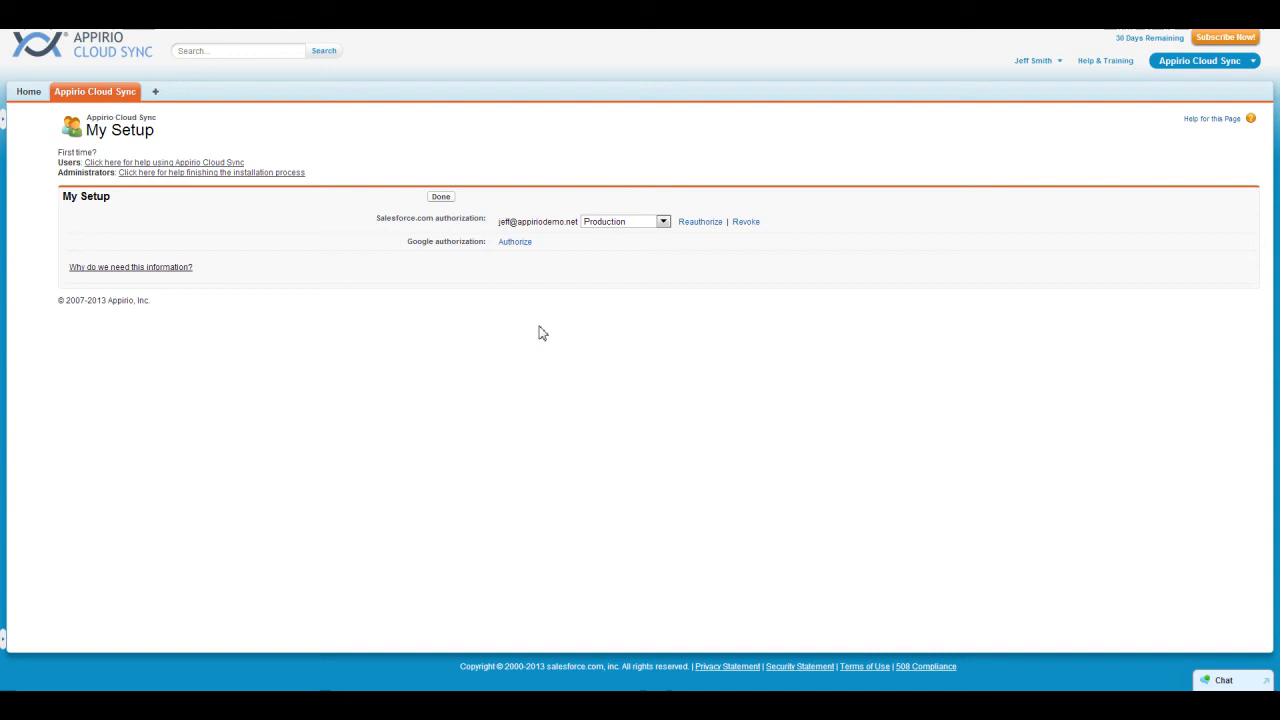
mouse_move(600, 284)
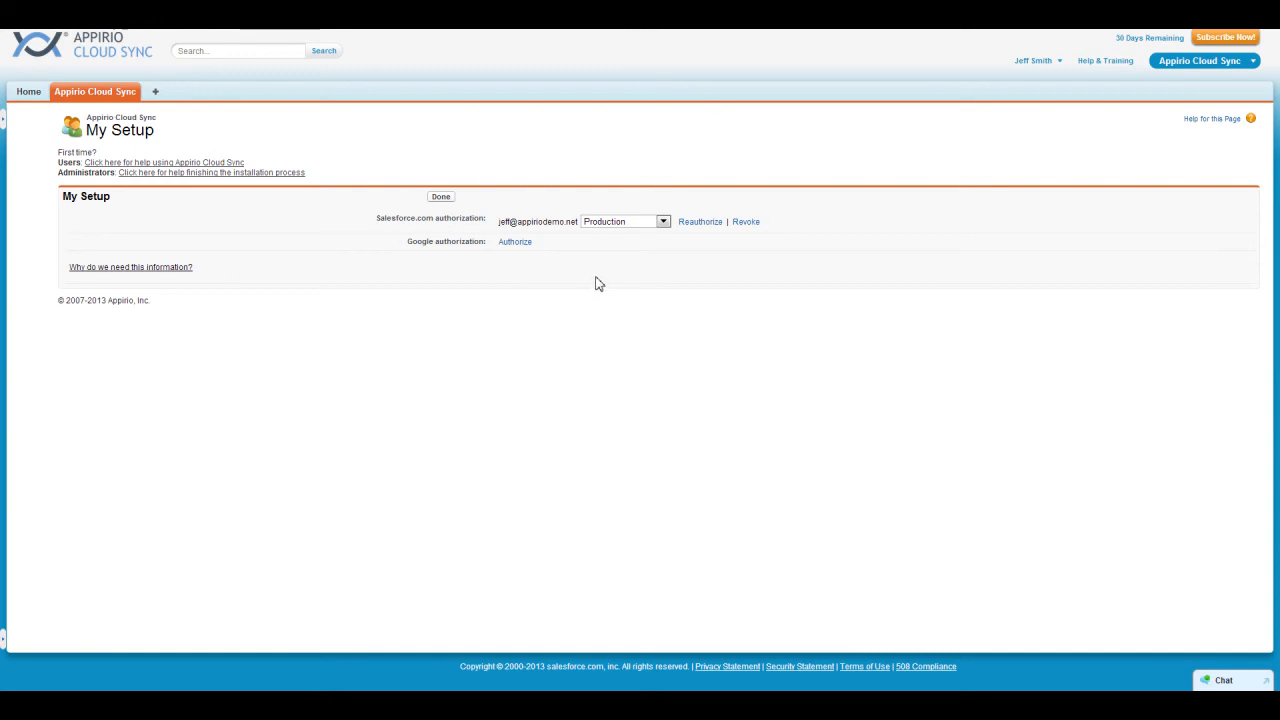
mouse_move(560, 252)
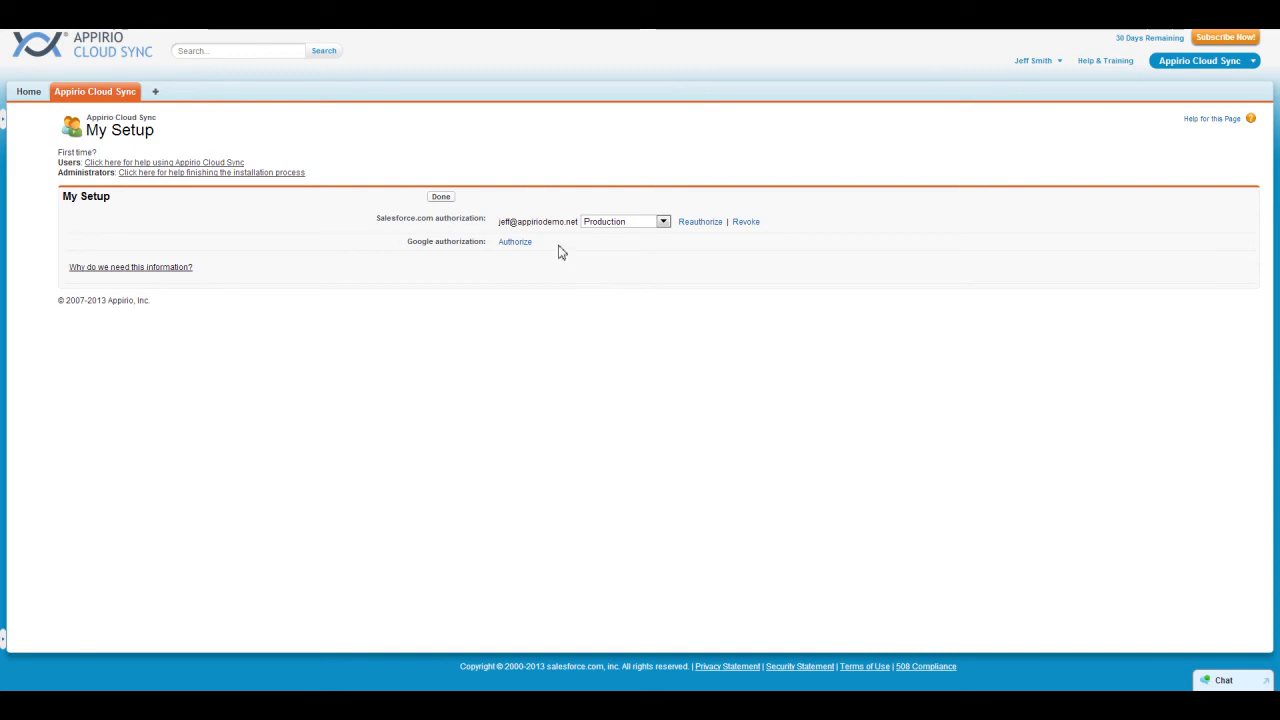
Bring up Gmail and sign out of the current Google account
left_click(514, 240)
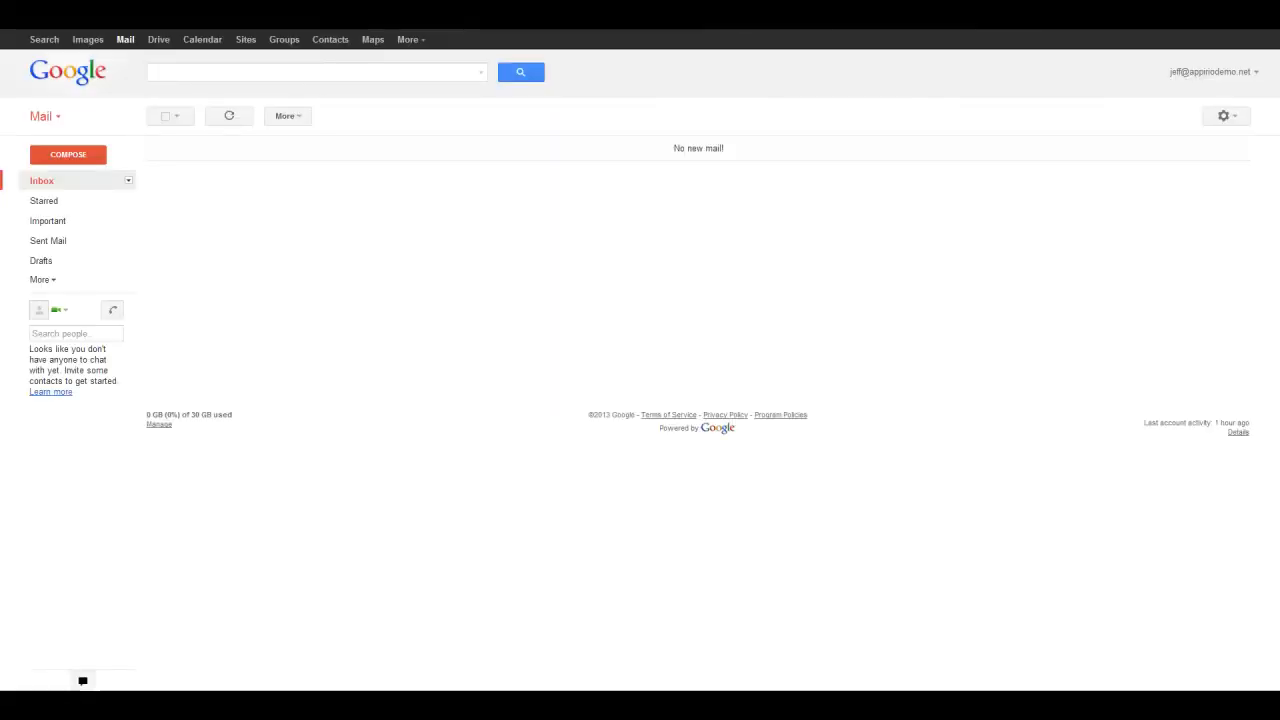
left_click(1212, 72)
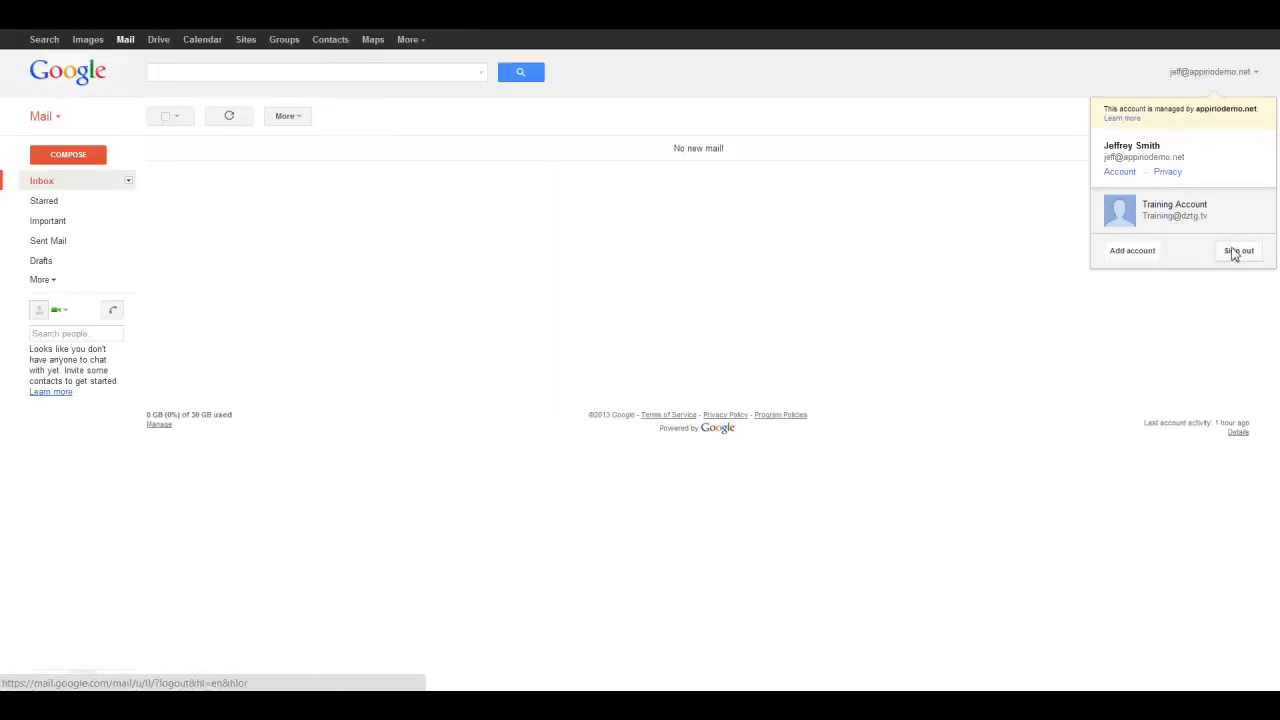
left_click(1240, 250)
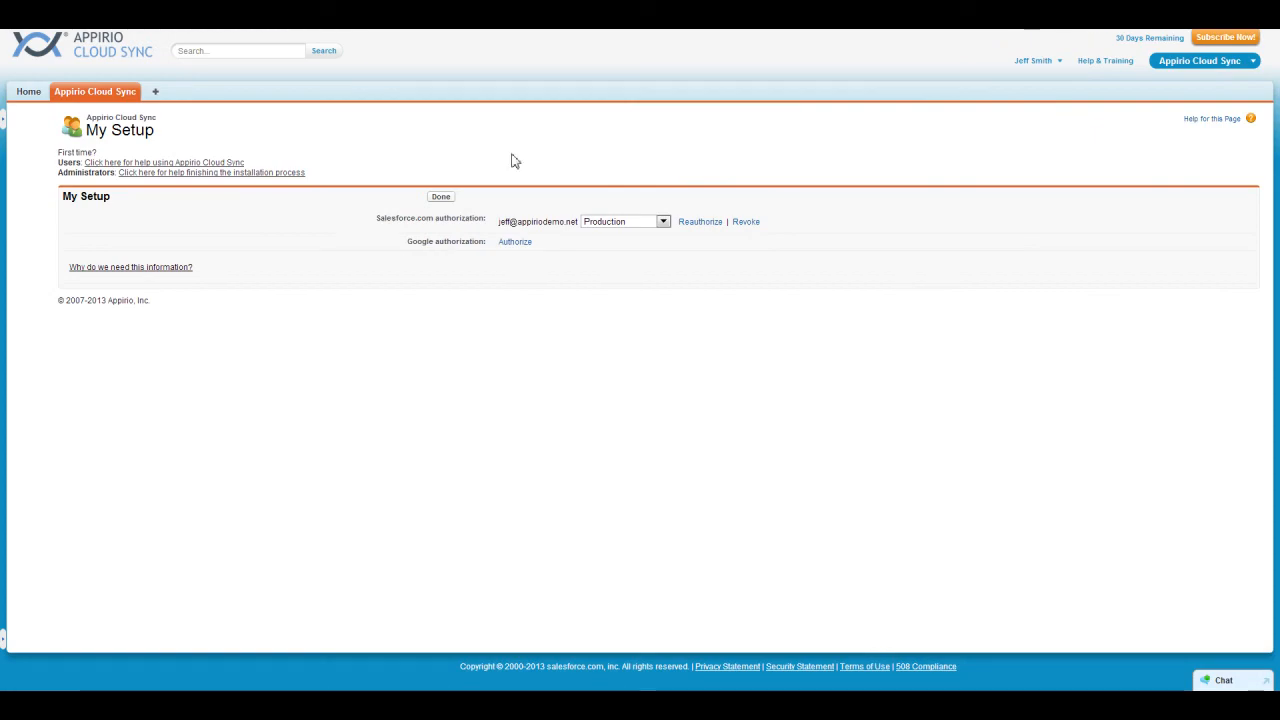
mouse_move(516, 242)
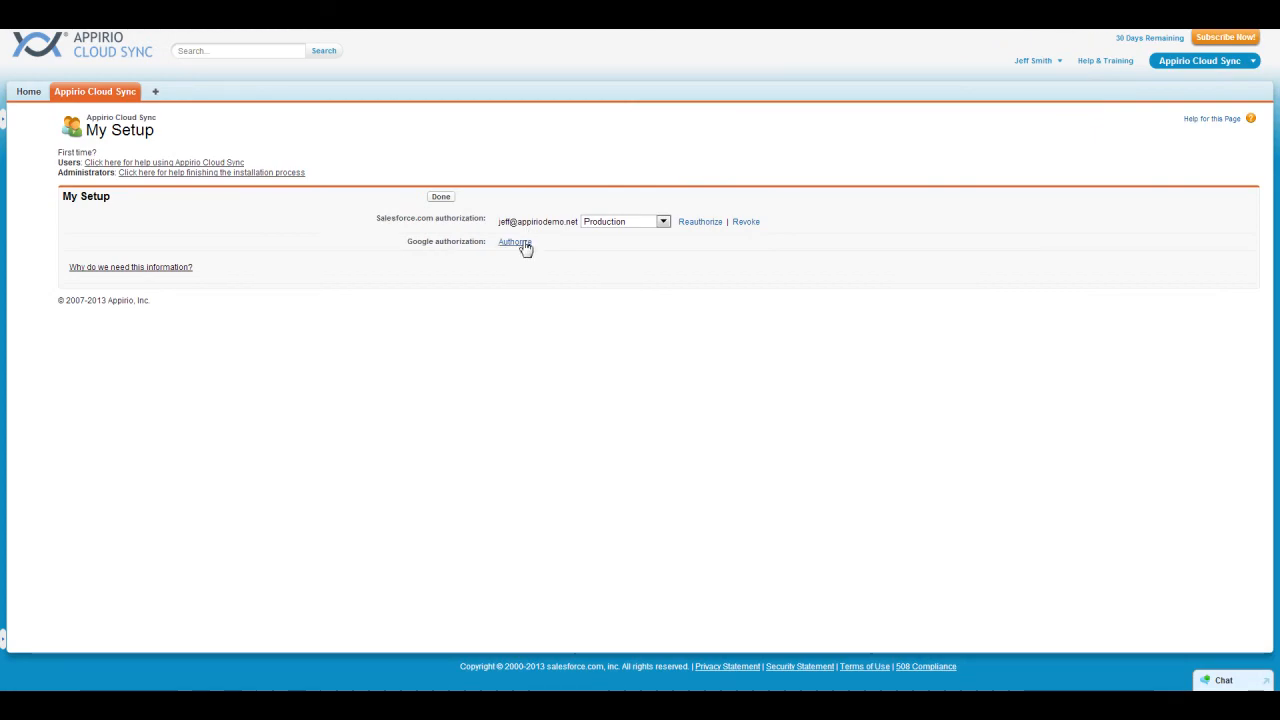
left_click(514, 242)
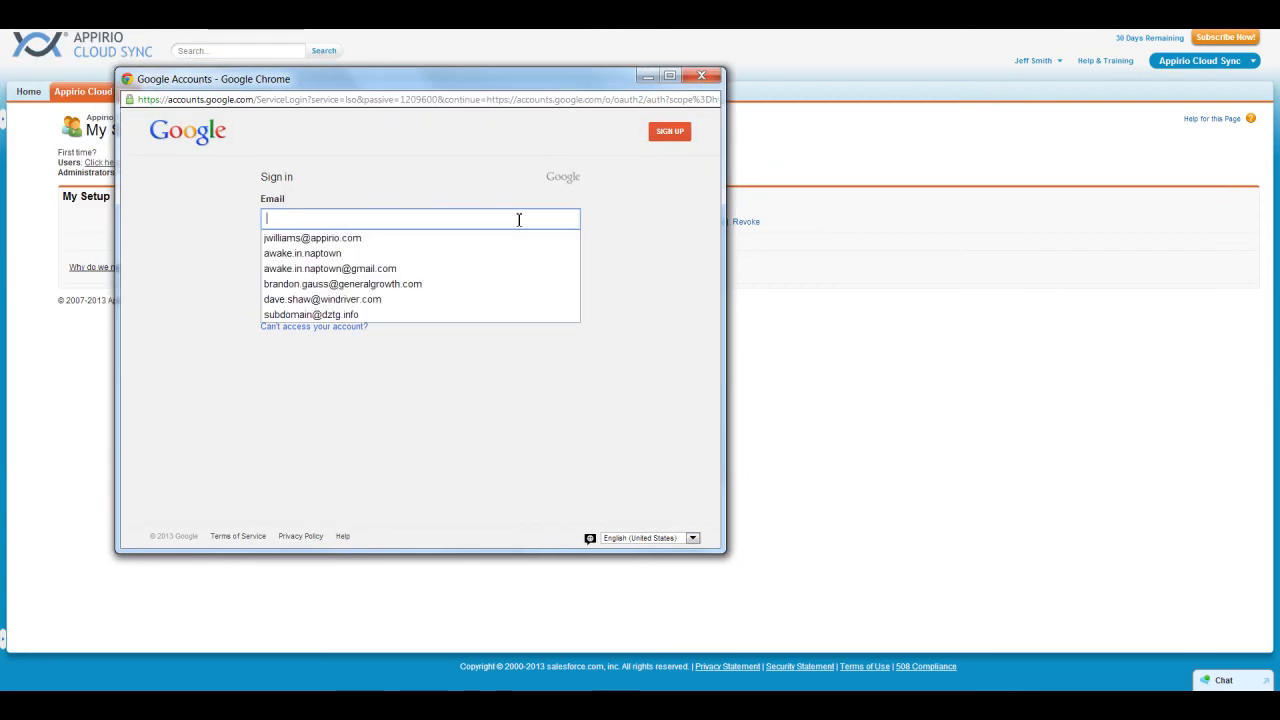
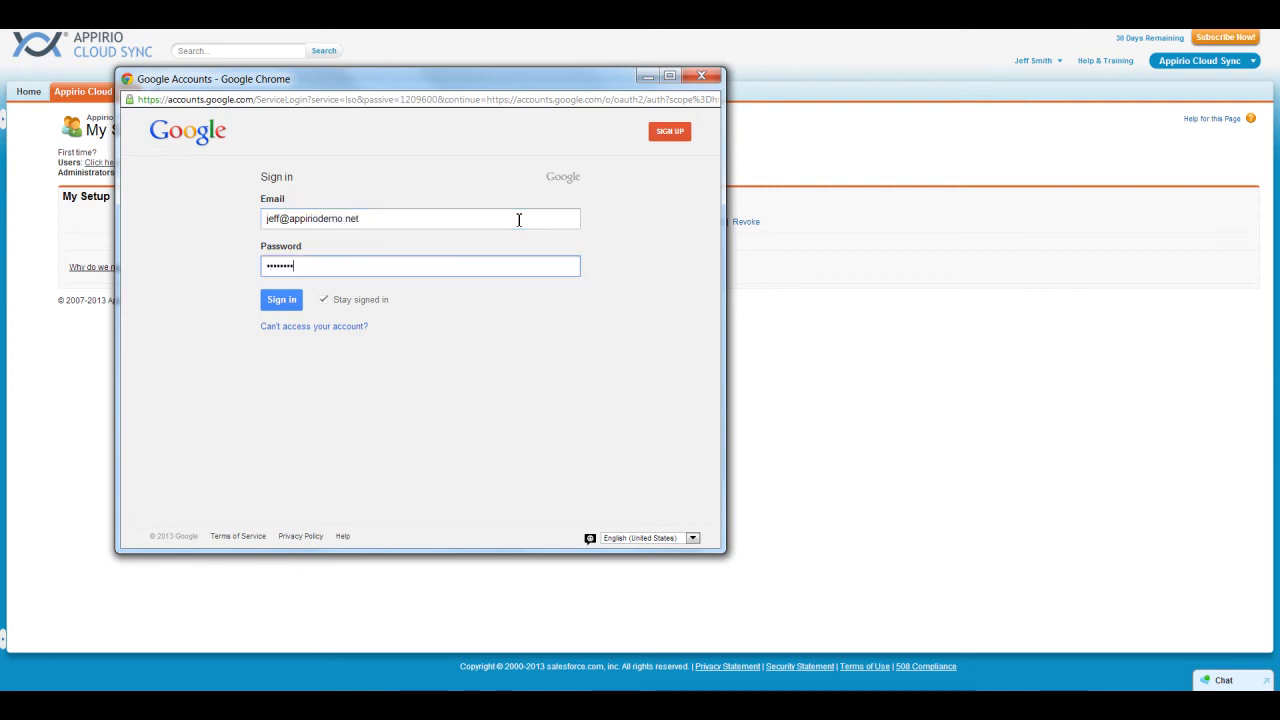
left_click(280, 300)
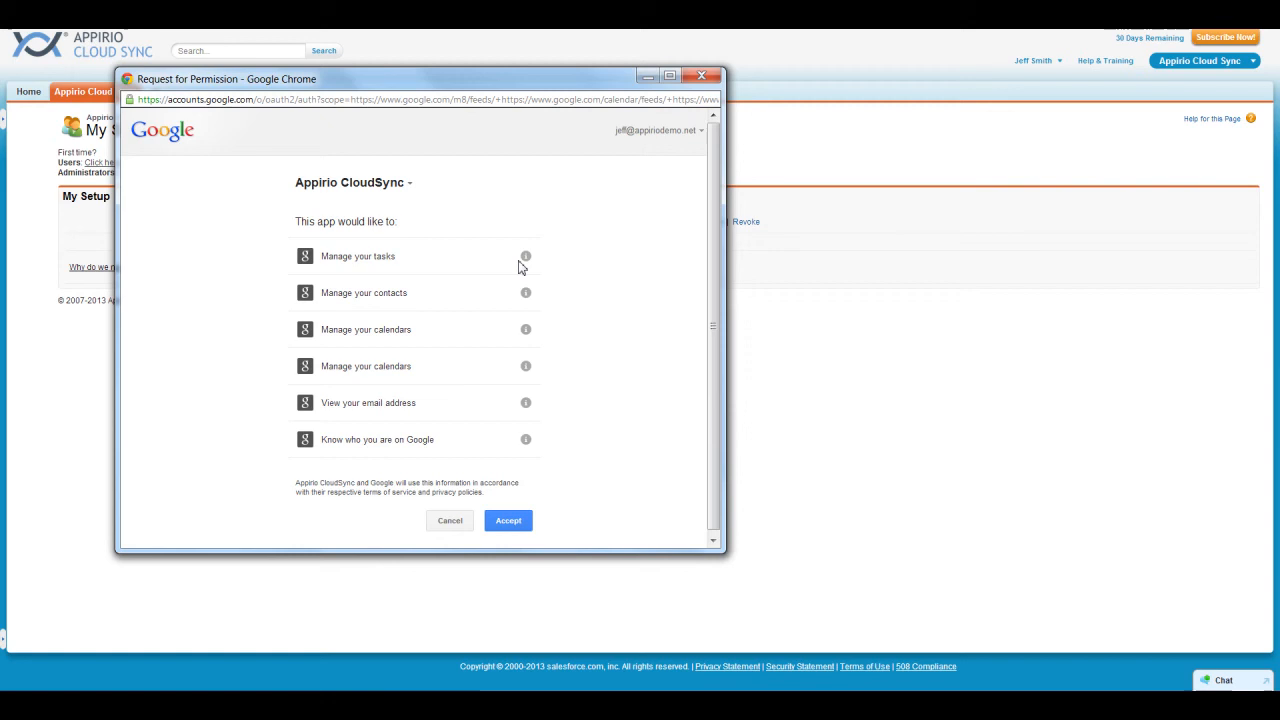
left_click(508, 520)
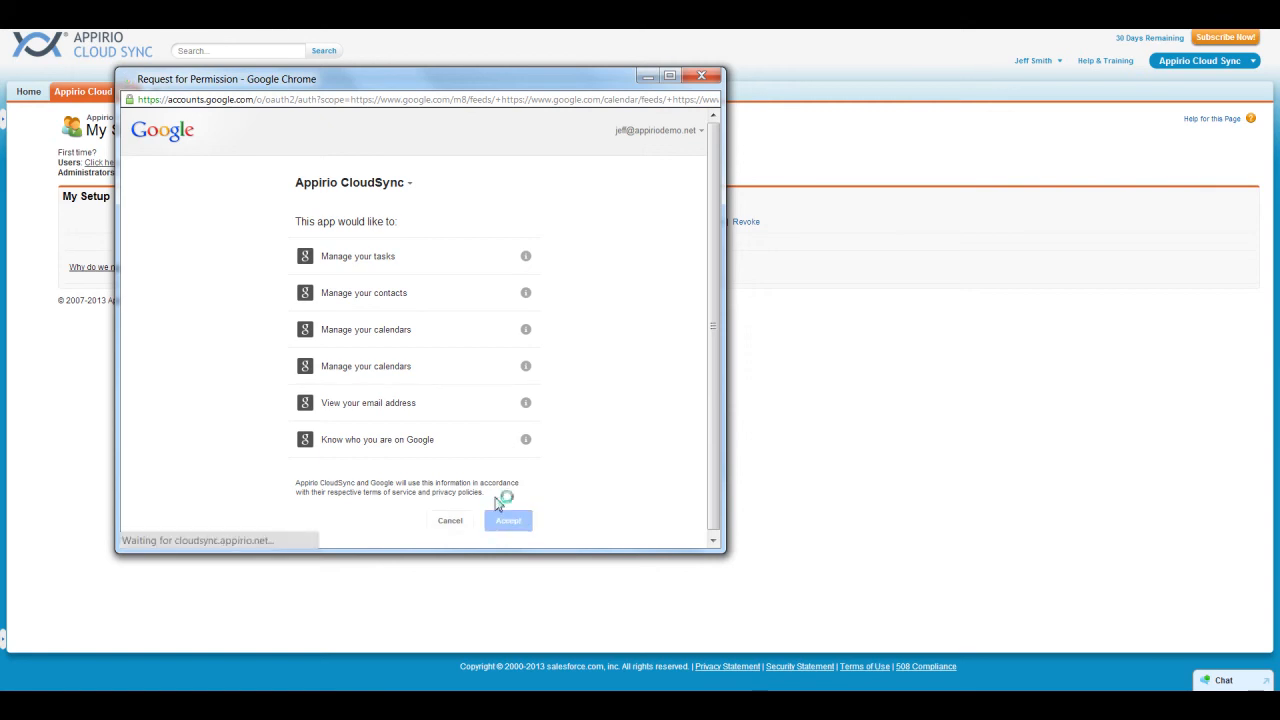
left_click(508, 520)
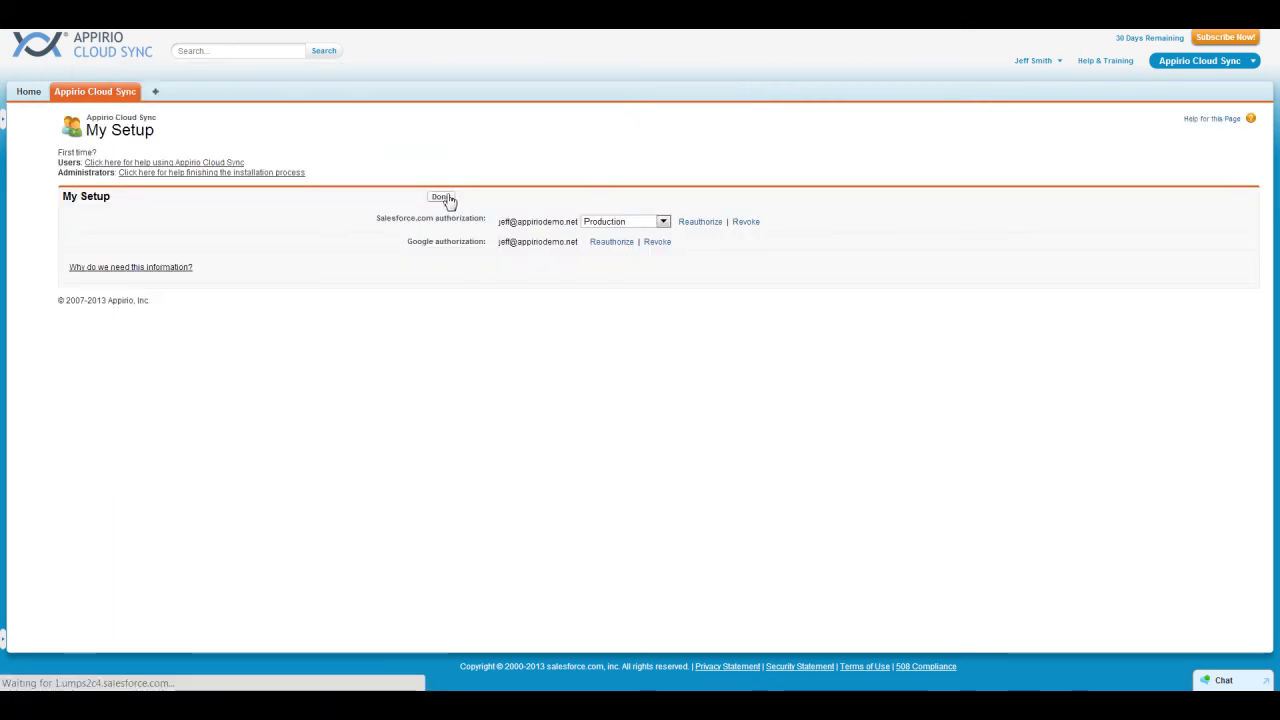
Finish My Setup, check the user's System Administrator profile, and return to the Cloud Sync syncs view
left_click(440, 196)
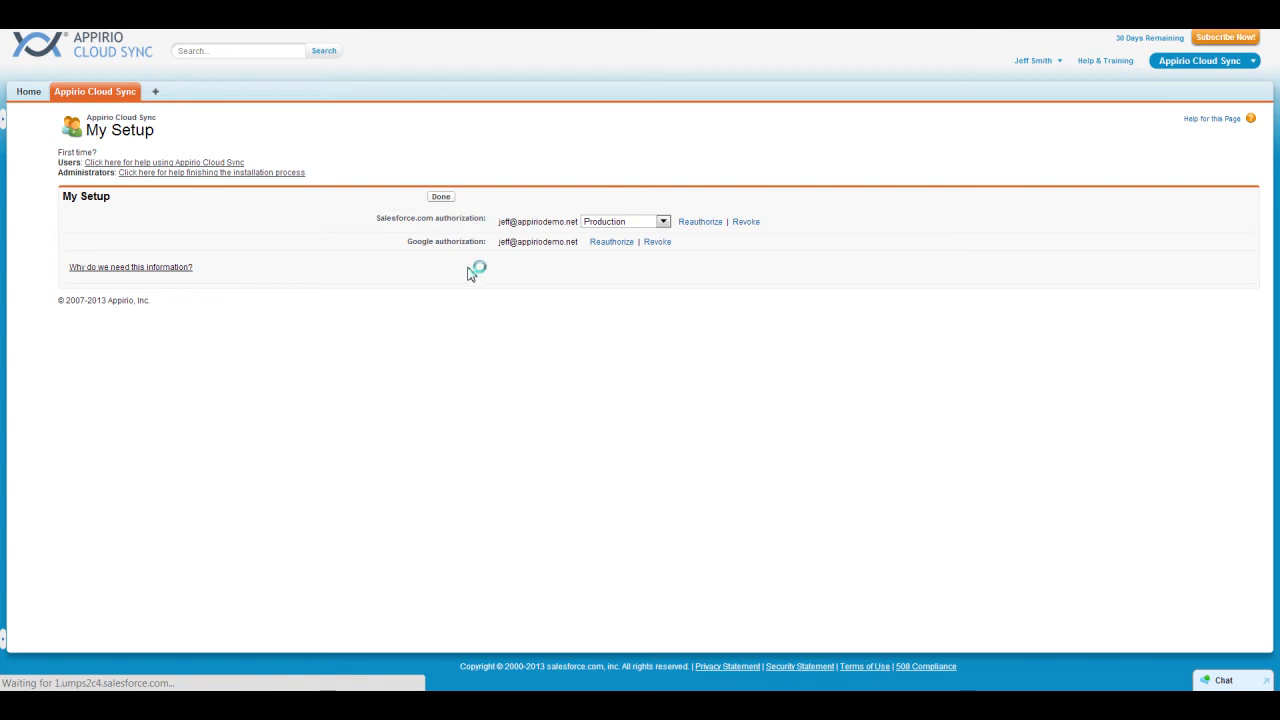
left_click(1032, 60)
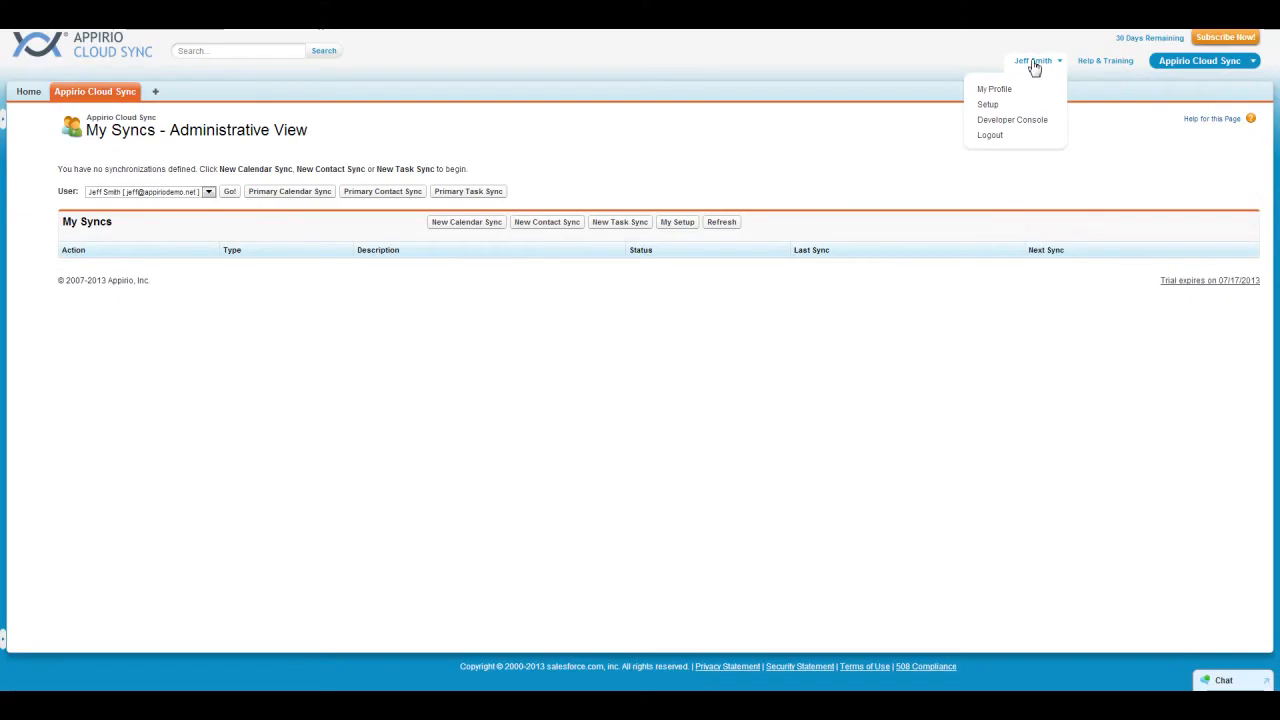
left_click(994, 88)
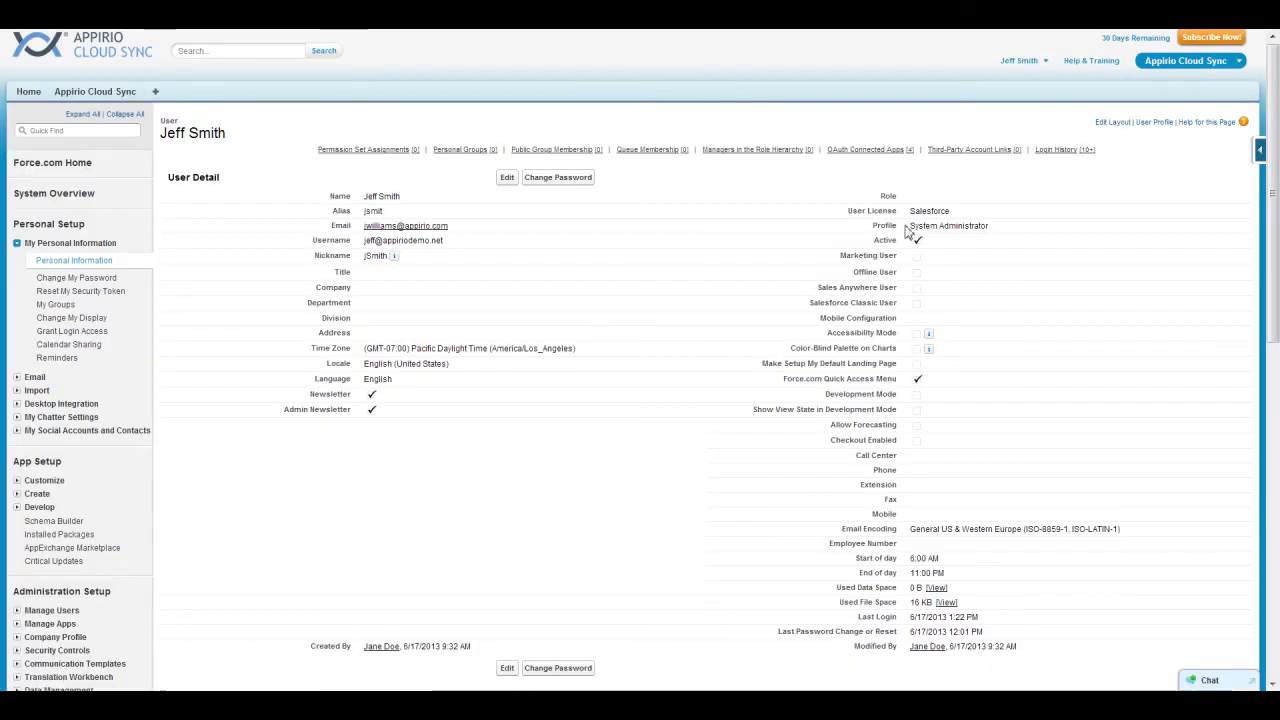
double_click(948, 224)
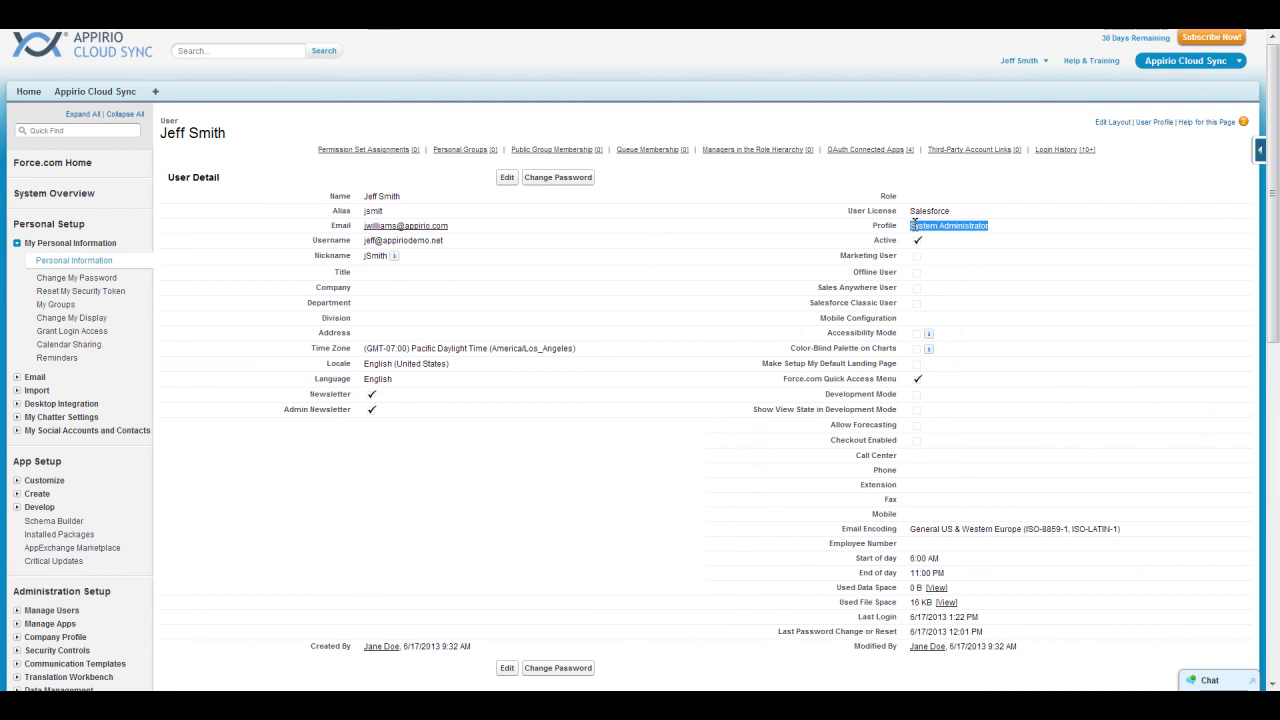
mouse_move(1024, 232)
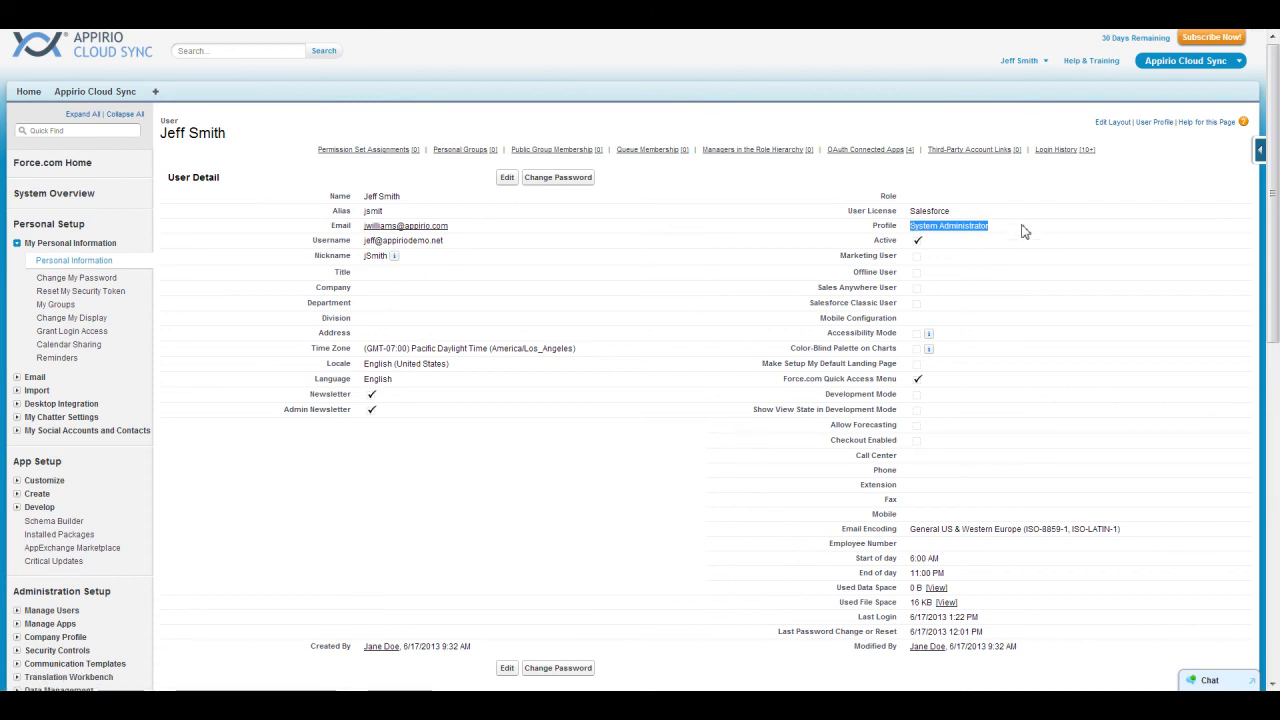
mouse_move(28, 92)
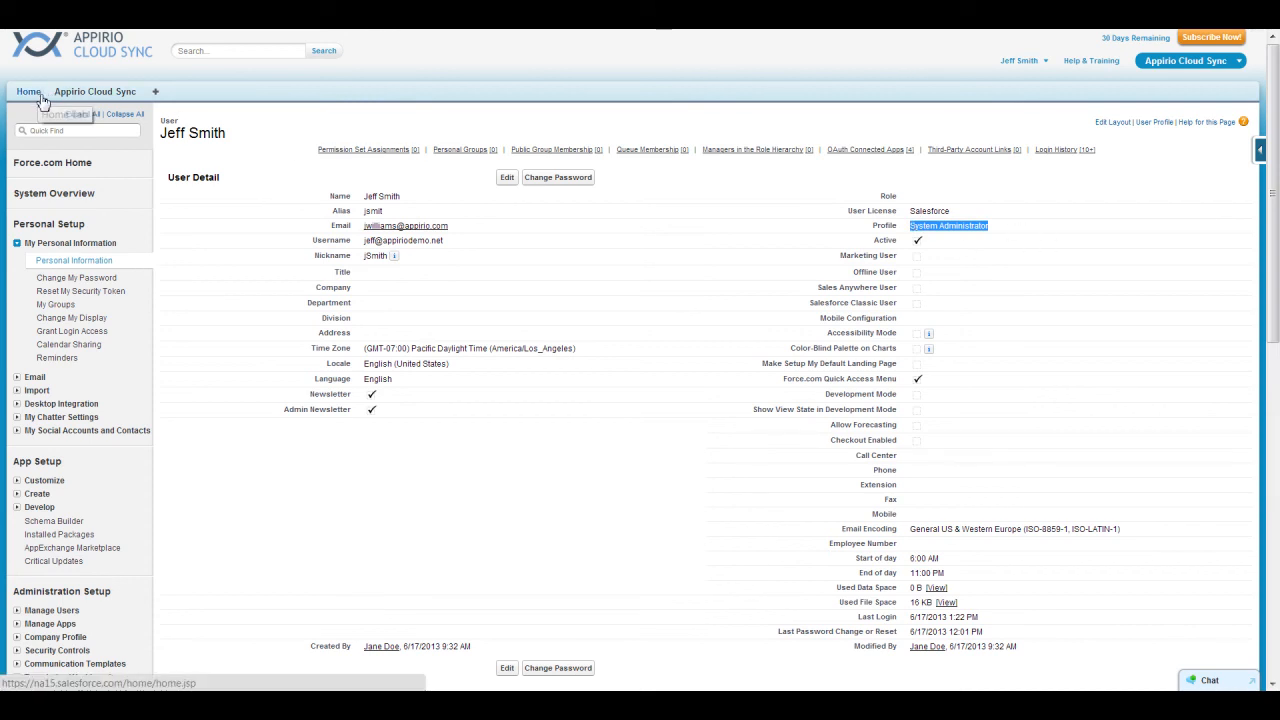
left_click(94, 92)
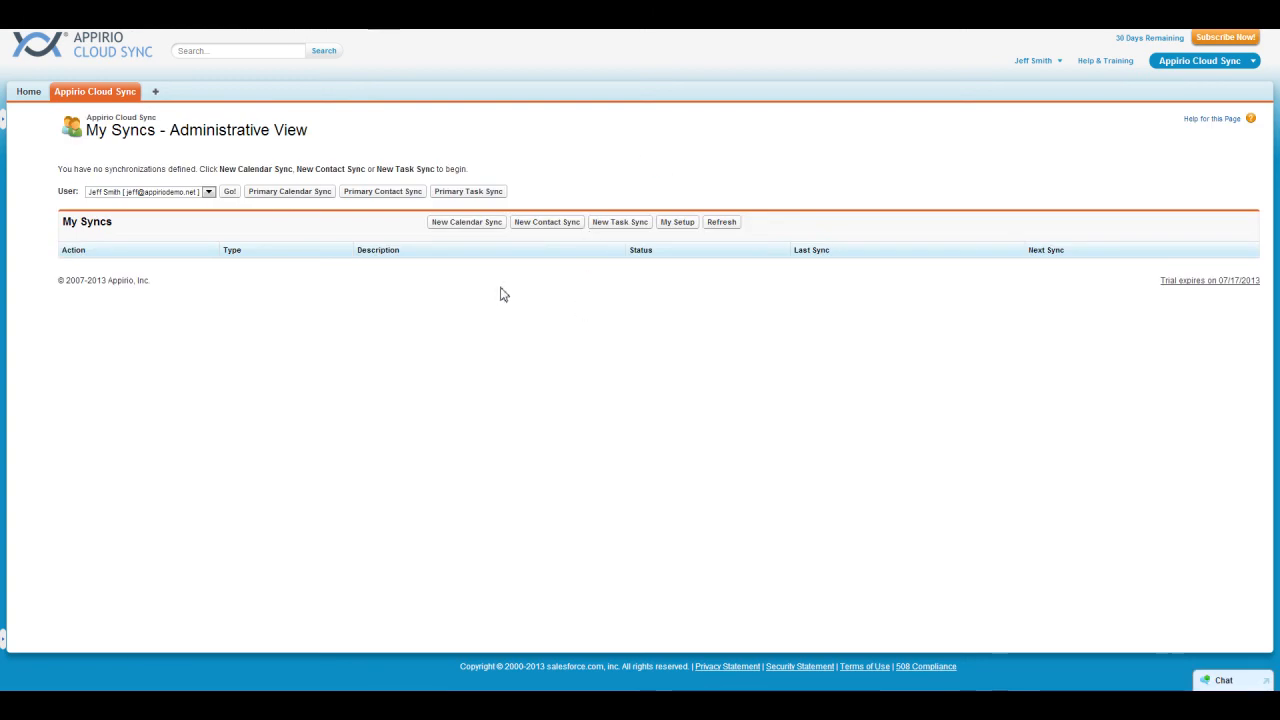
mouse_move(372, 268)
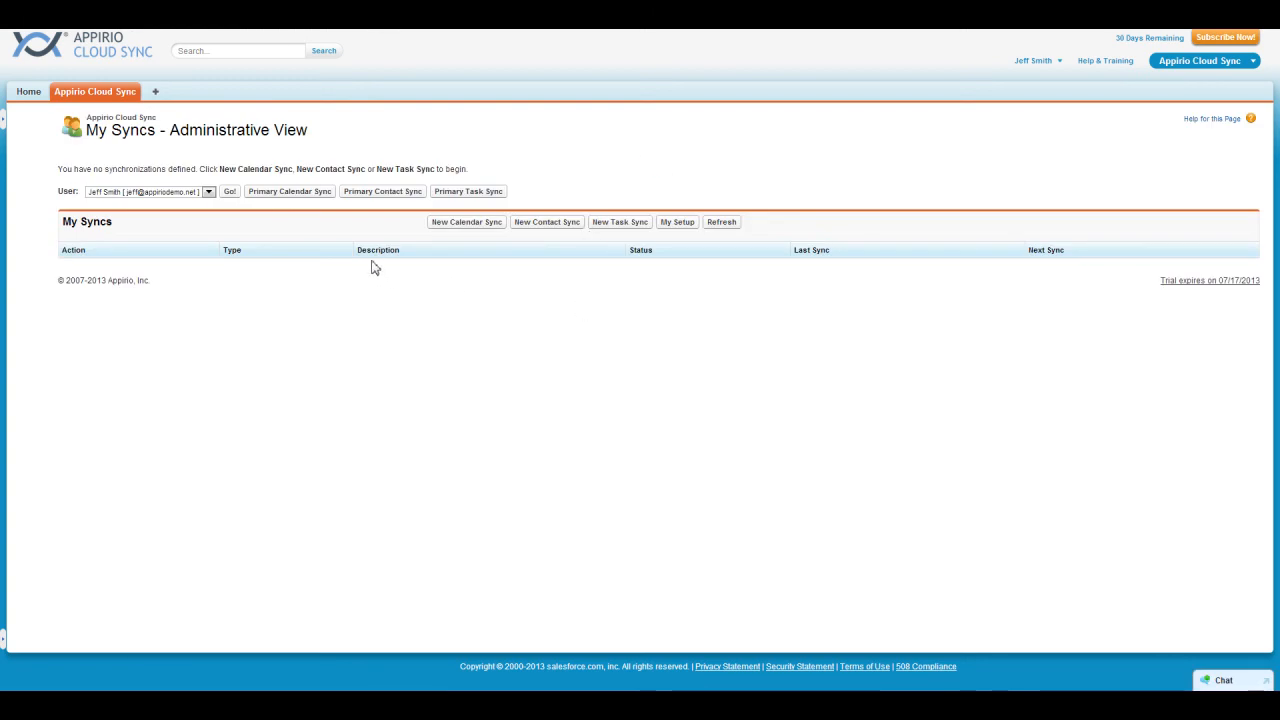
Switch the User filter to two other users and run the second user's Contacts sync now
left_click(208, 192)
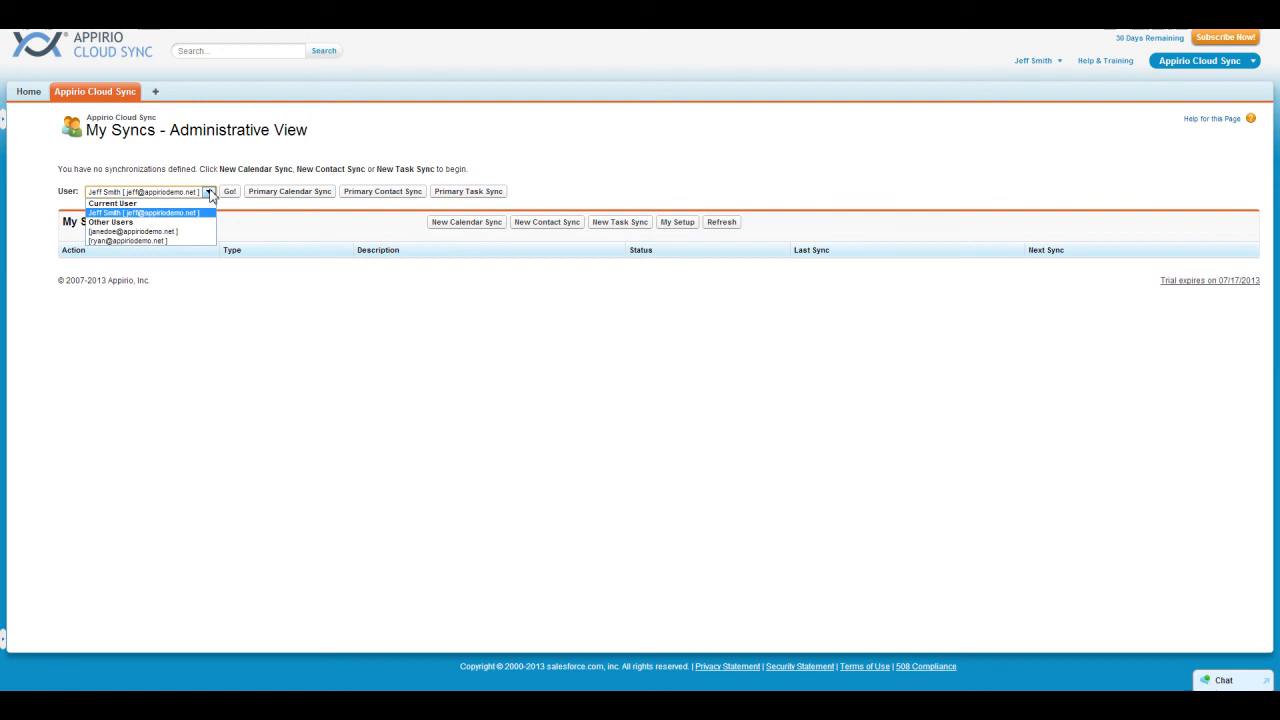
left_click(132, 232)
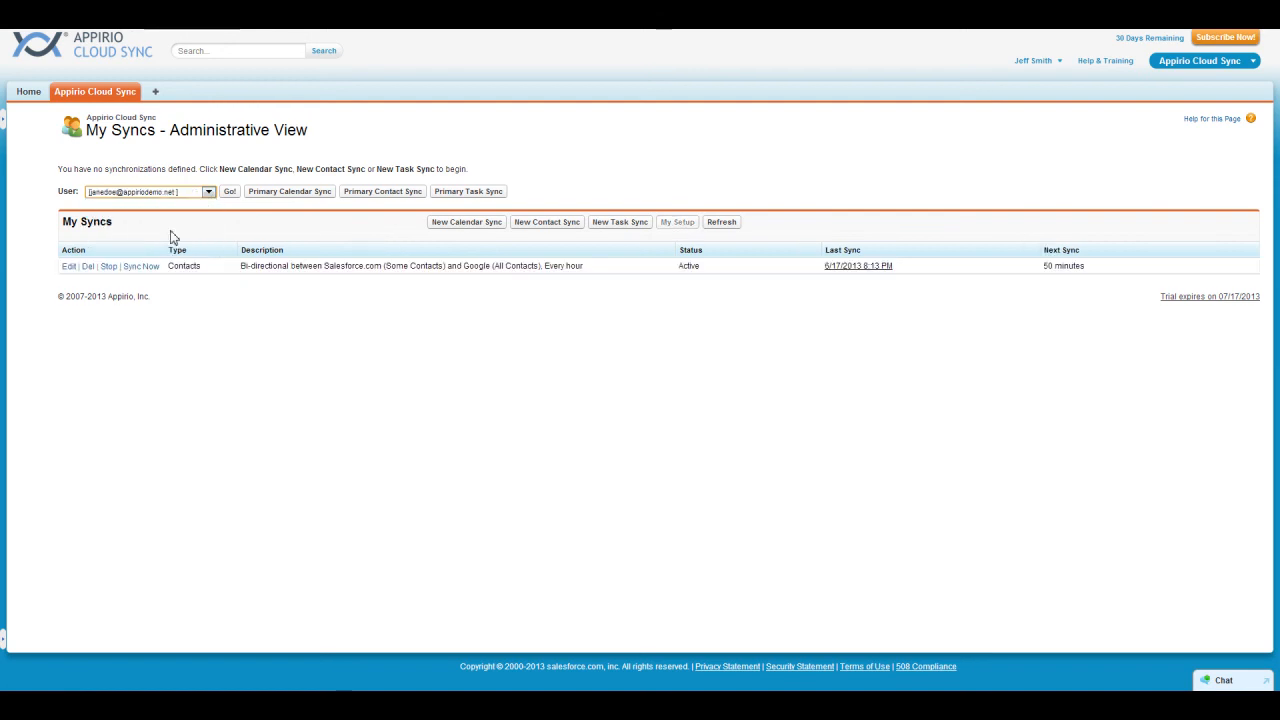
left_click(208, 192)
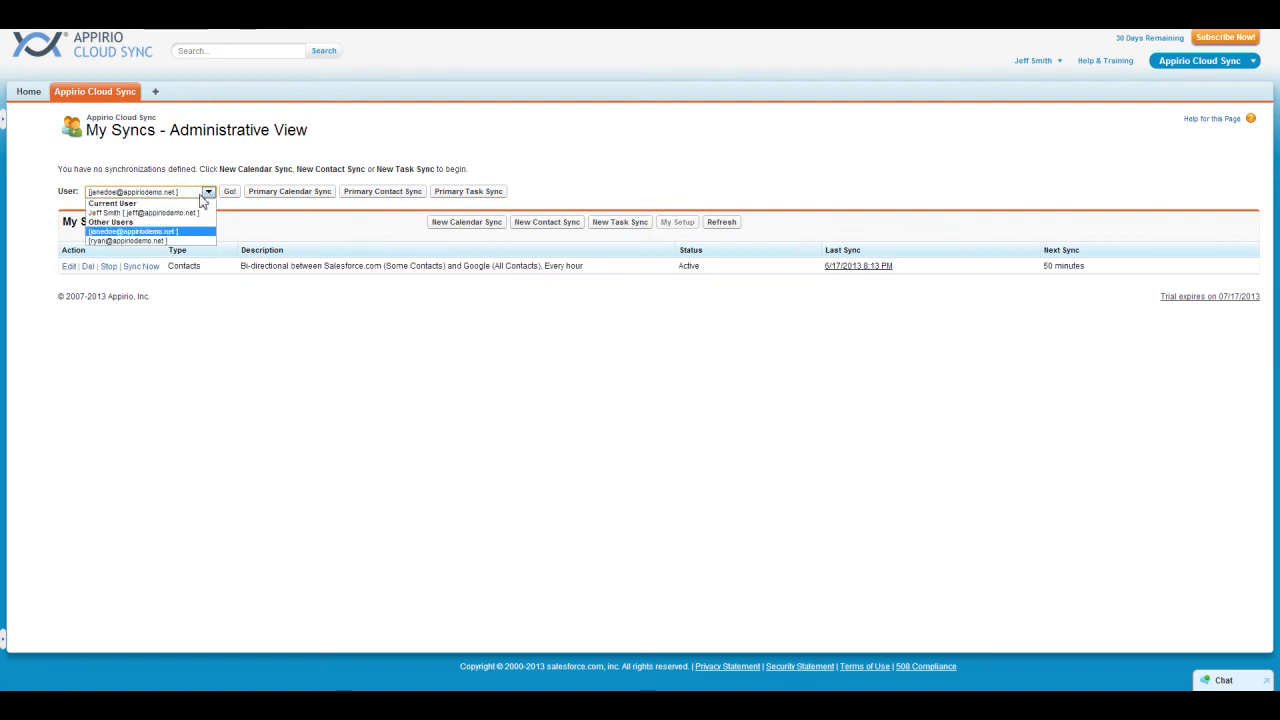
mouse_move(124, 240)
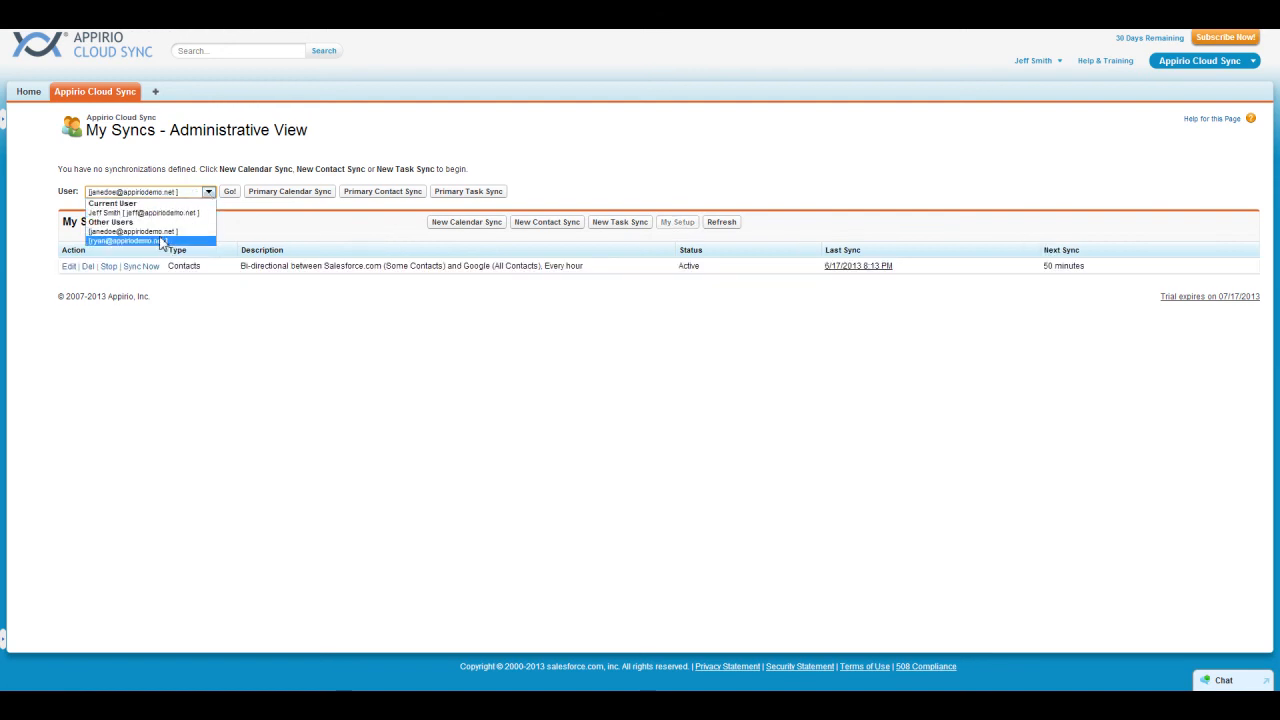
left_click(120, 240)
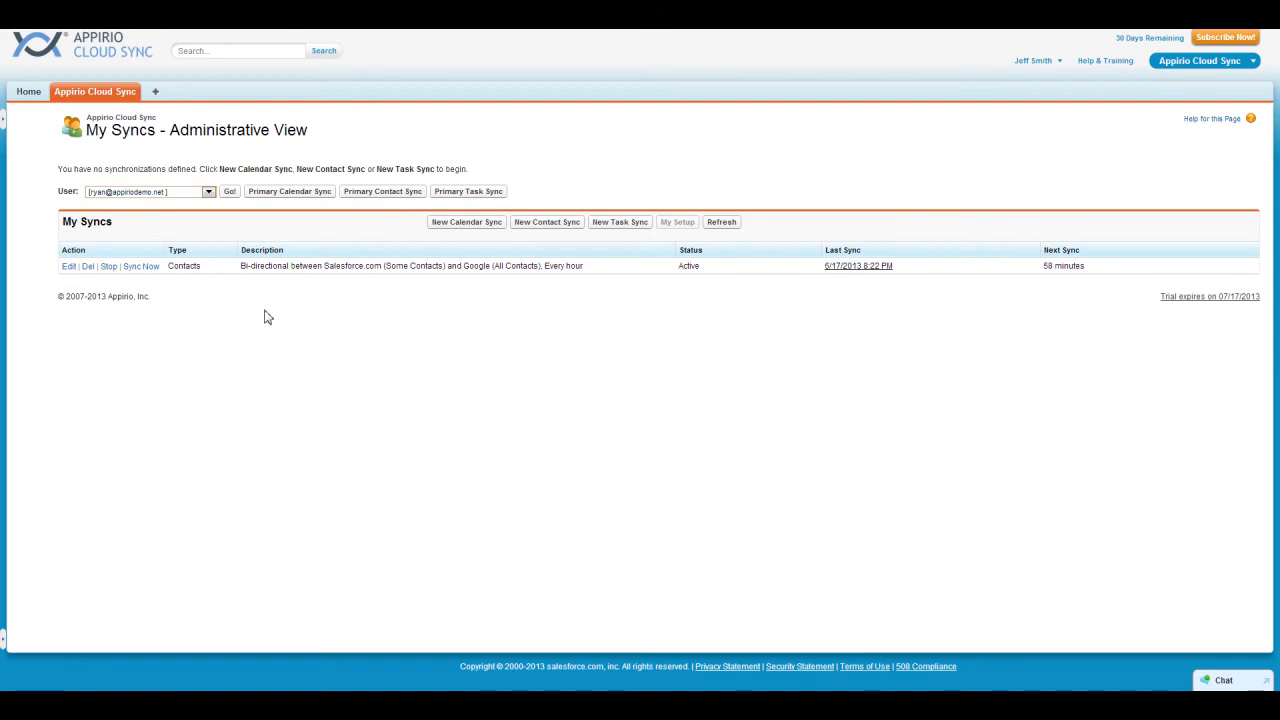
mouse_move(396, 248)
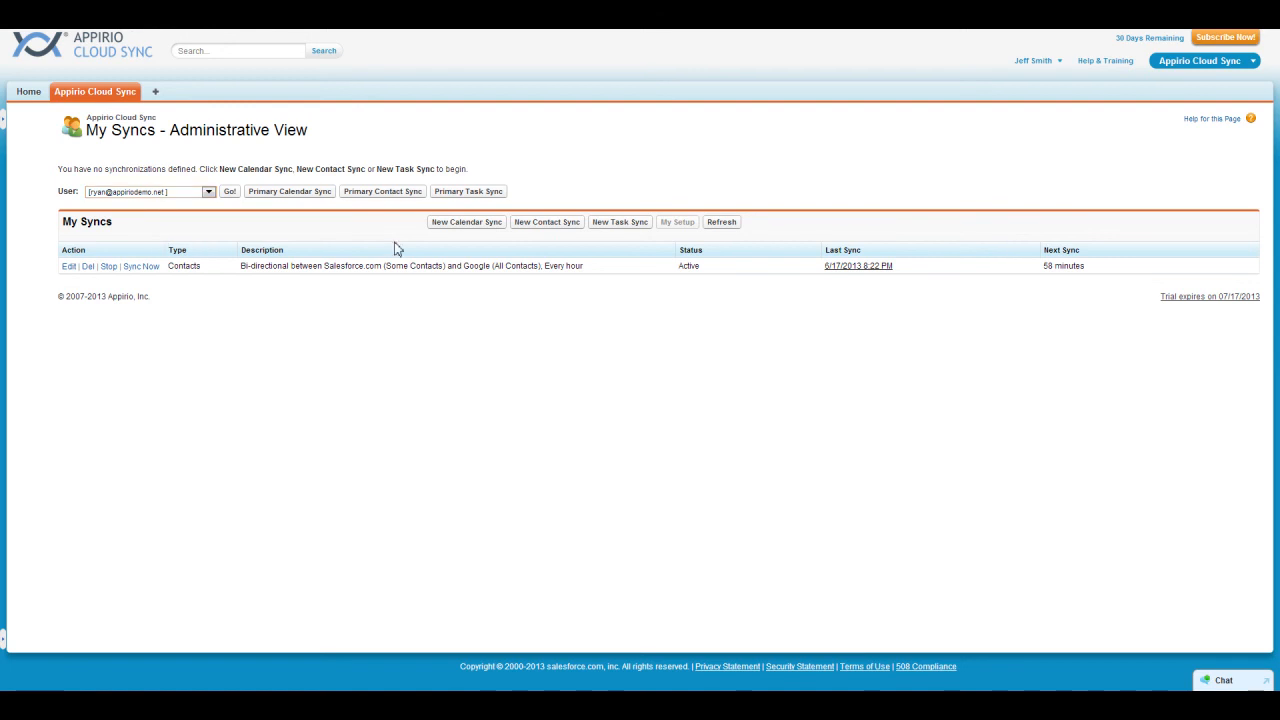
mouse_move(108, 266)
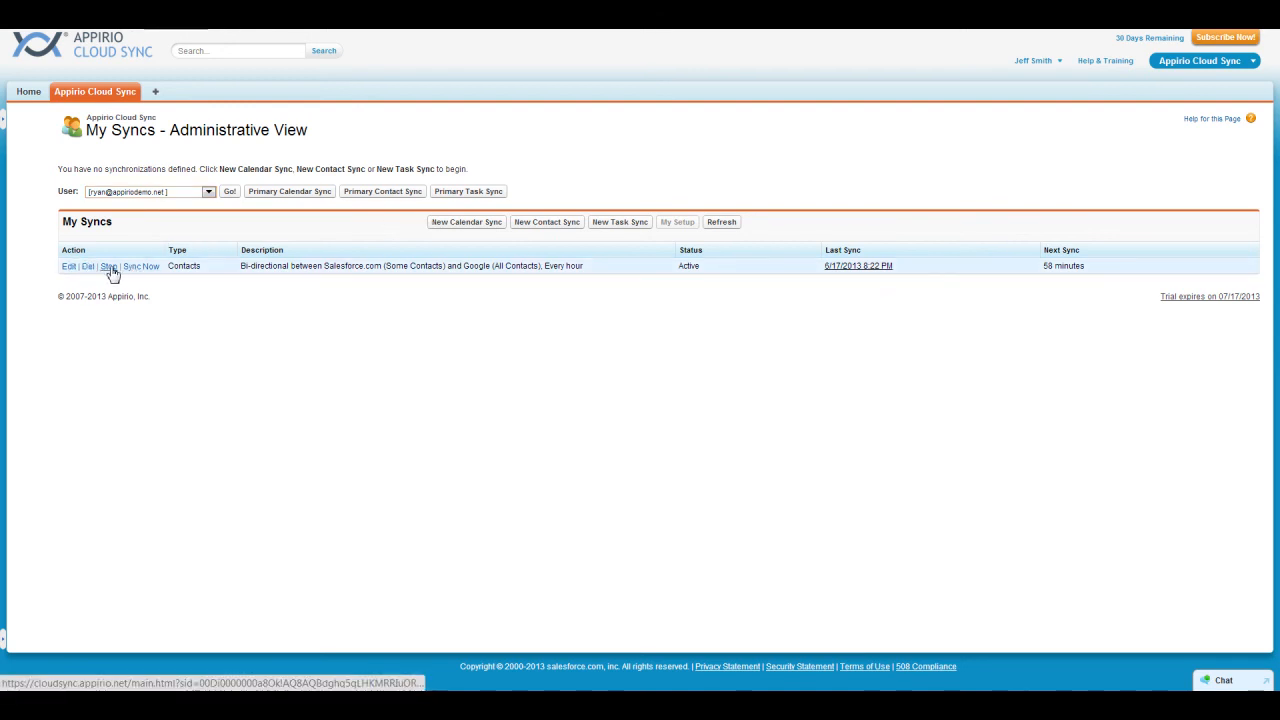
left_click(140, 266)
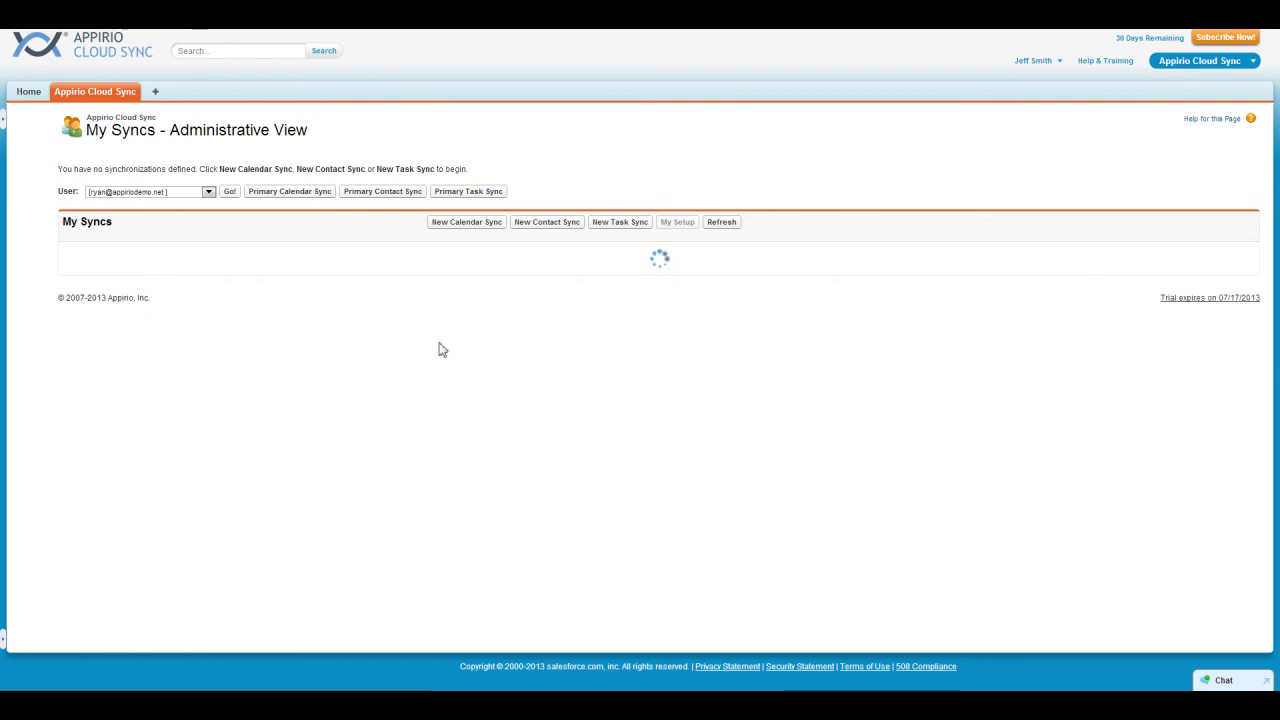
mouse_move(756, 332)
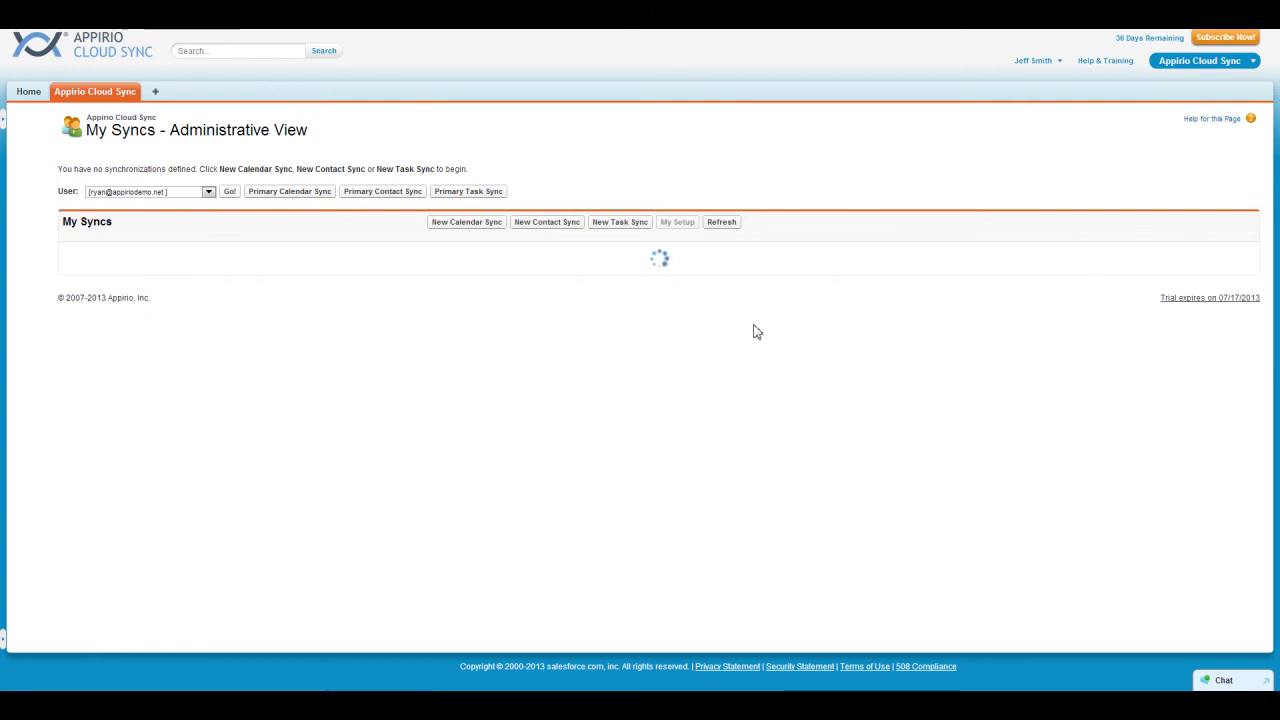
Review the Sync Activity Log for the last contacts run, which reports no changes, and close it
left_click(856, 264)
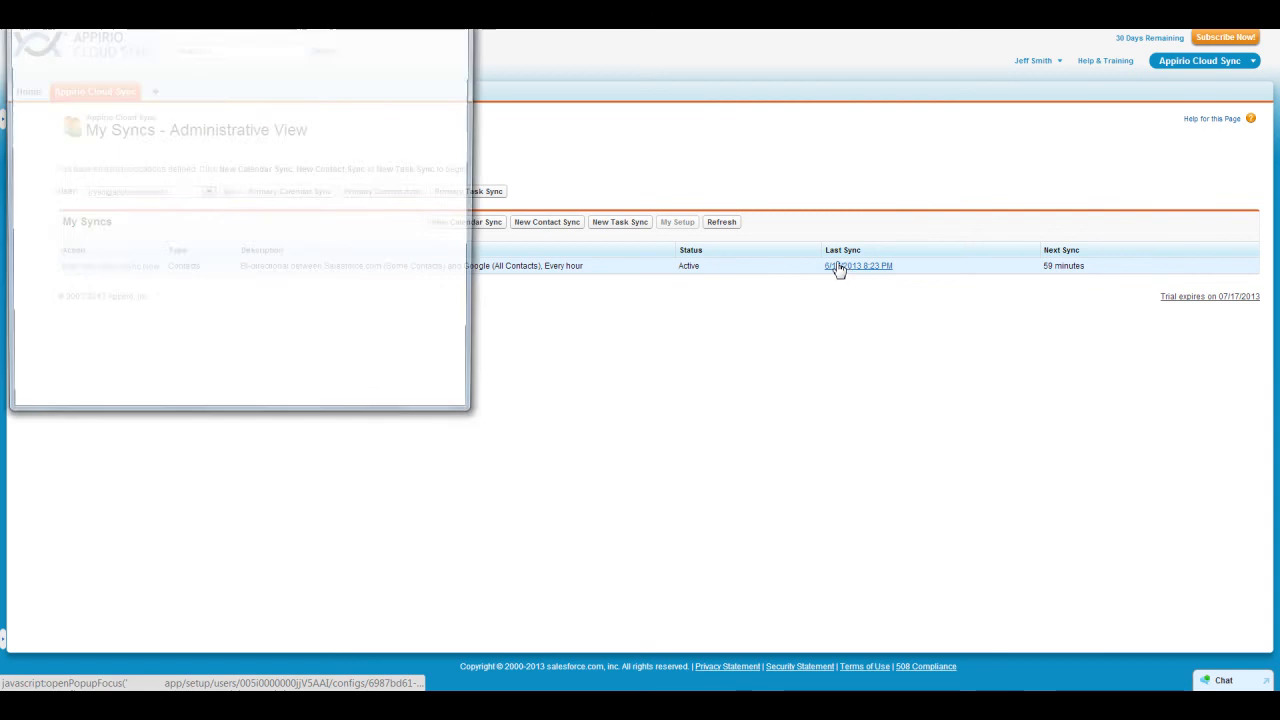
left_click(858, 264)
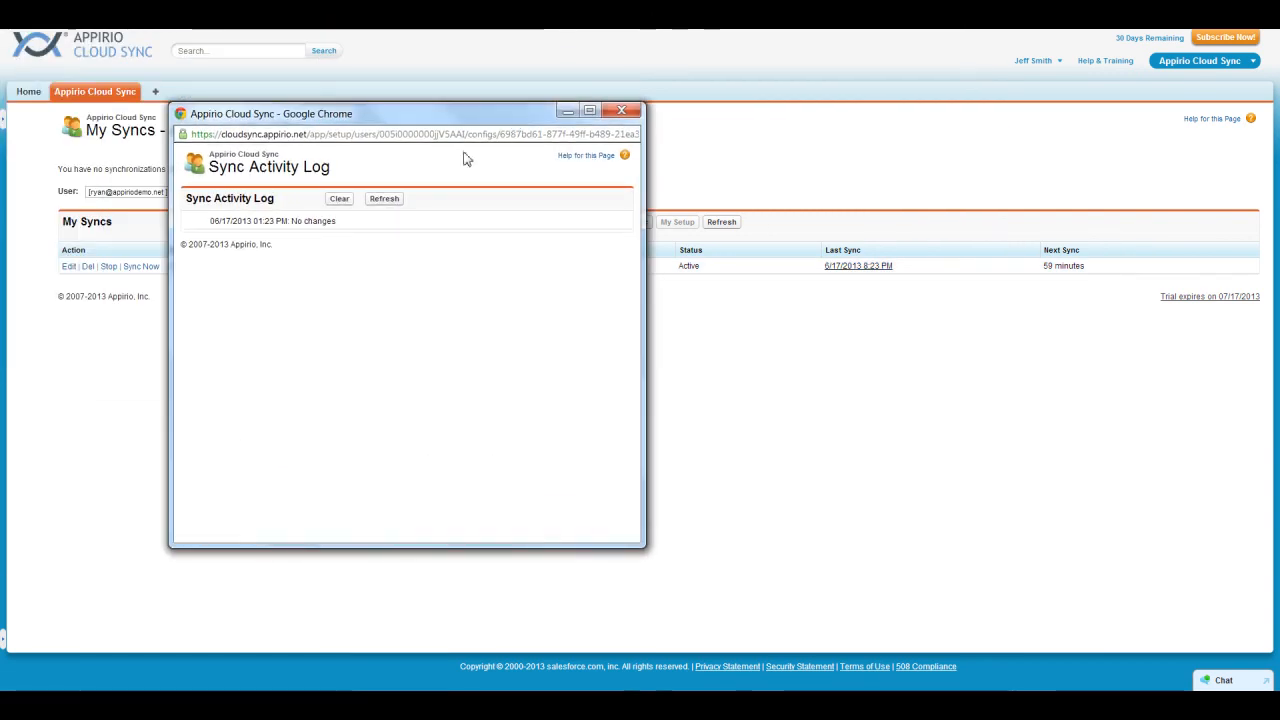
mouse_move(620, 112)
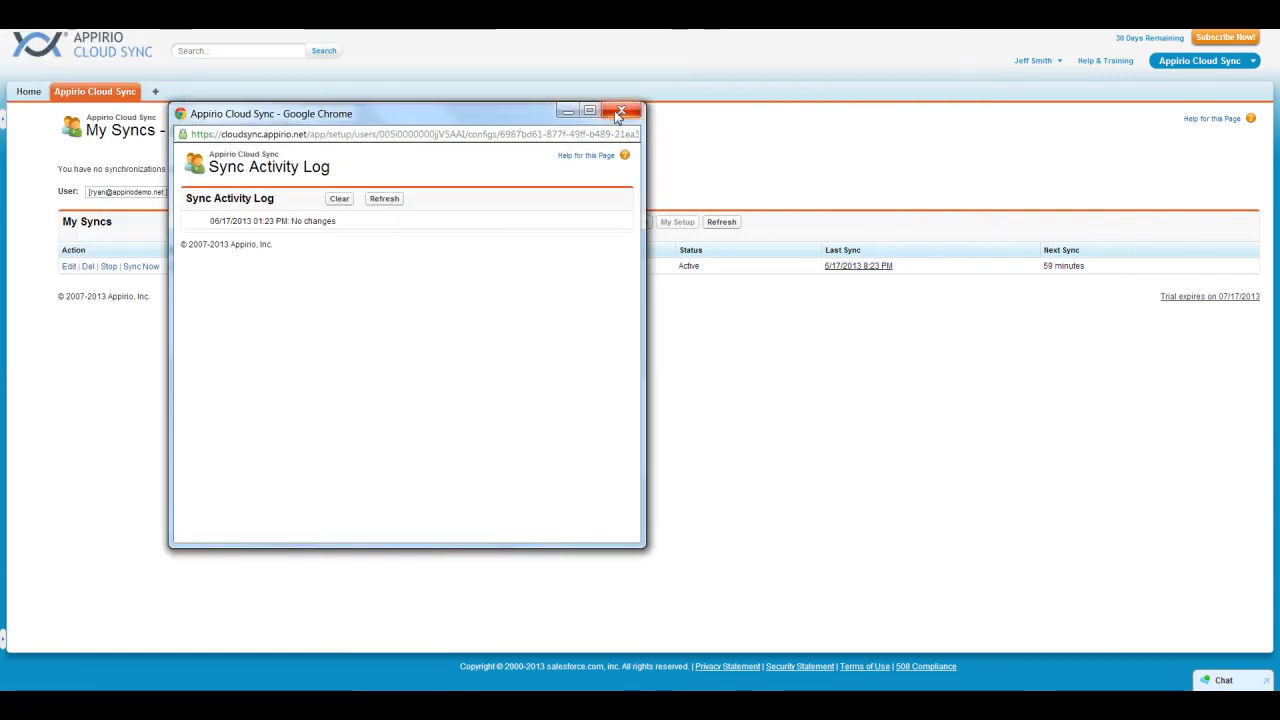
left_click(620, 110)
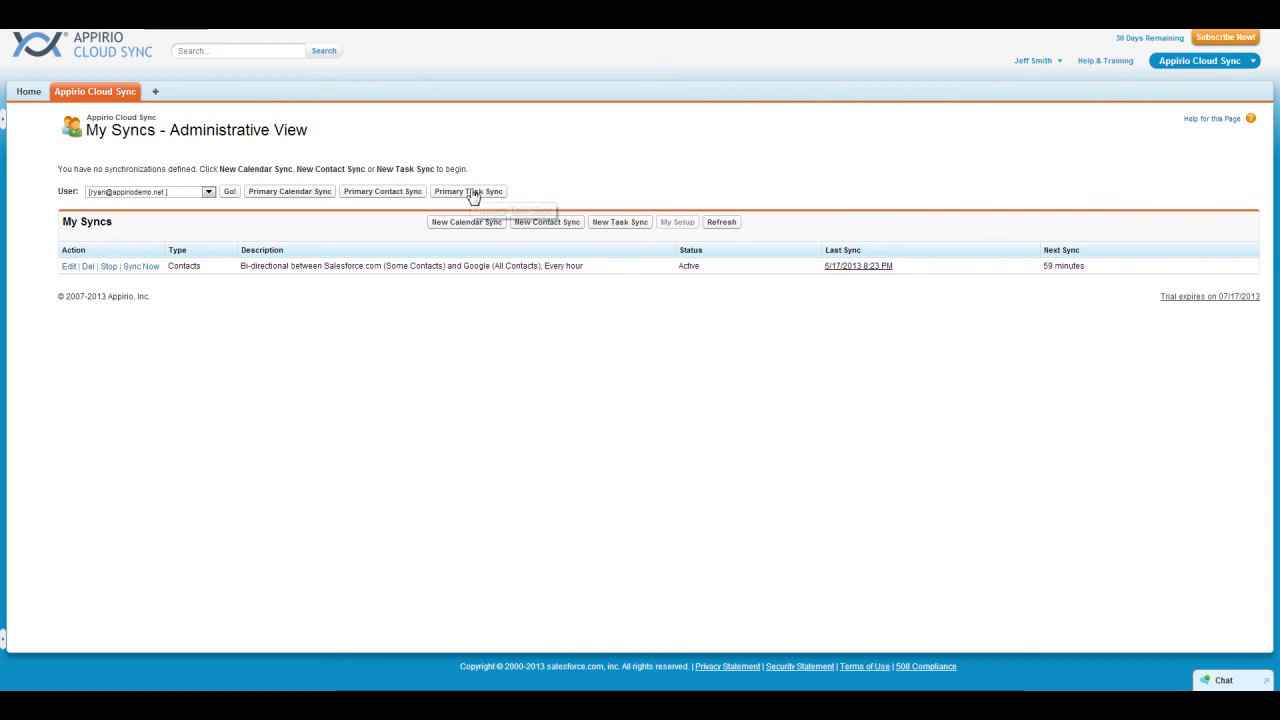
mouse_move(290, 192)
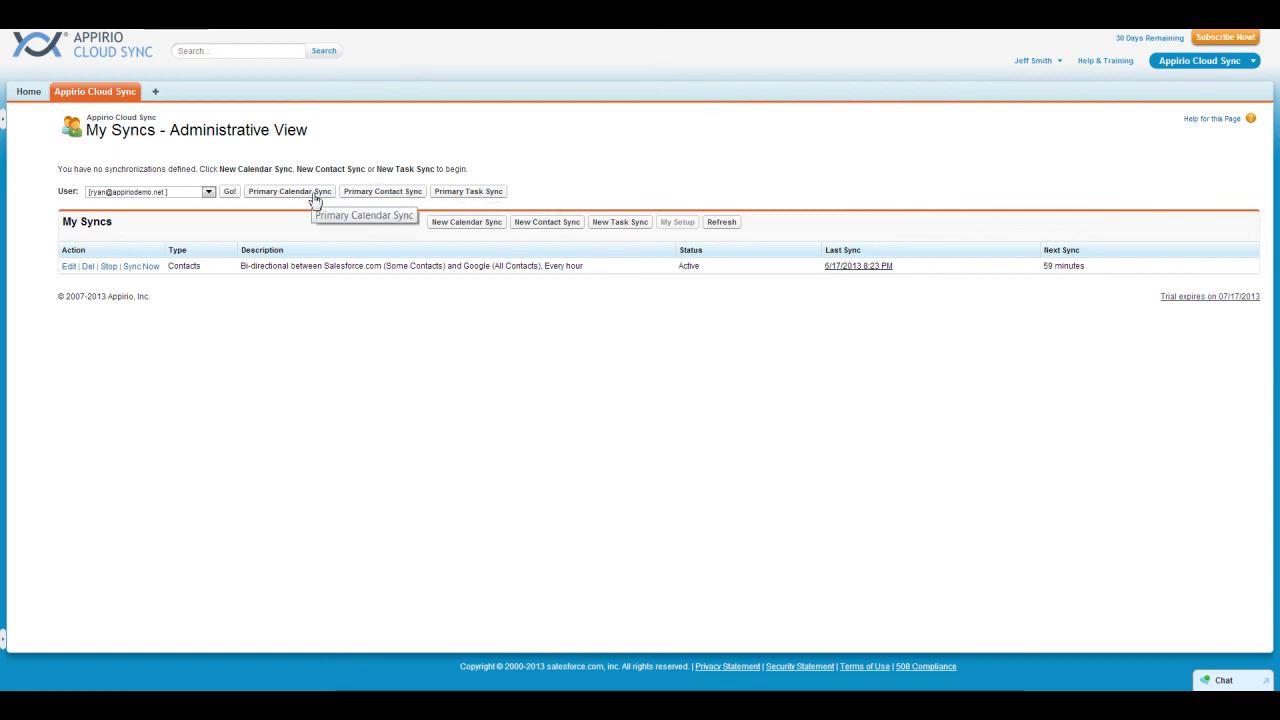
mouse_move(312, 164)
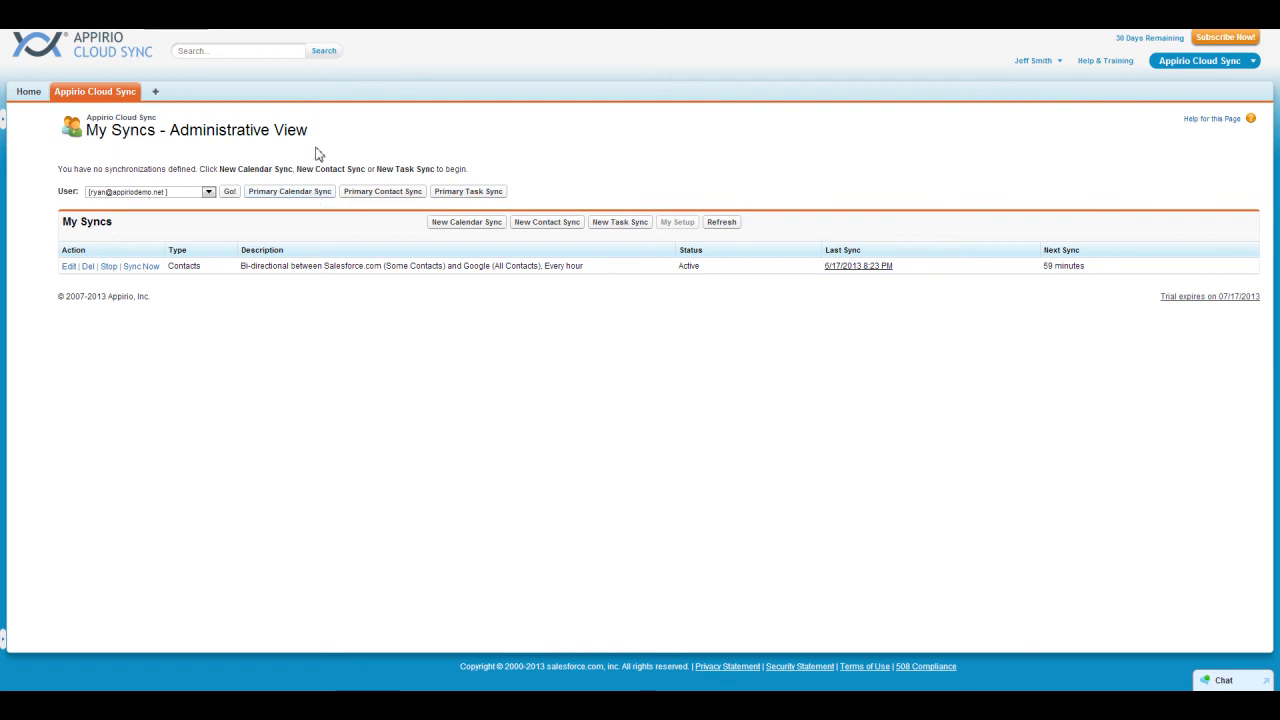
mouse_move(308, 168)
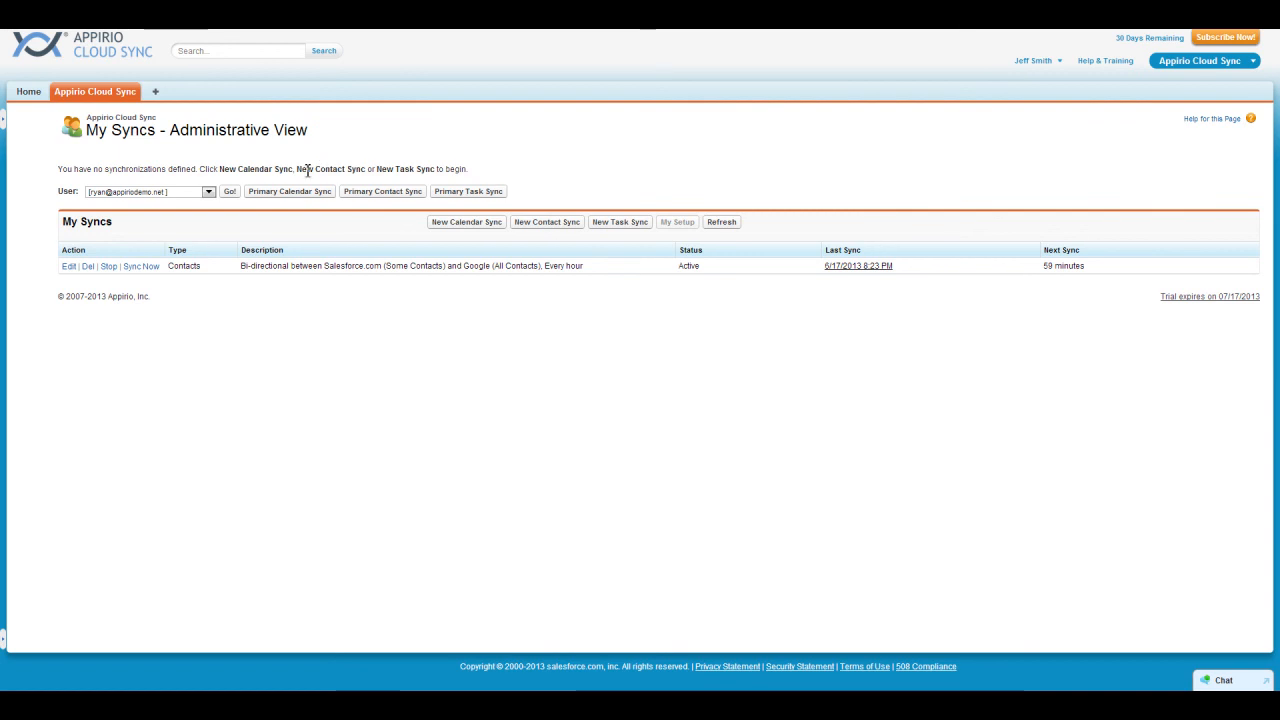
Reload the My Syncs list after reviewing the Primary Calendar, Contact and Task Sync buttons
left_click(288, 192)
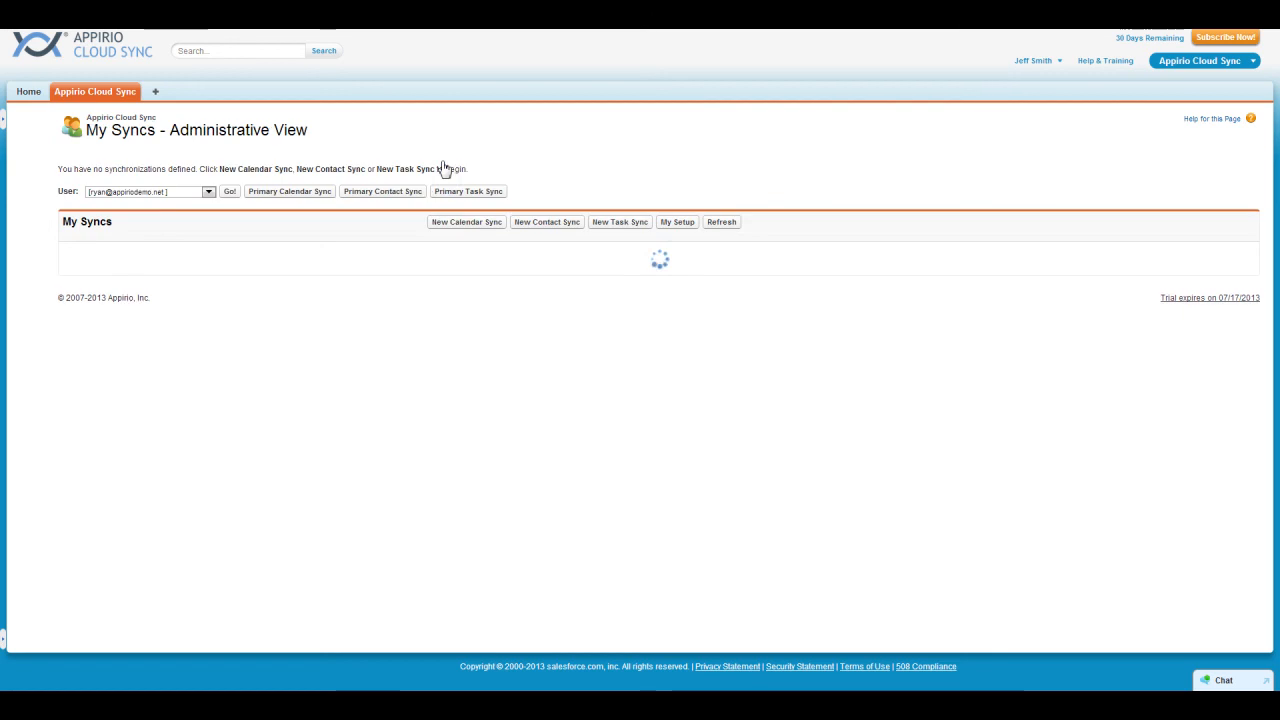
mouse_move(412, 236)
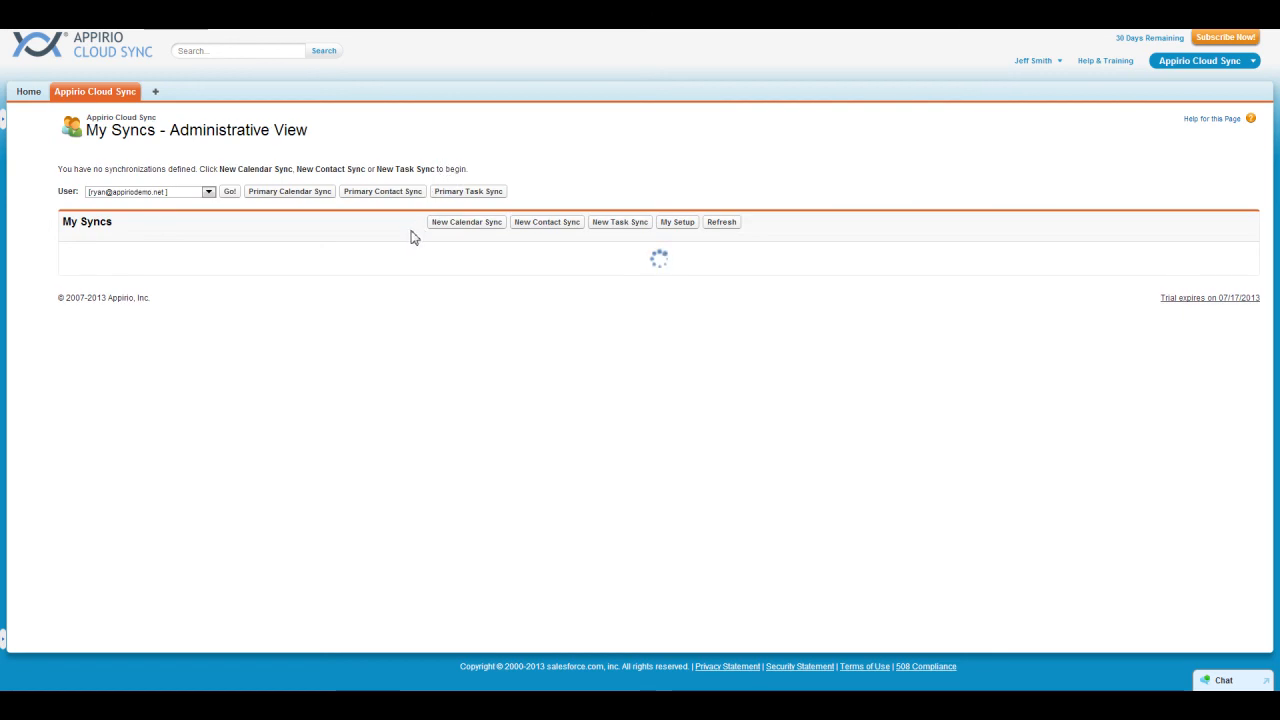
mouse_move(198, 228)
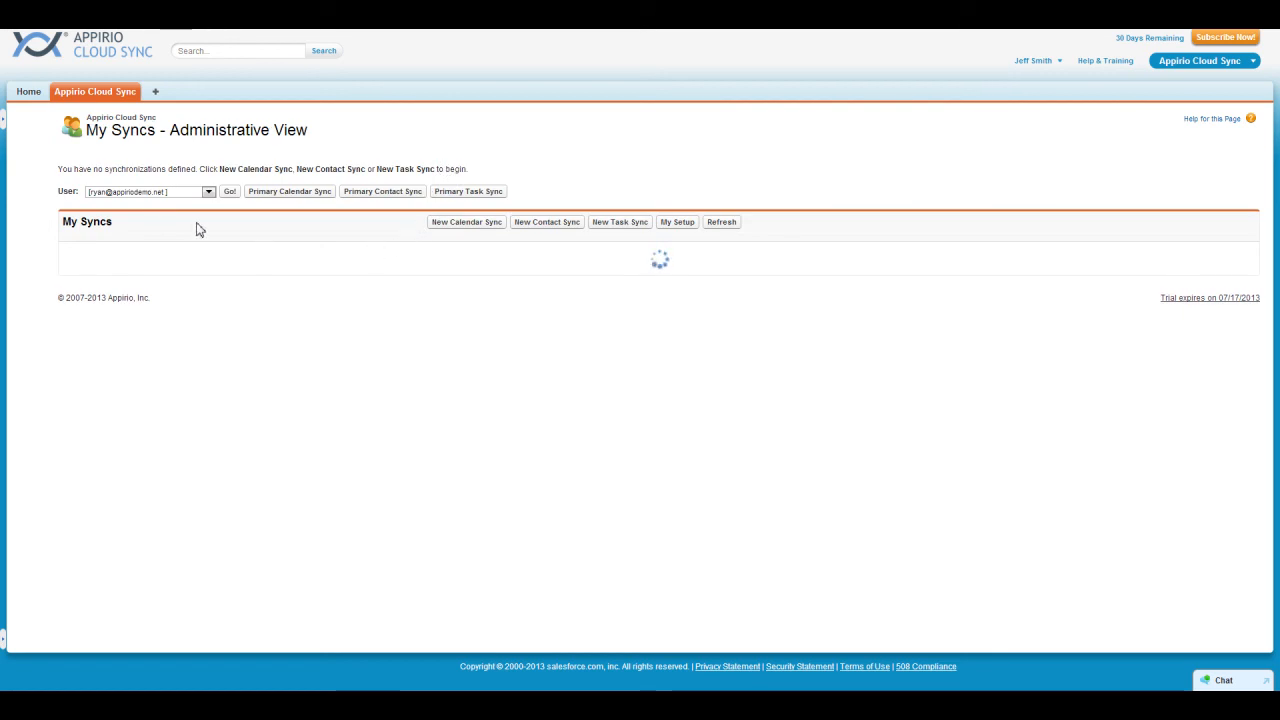